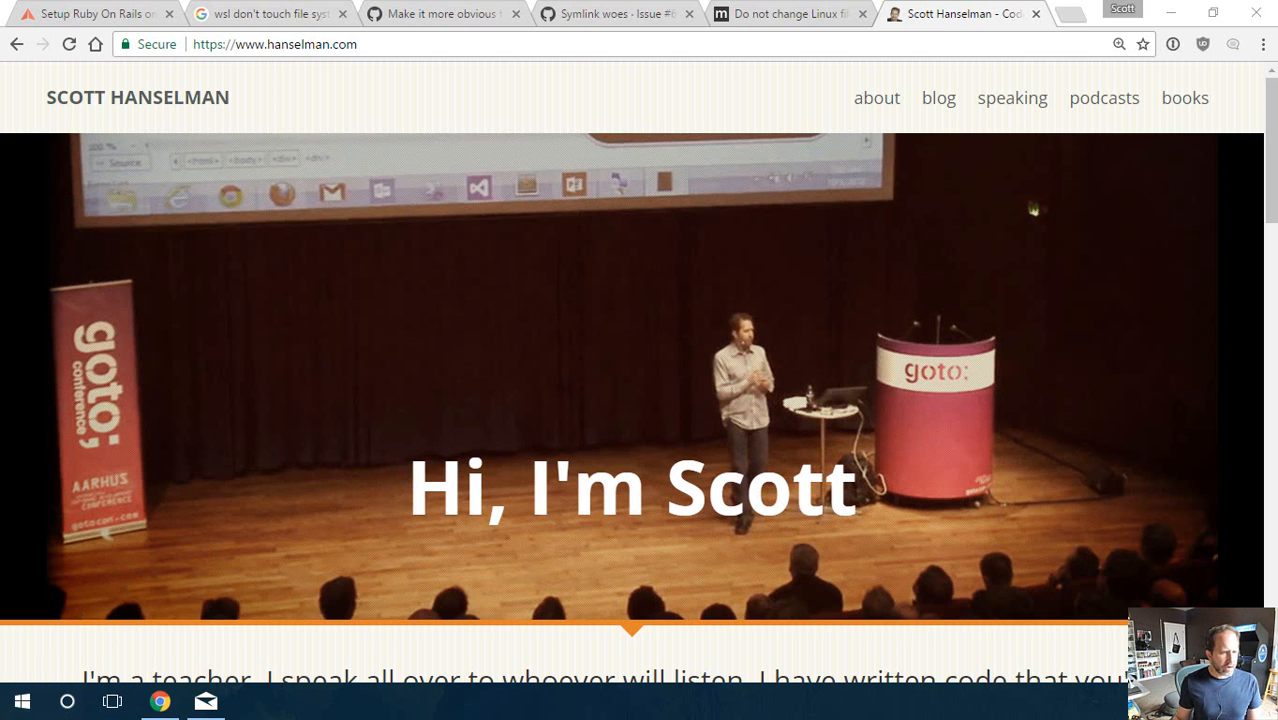
- Review the optional Windows features list from developer settings, then dismiss it without changes
{"action": "left_click", "coordinate": [252, 700]}
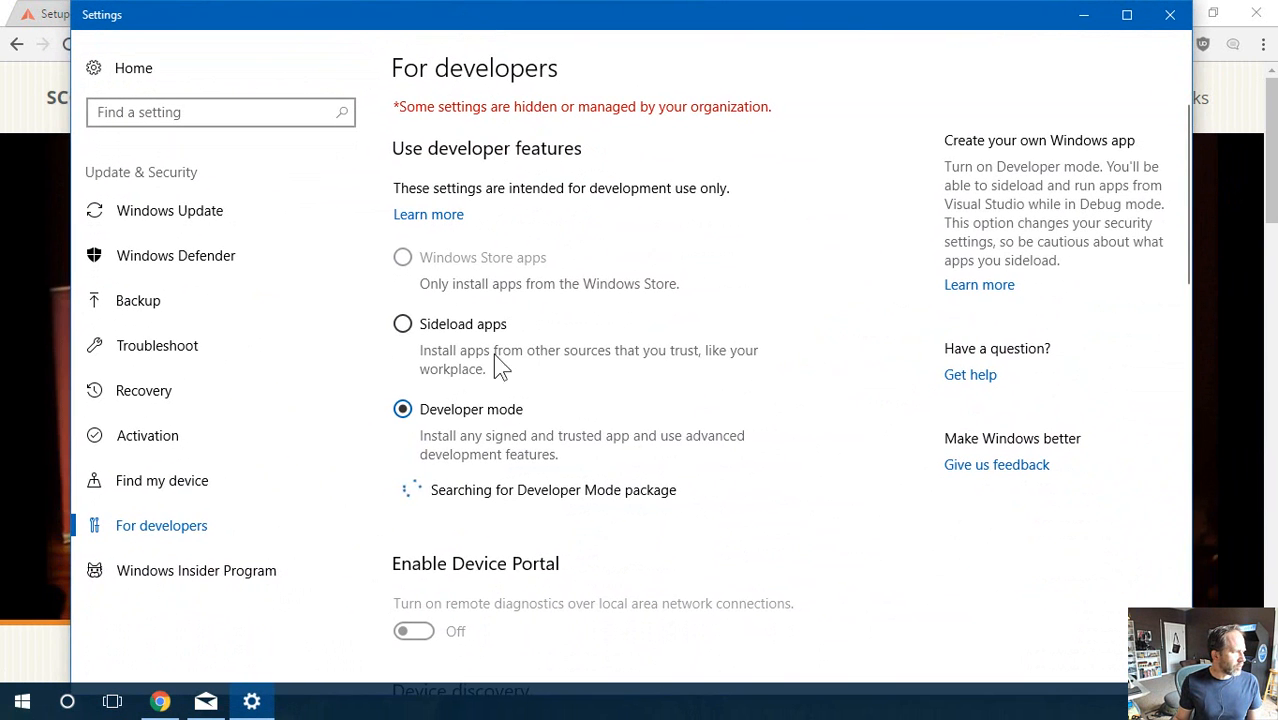
{"action": "mouse_move", "coordinate": [1132, 44]}
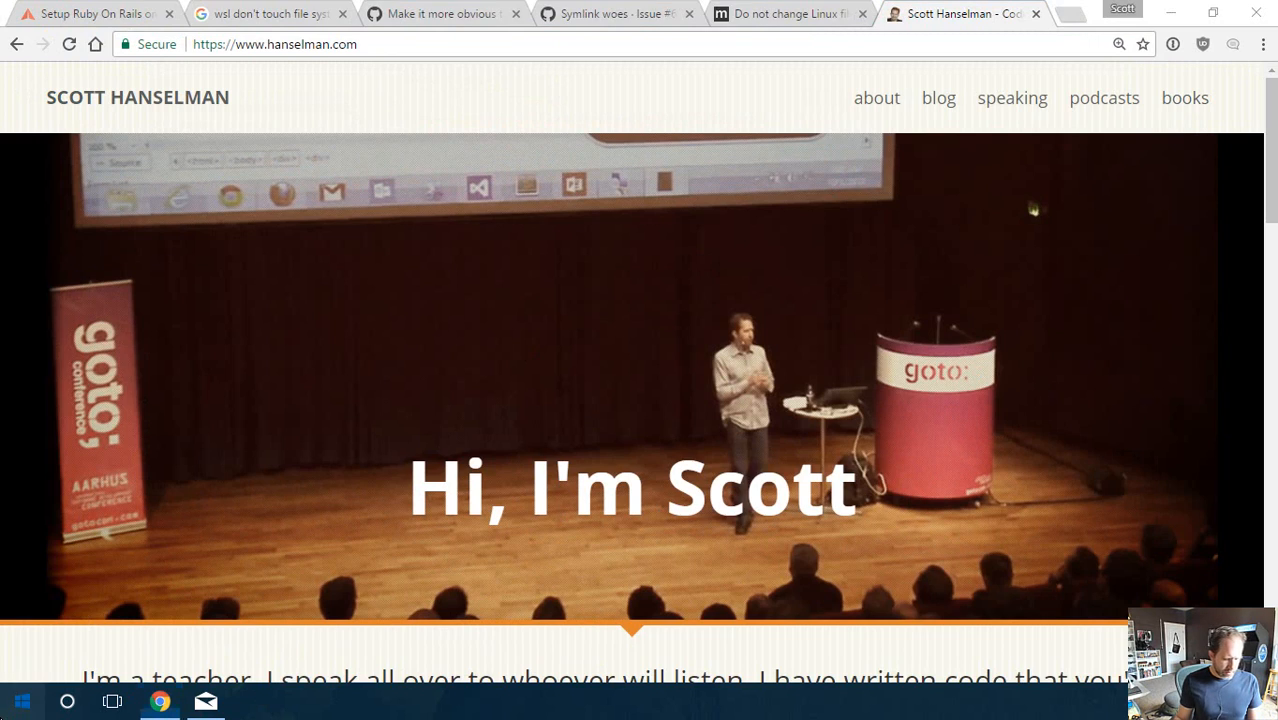
{"action": "type", "text": "features"}
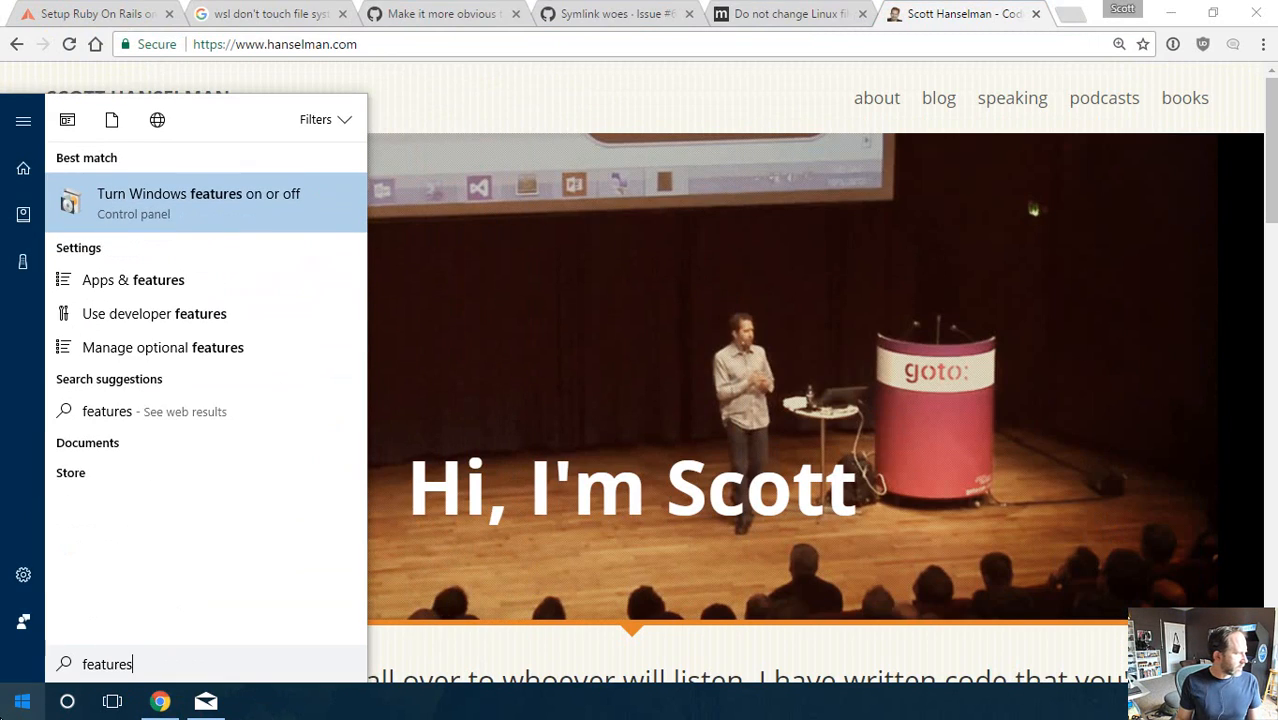
{"action": "left_click", "coordinate": [248, 230]}
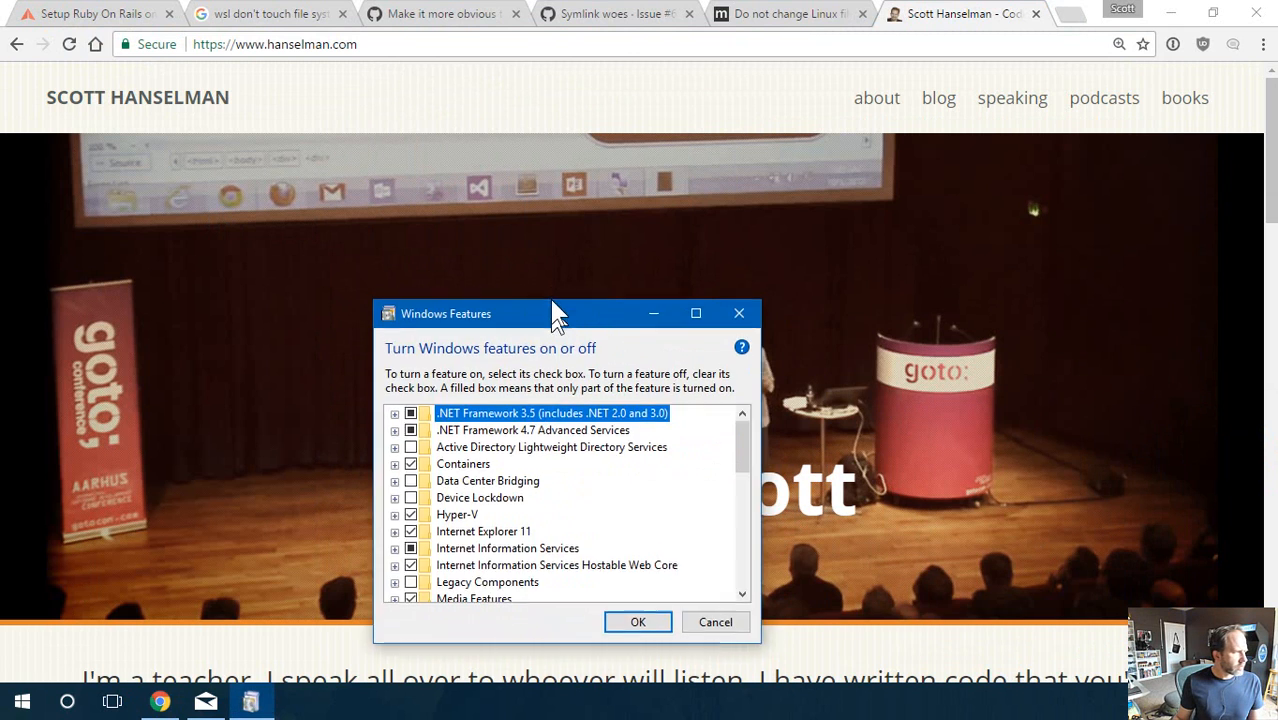
{"action": "left_click_drag", "start_coordinate": [558, 312], "coordinate": [548, 174]}
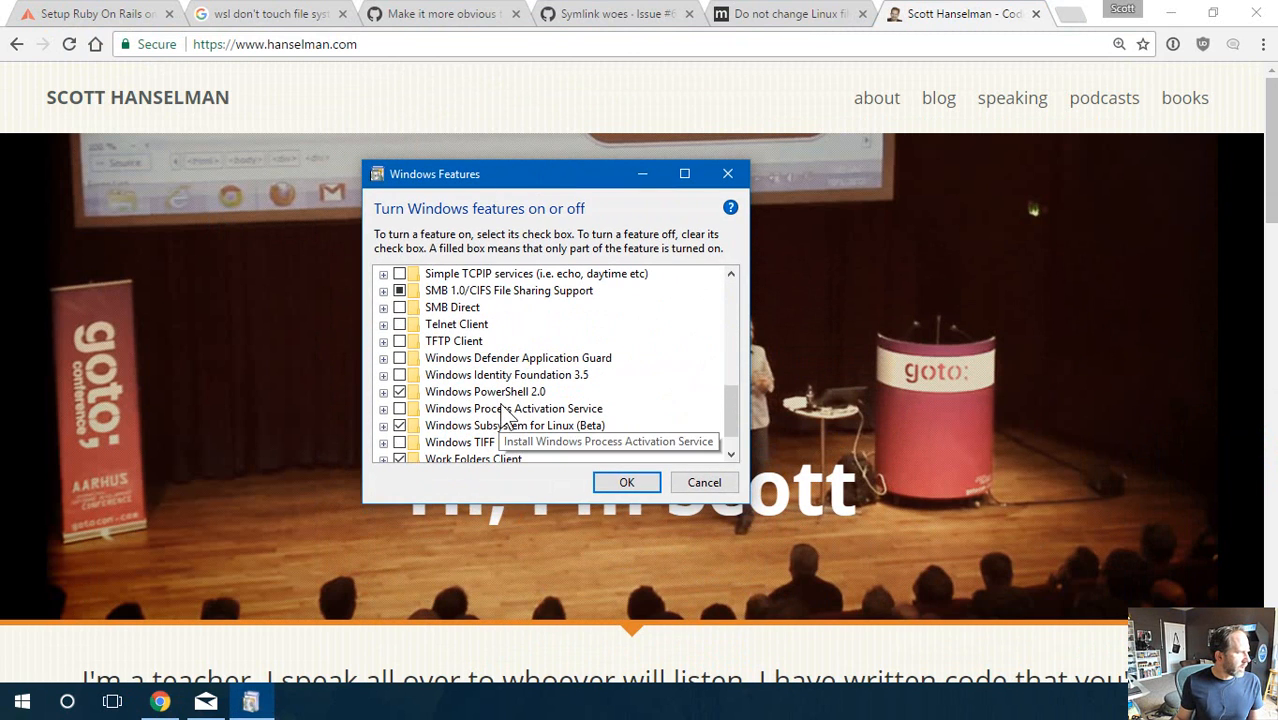
{"action": "mouse_move", "coordinate": [576, 424]}
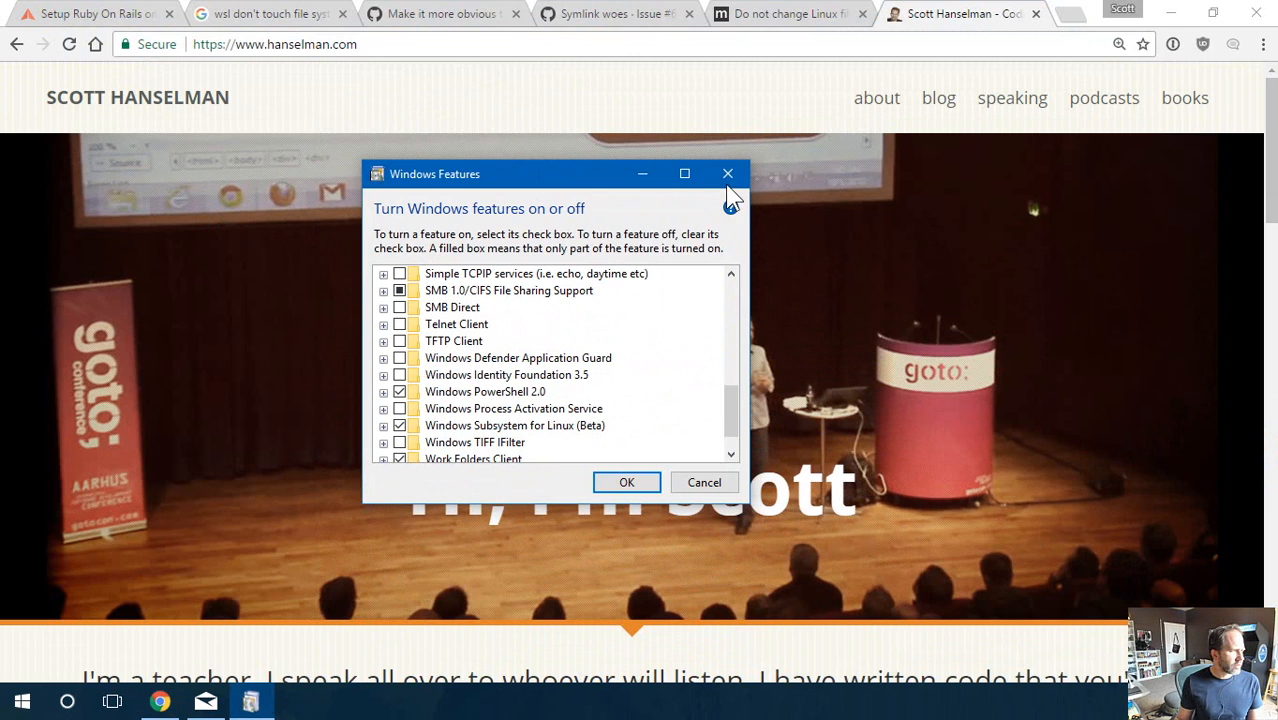
{"action": "left_click", "coordinate": [728, 172]}
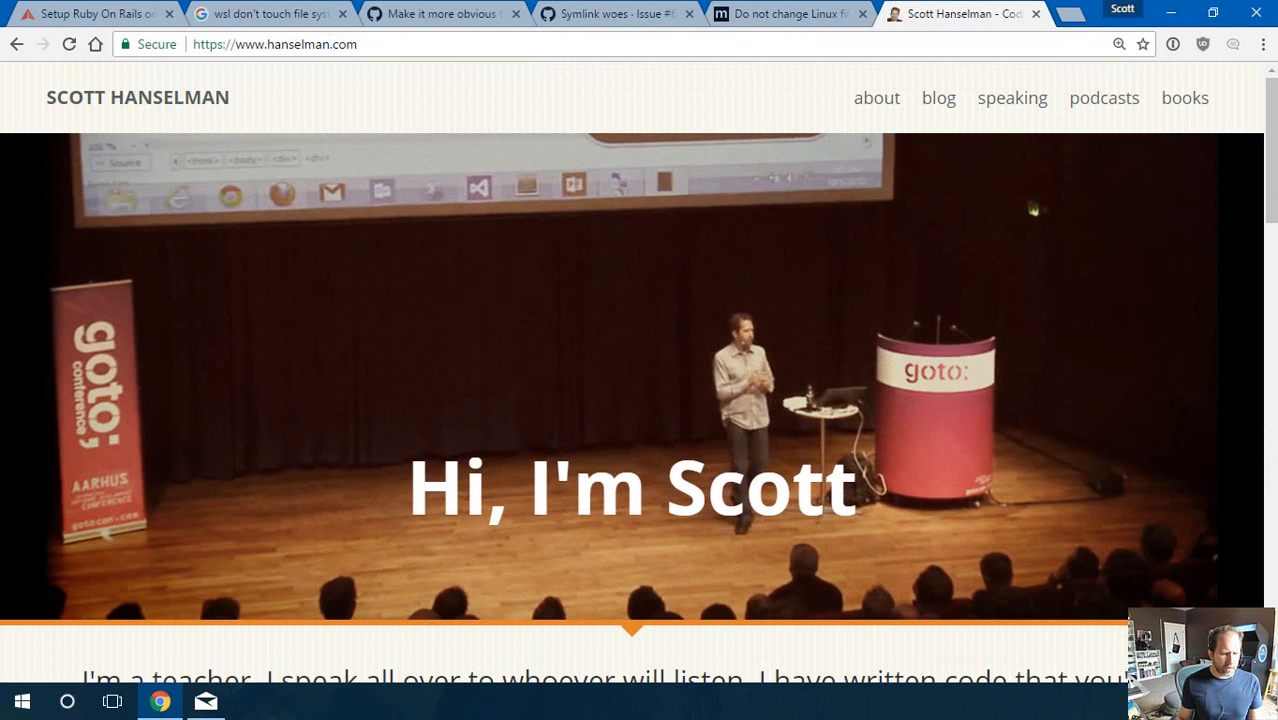
- Launch Bash and run lsb_release -a to report Ubuntu 16.04.2 LTS (xenial)
{"action": "left_click", "coordinate": [252, 700]}
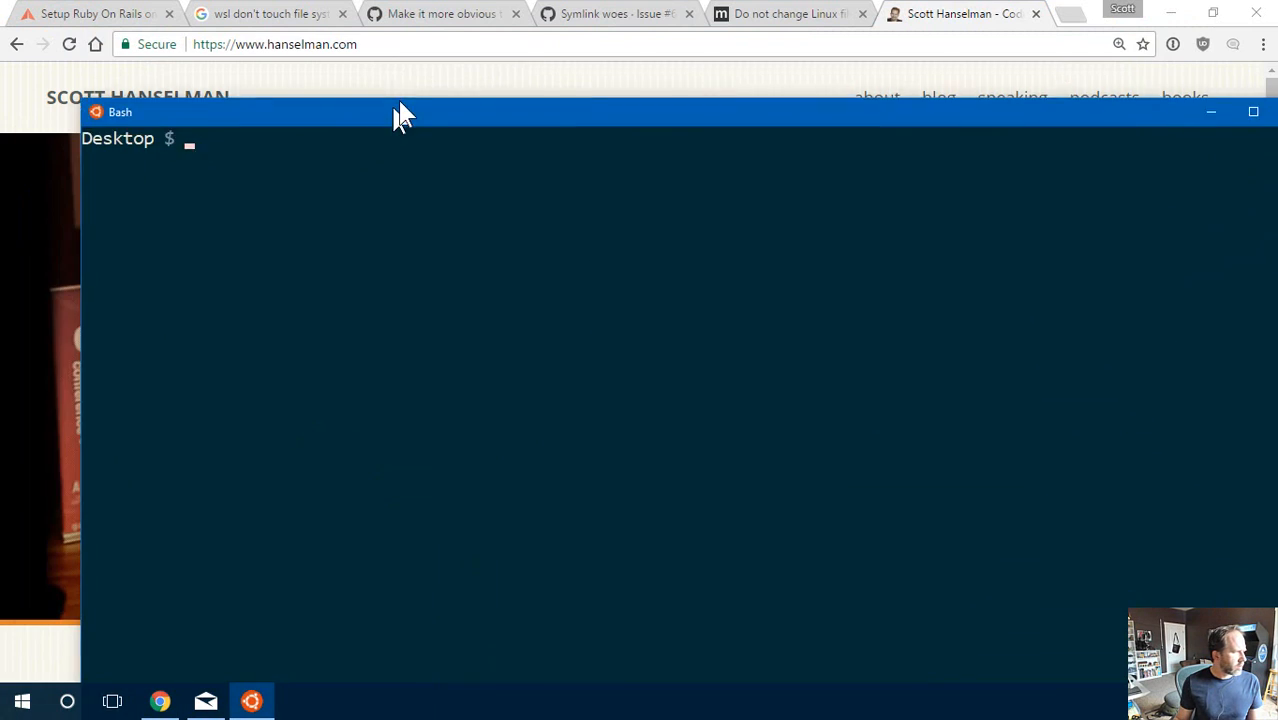
{"action": "left_click_drag", "start_coordinate": [400, 112], "coordinate": [416, 48]}
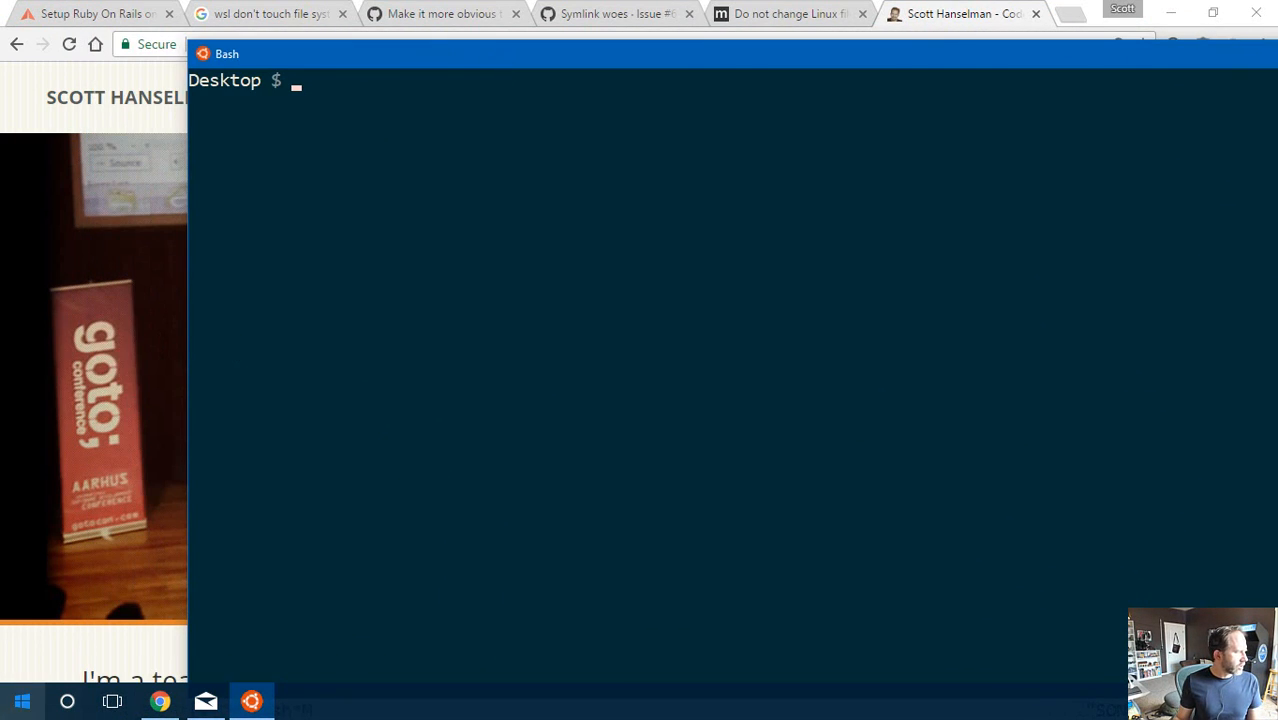
{"action": "type", "text": "lsd"}
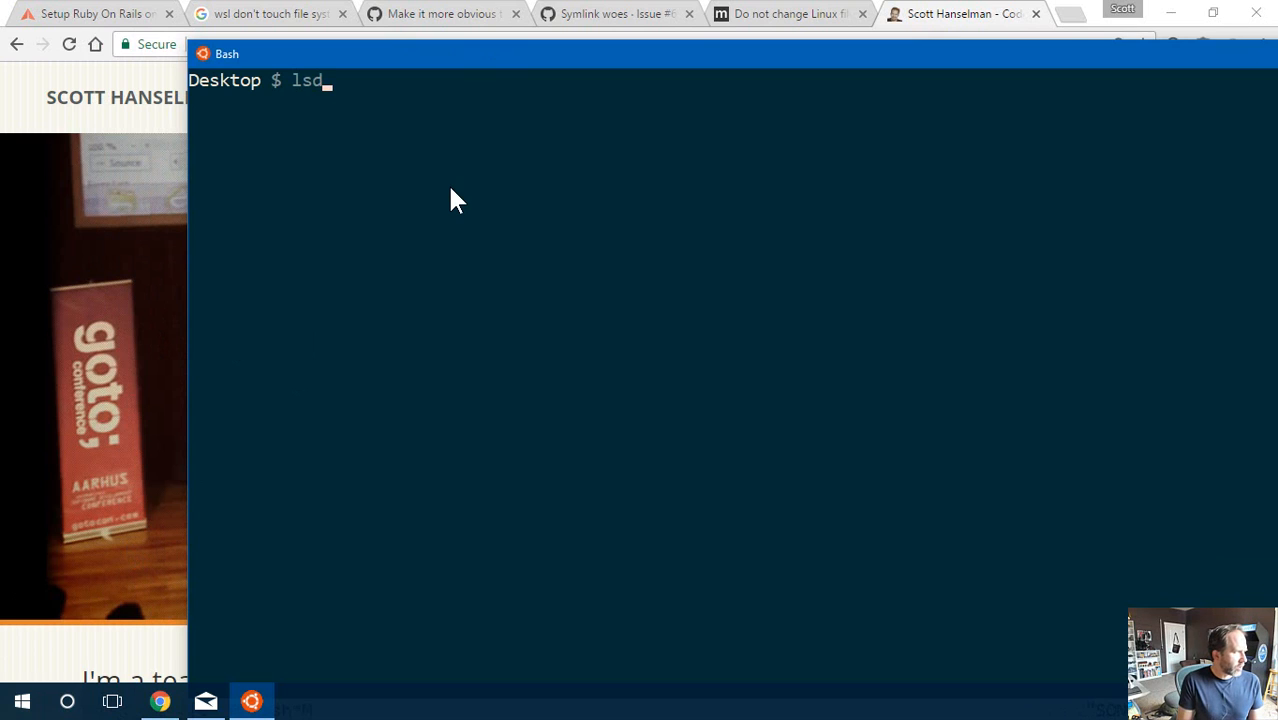
{"action": "type", "text": "b_elease"}
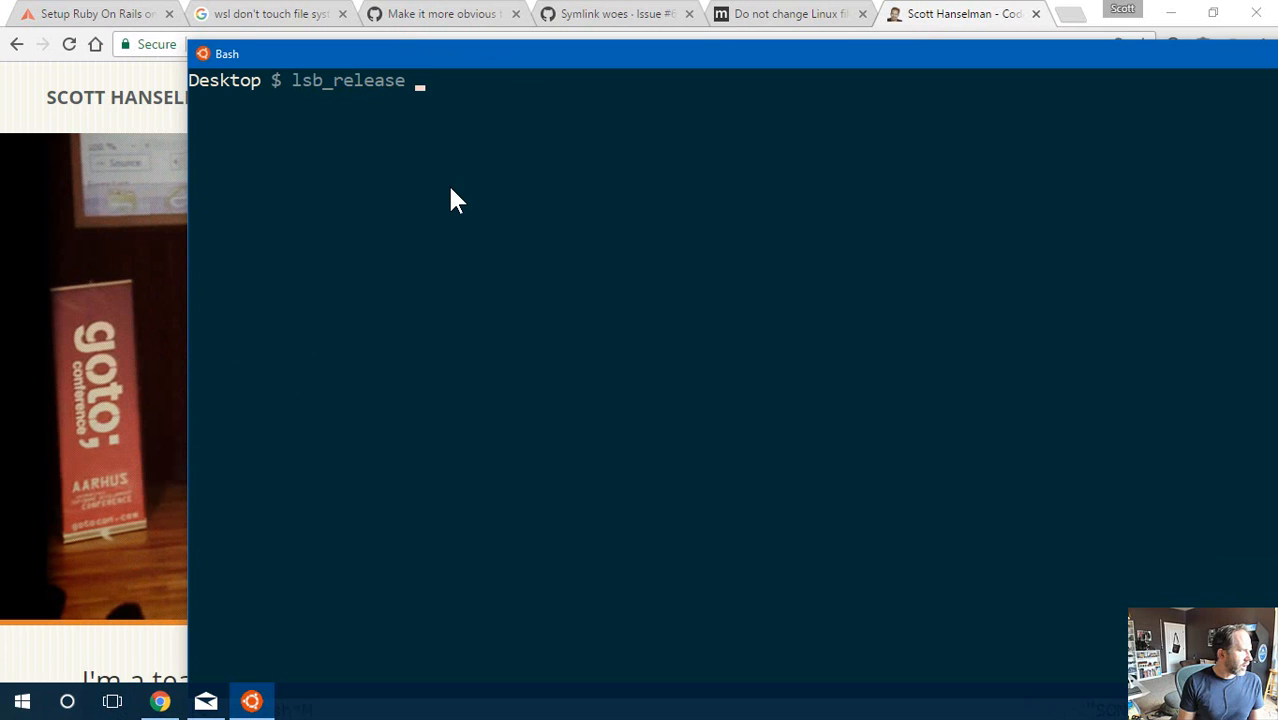
{"action": "key", "text": "Return"}
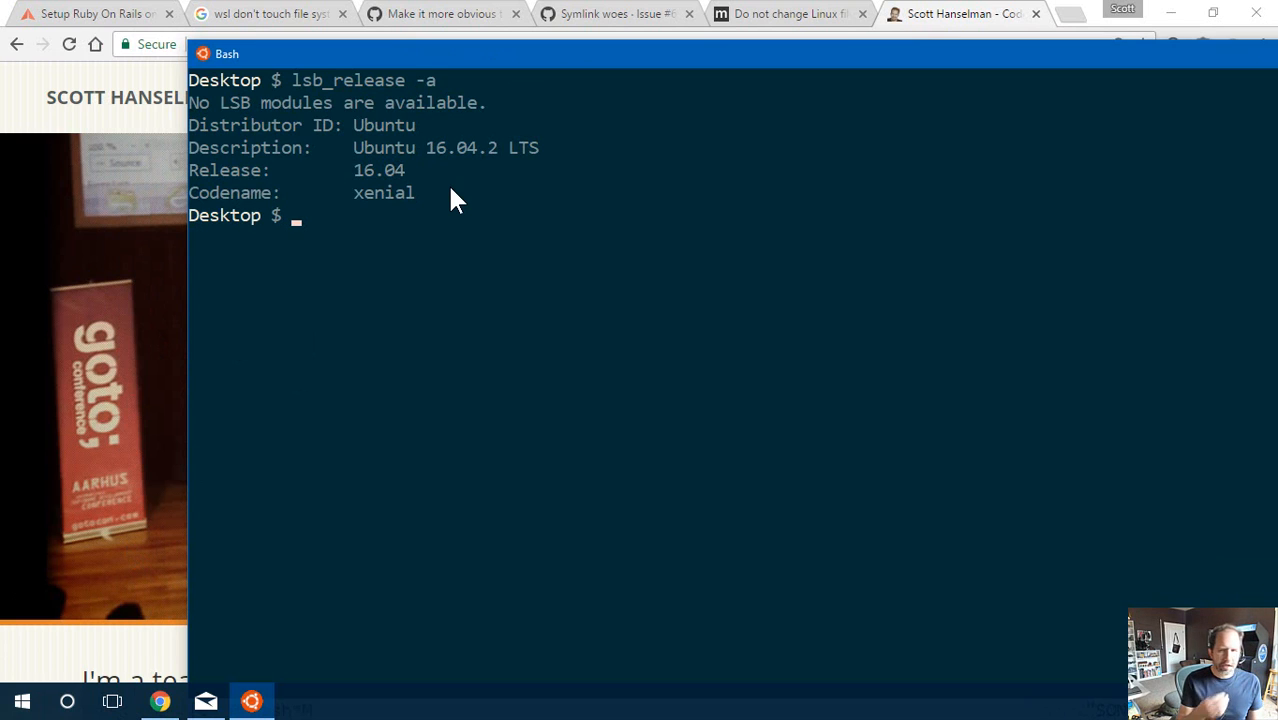
{"action": "mouse_move", "coordinate": [448, 150]}
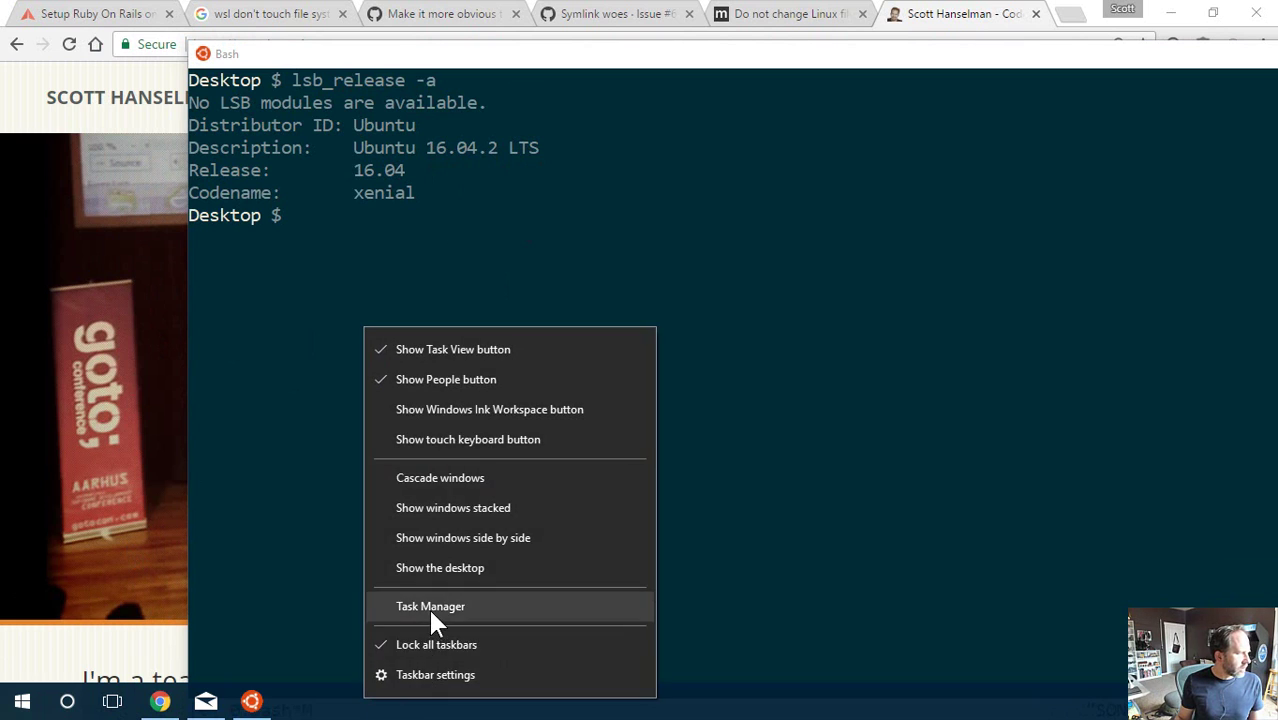
{"action": "left_click", "coordinate": [432, 606]}
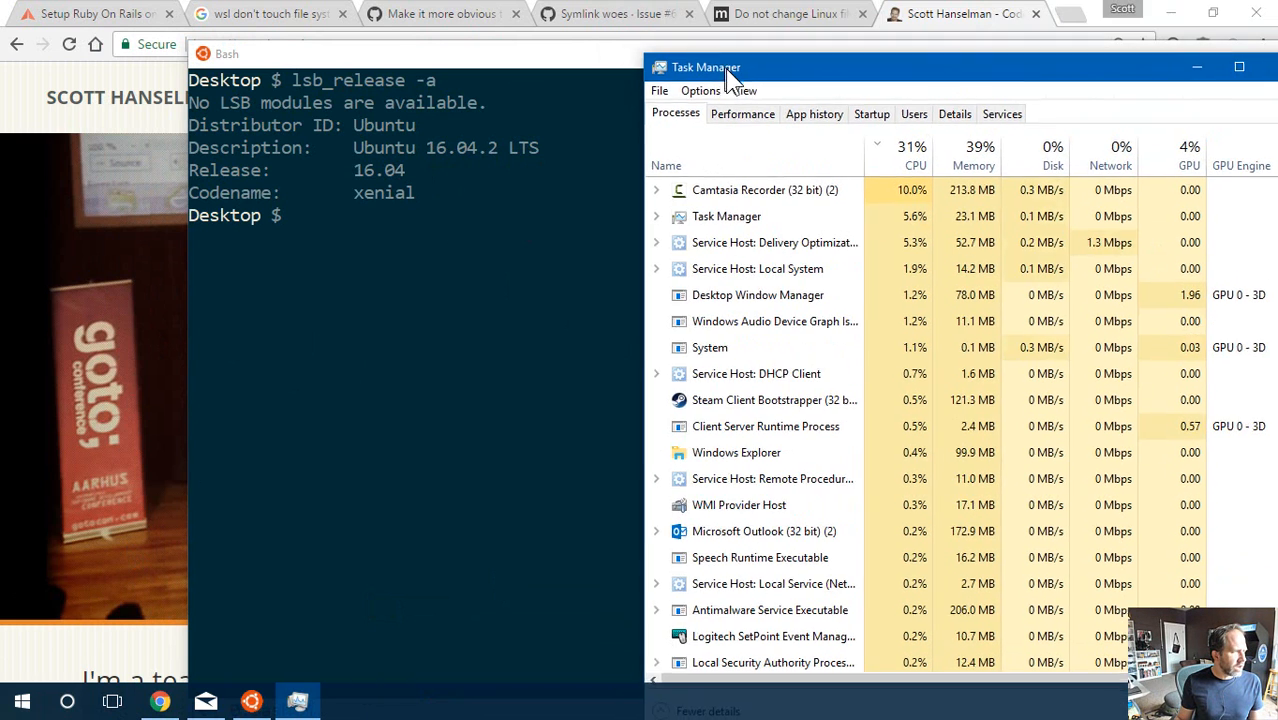
{"action": "left_click", "coordinate": [668, 166]}
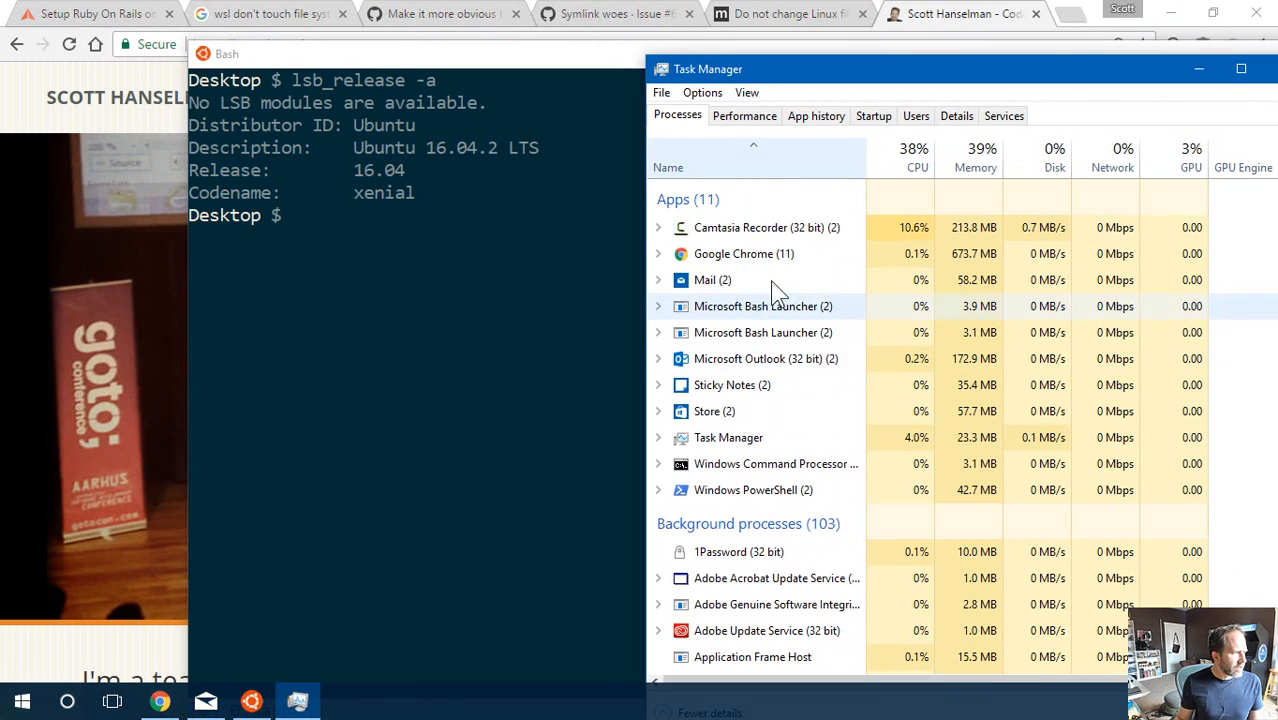
{"action": "scroll", "scroll_direction": "down", "scroll_amount": 3}
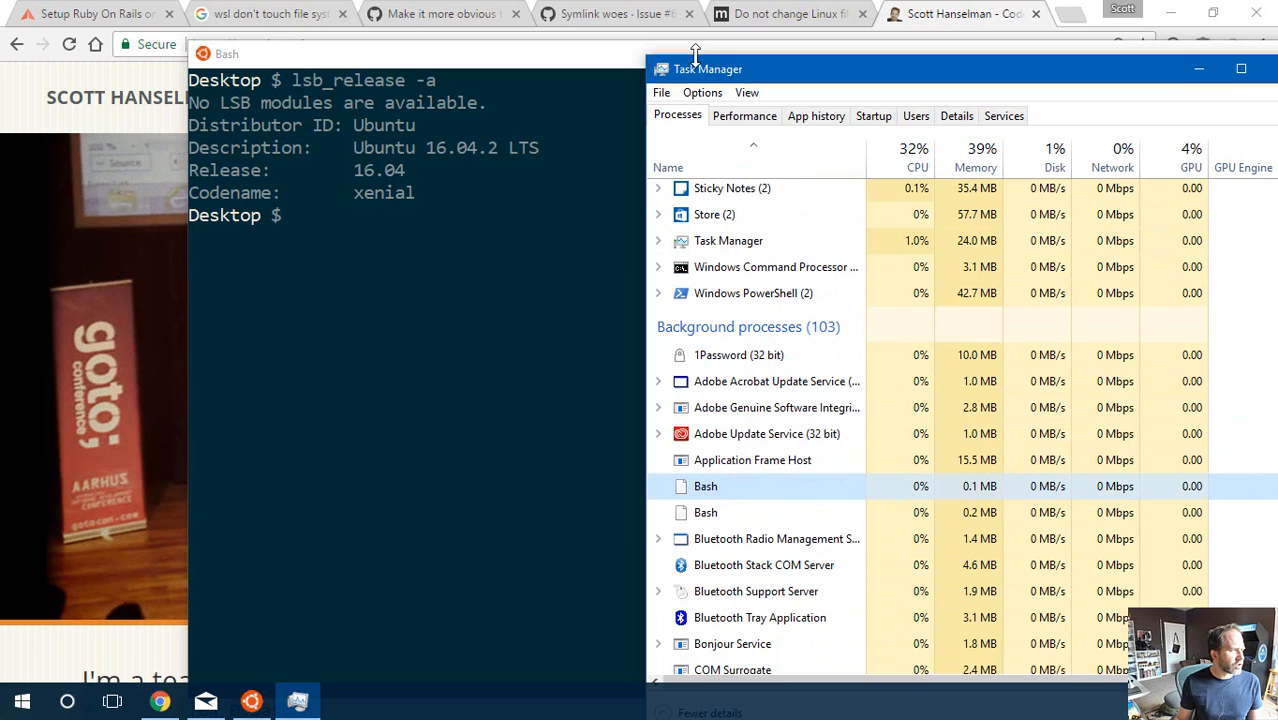
{"action": "left_click_drag", "start_coordinate": [708, 68], "coordinate": [698, 122]}
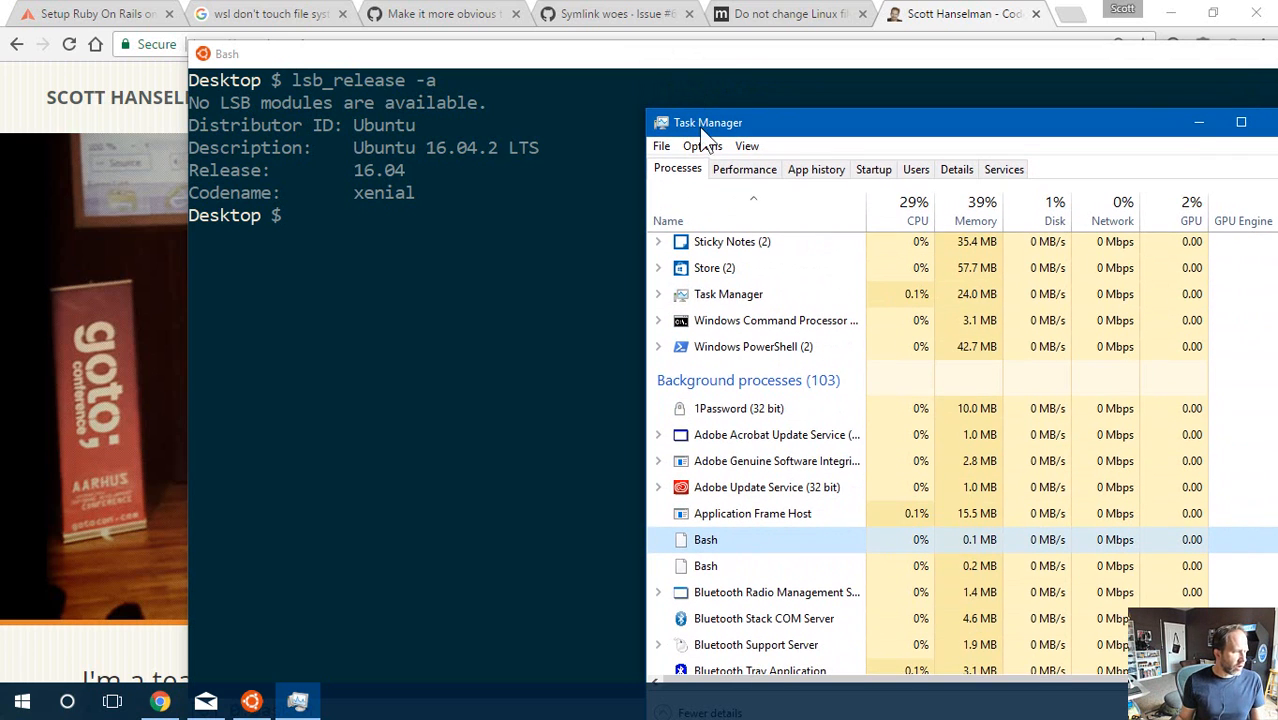
{"action": "right_click", "coordinate": [704, 482]}
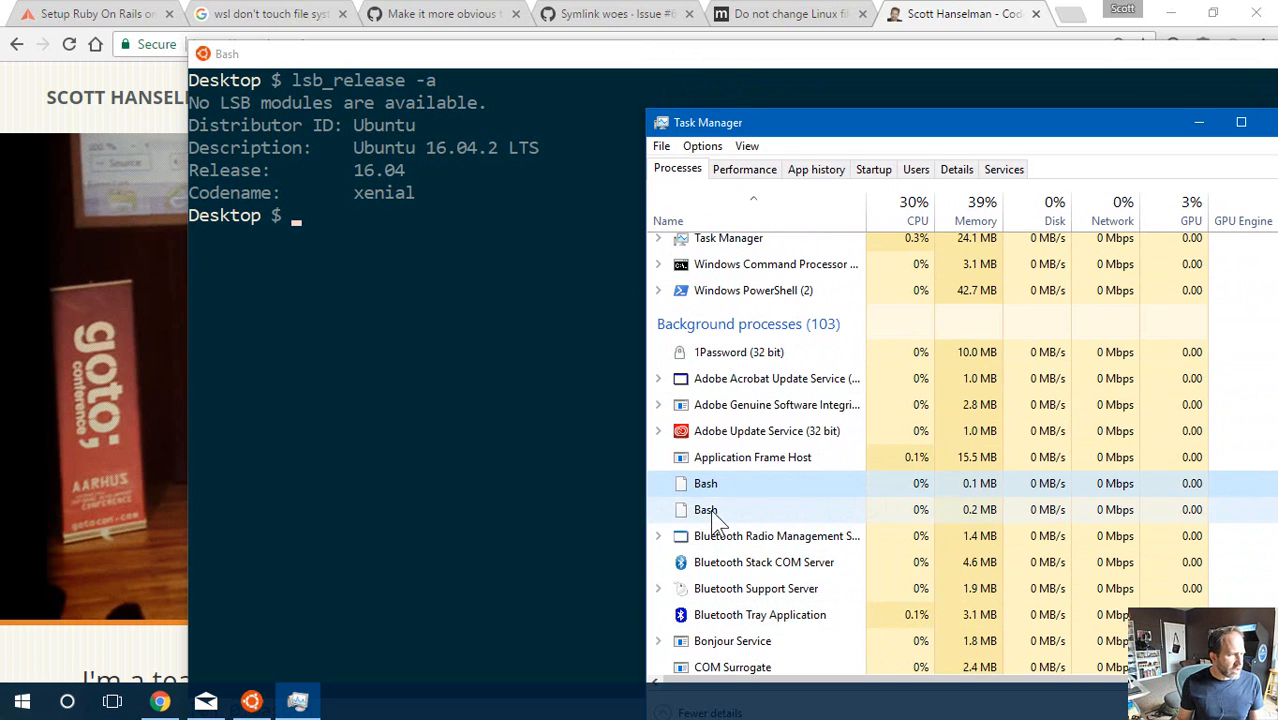
{"action": "mouse_move", "coordinate": [676, 496]}
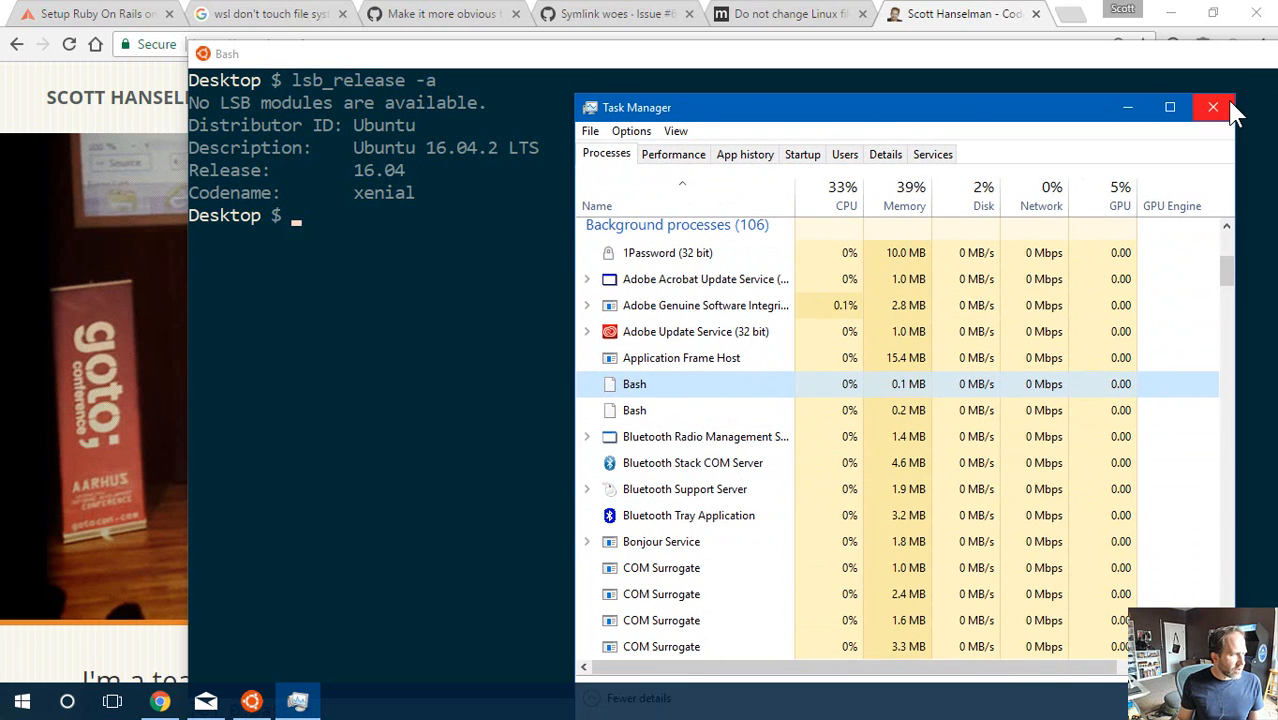
{"action": "left_click", "coordinate": [1212, 108]}
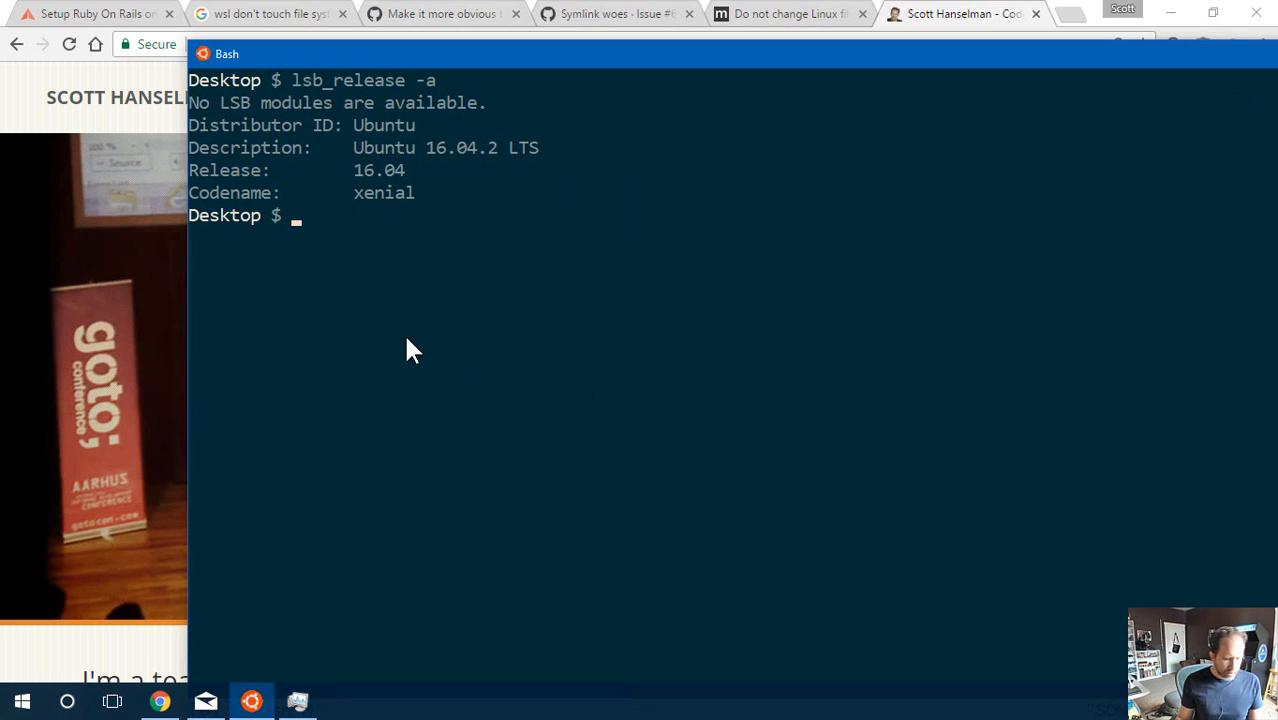
- List files, check CPU-sorted processes in Task Manager, then clear the screen and return to /home/scott
{"action": "type", "text": "ls"}
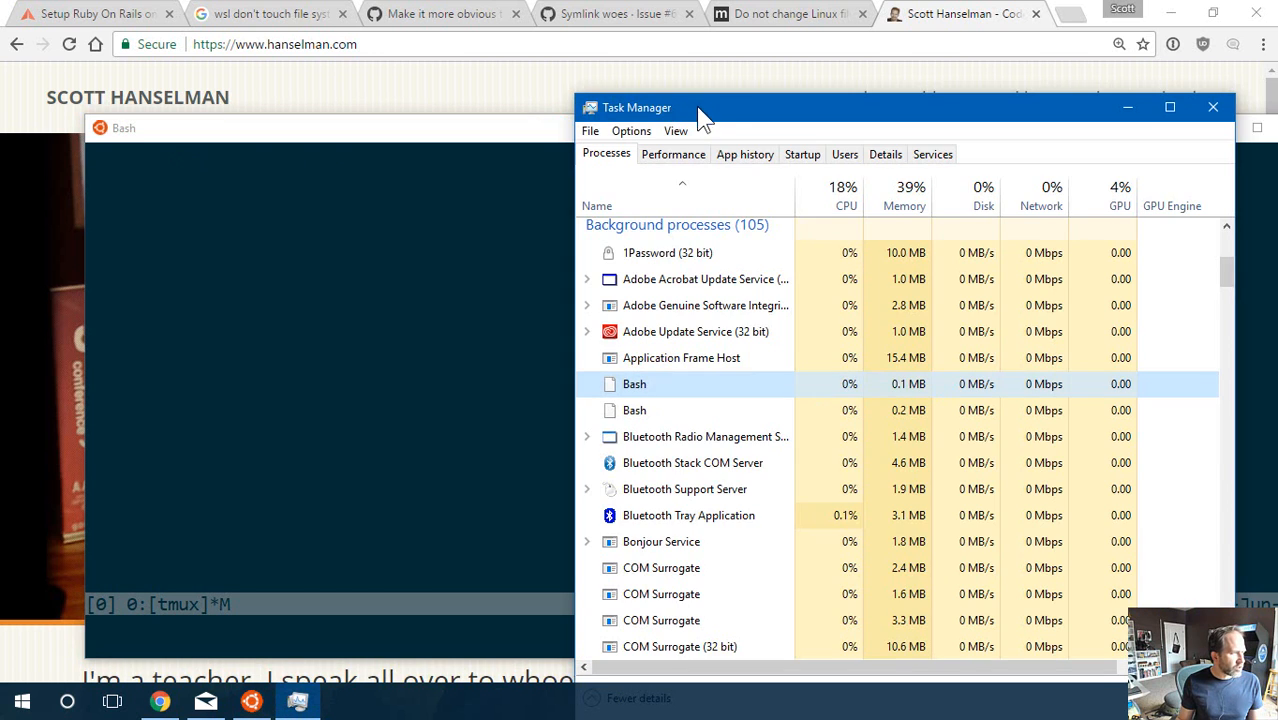
{"action": "left_click", "coordinate": [844, 196]}
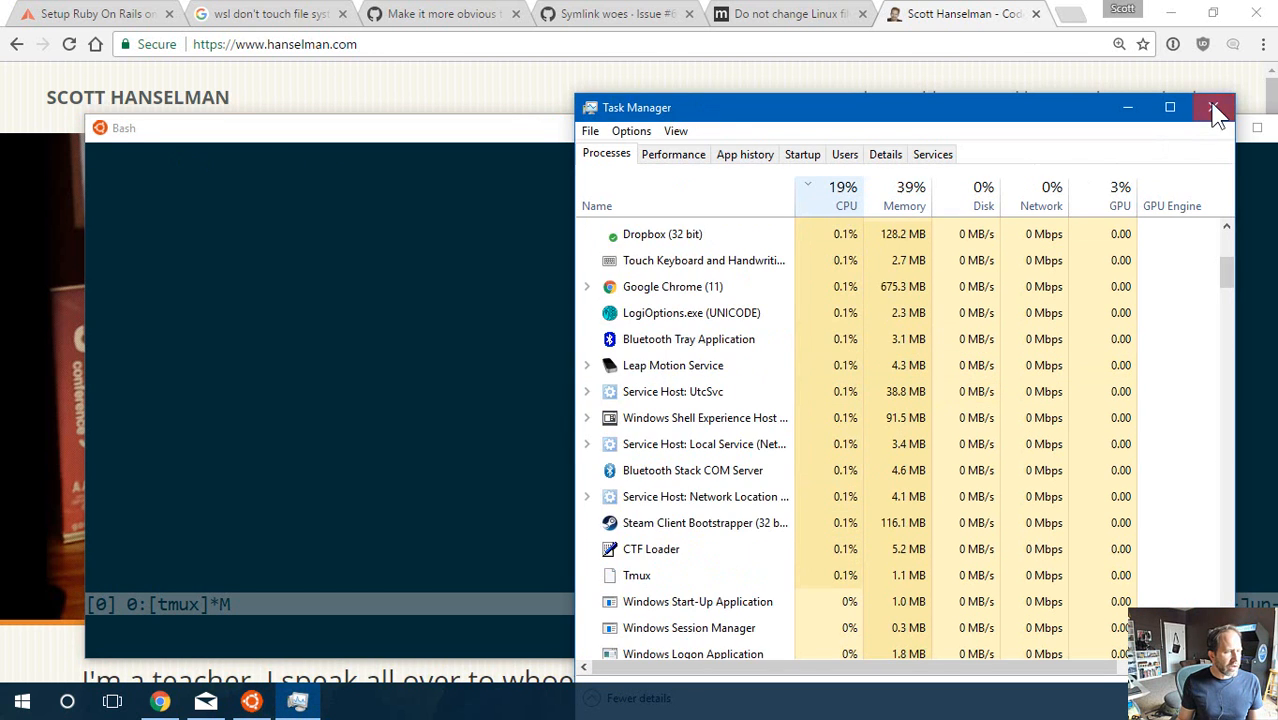
{"action": "left_click", "coordinate": [1212, 108]}
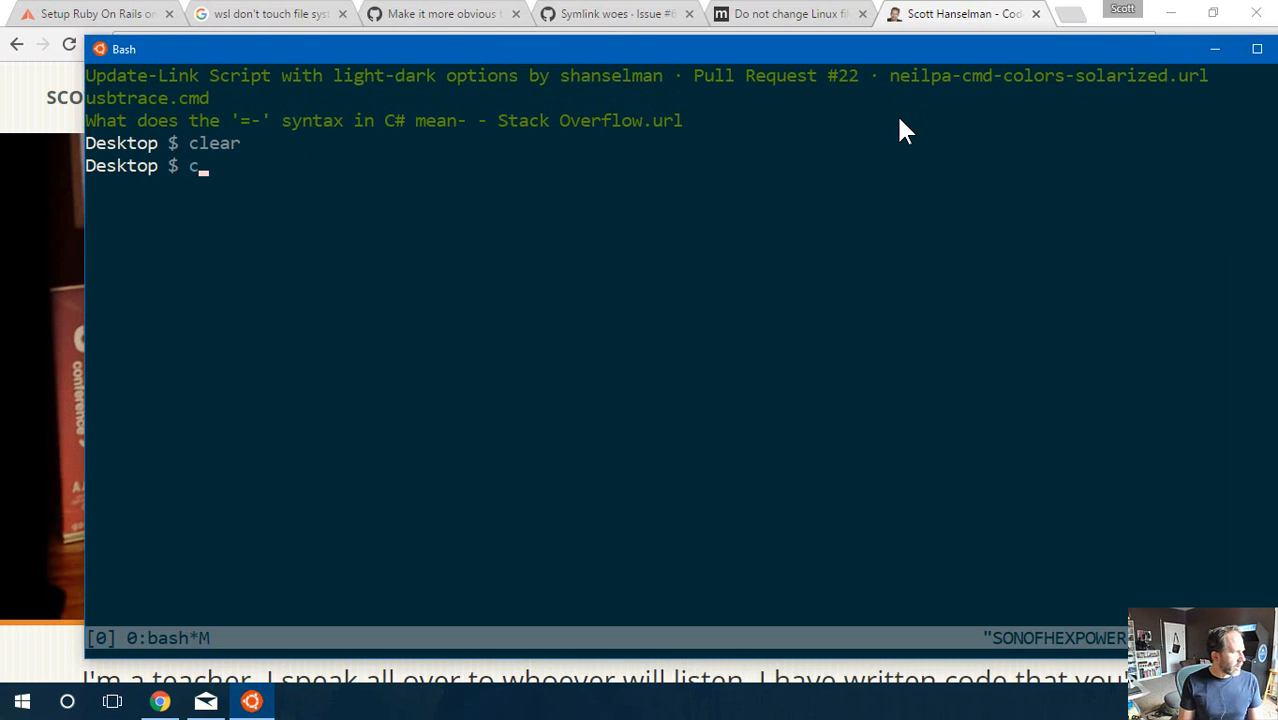
{"action": "key", "text": "Return"}
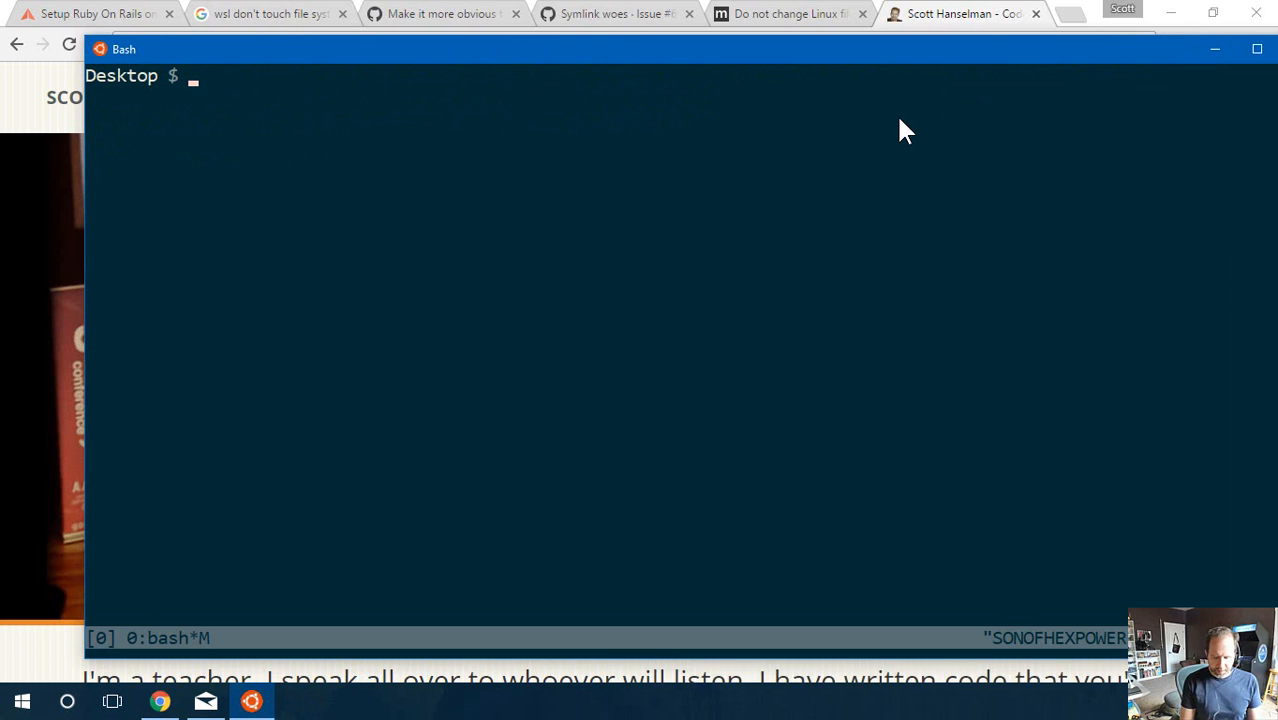
{"action": "type", "text": "cd ~"}
{"action": "type", "text": "pwd"}
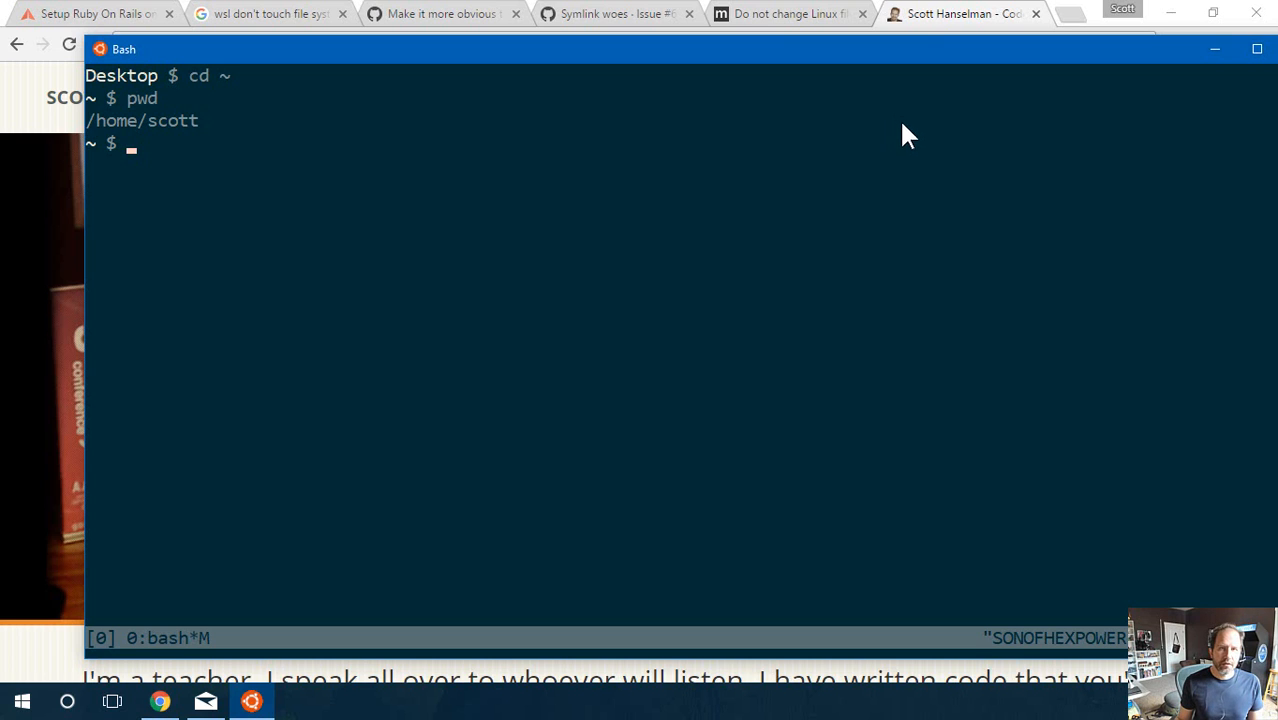
{"action": "mouse_move", "coordinate": [958, 258]}
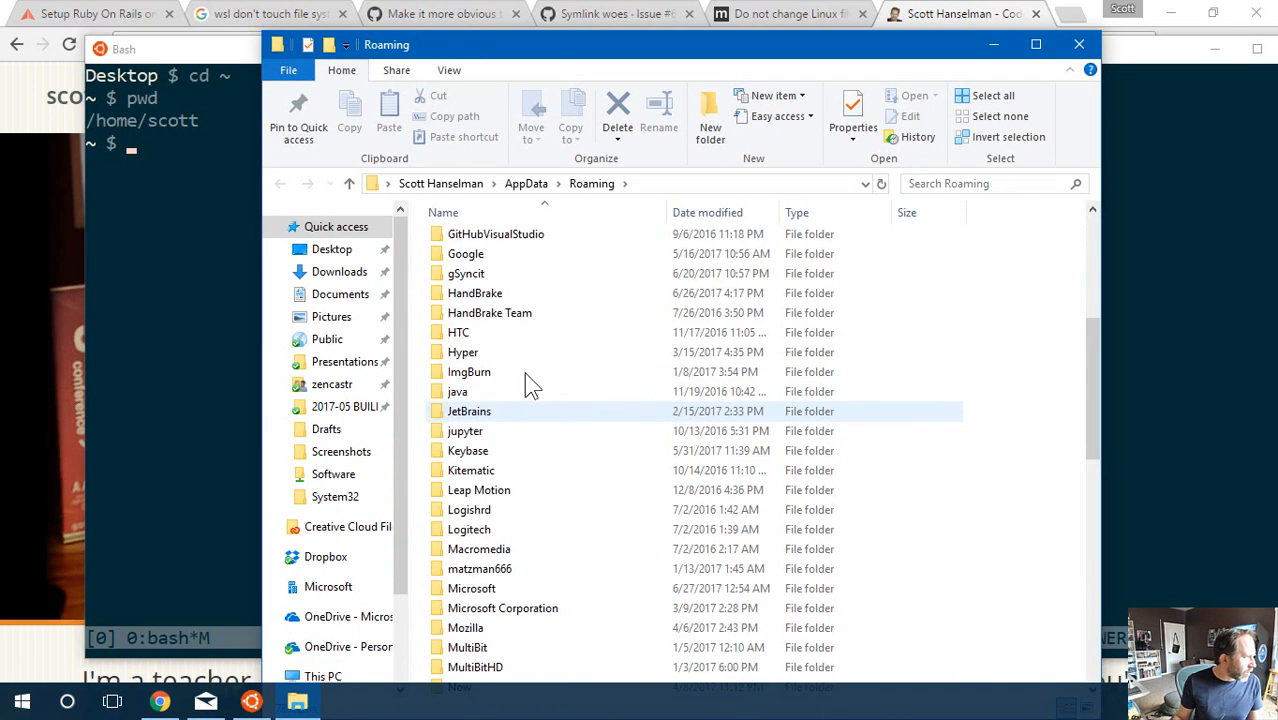
- Browse into AppData\Local in File Explorer, then switch to the WSL-files search results
{"action": "left_click", "coordinate": [526, 184]}
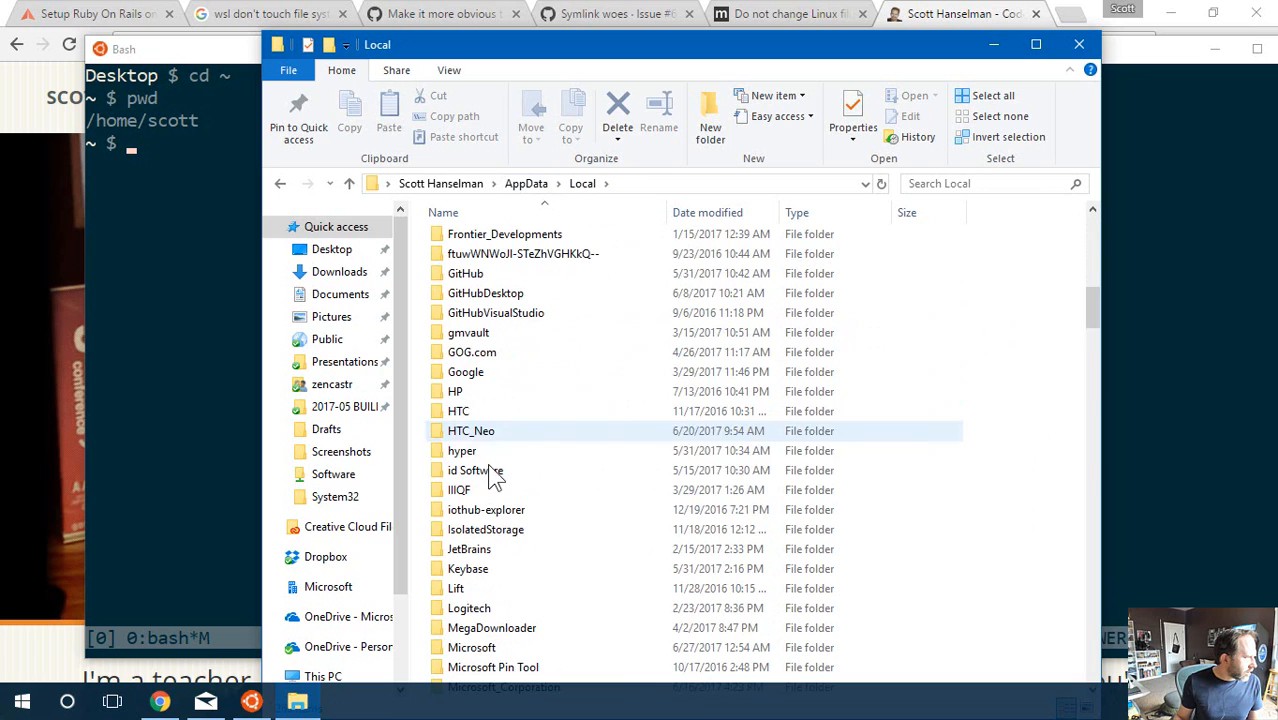
{"action": "scroll", "scroll_direction": "down", "scroll_amount": 3}
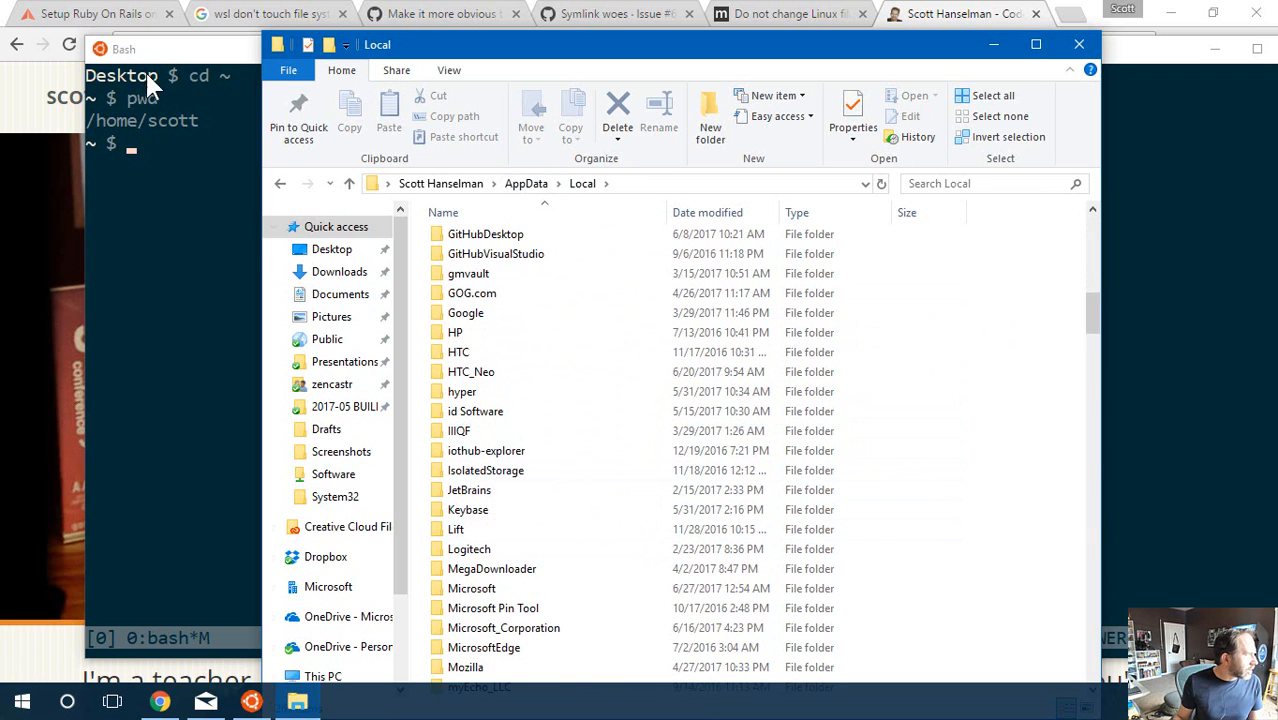
{"action": "left_click", "coordinate": [264, 12]}
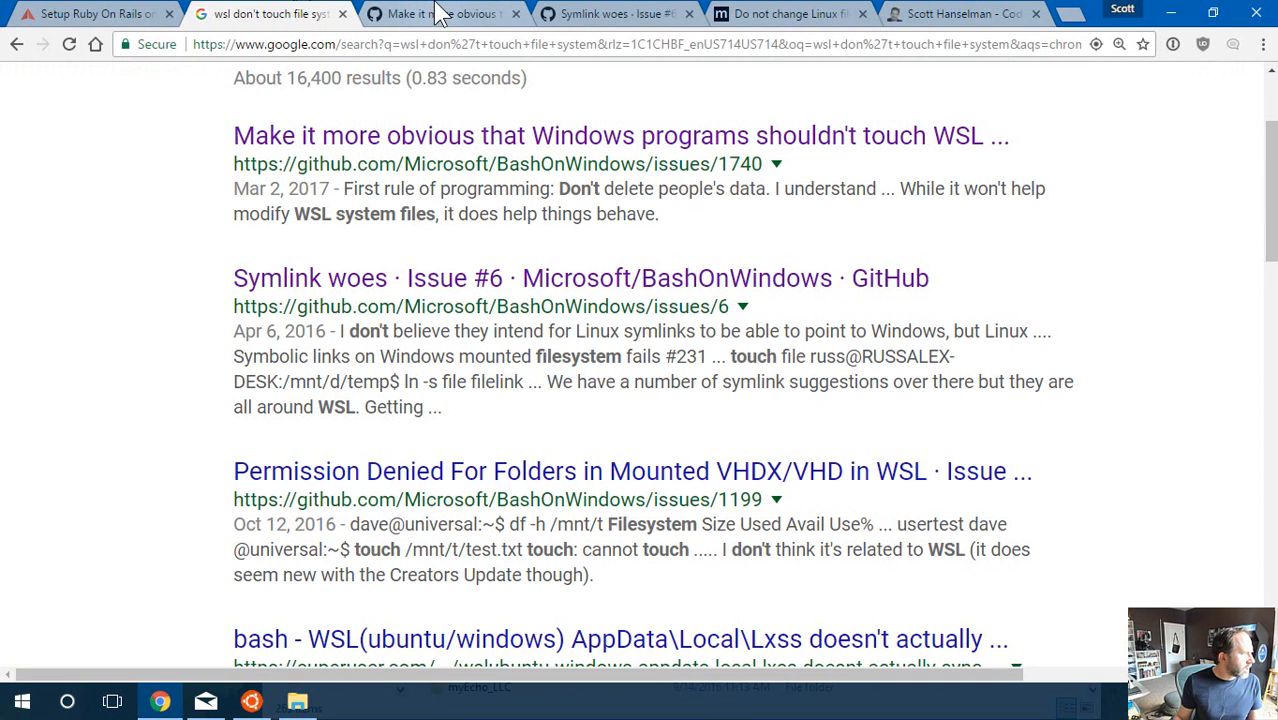
- Review the GitHub issue and the MSDN post warning never to edit Linux files from Windows
{"action": "scroll", "scroll_direction": "up", "scroll_amount": 3}
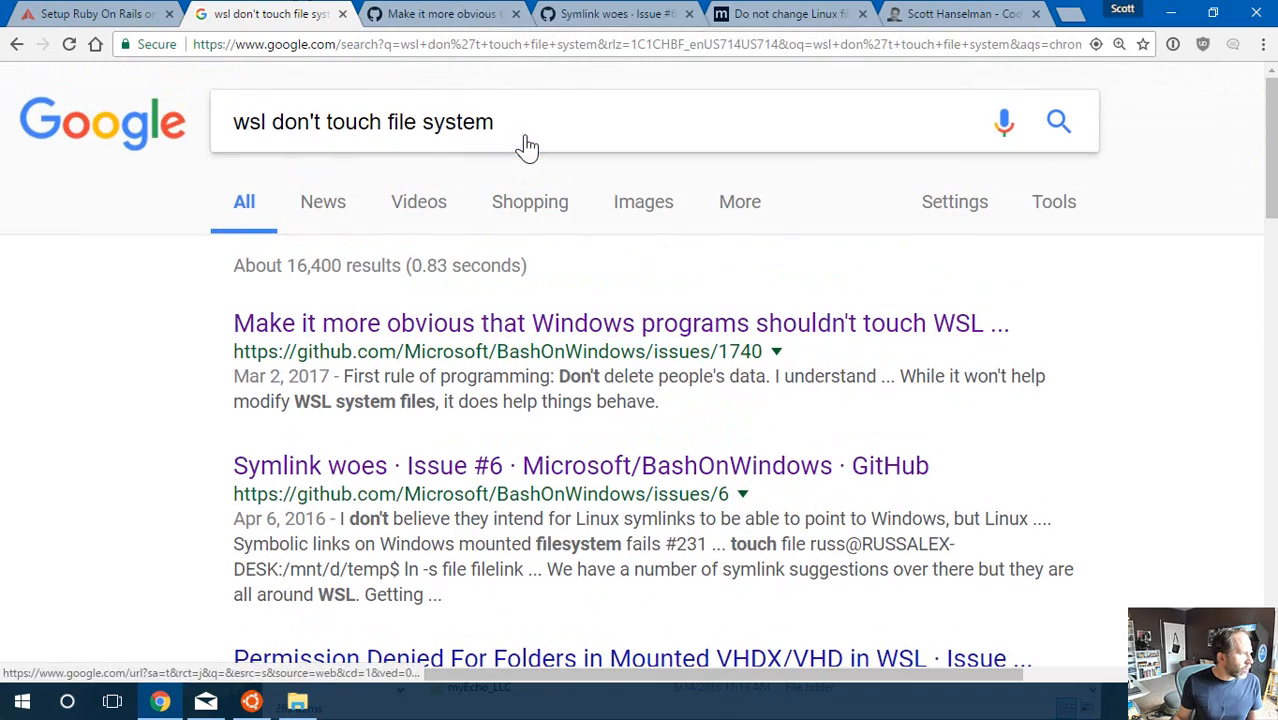
{"action": "left_click", "coordinate": [440, 12]}
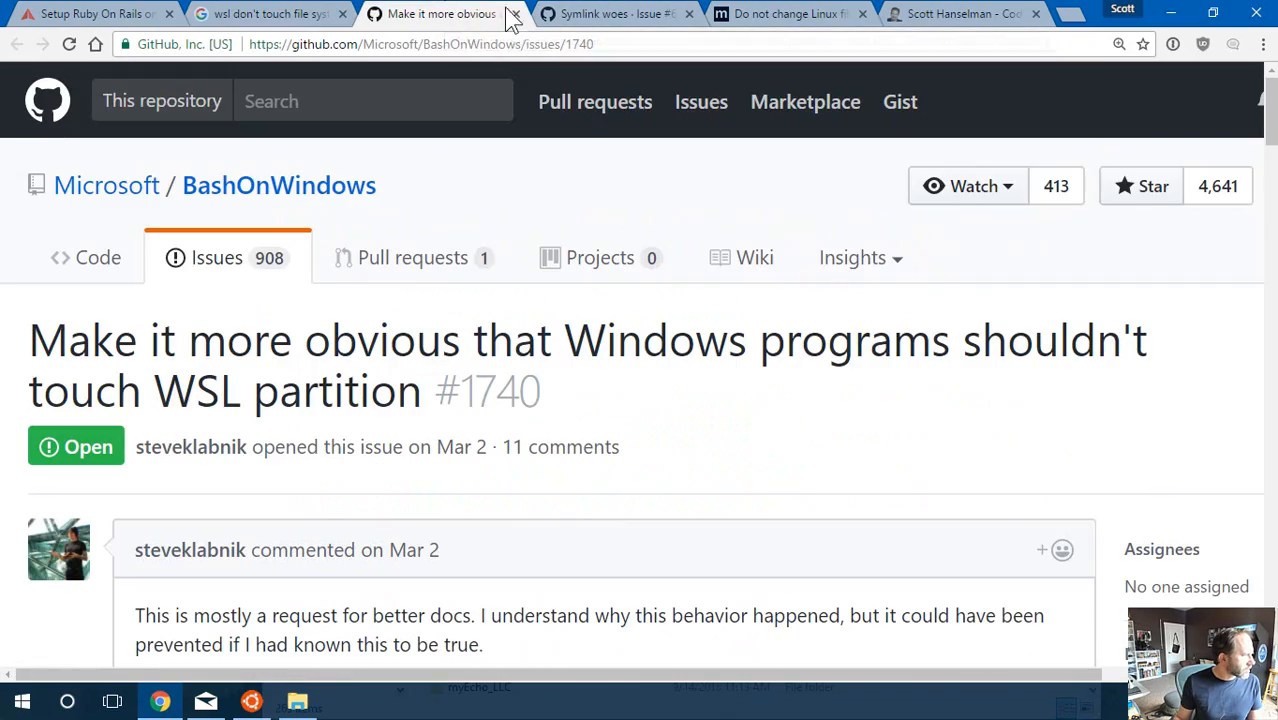
{"action": "scroll", "scroll_direction": "down", "scroll_amount": 3}
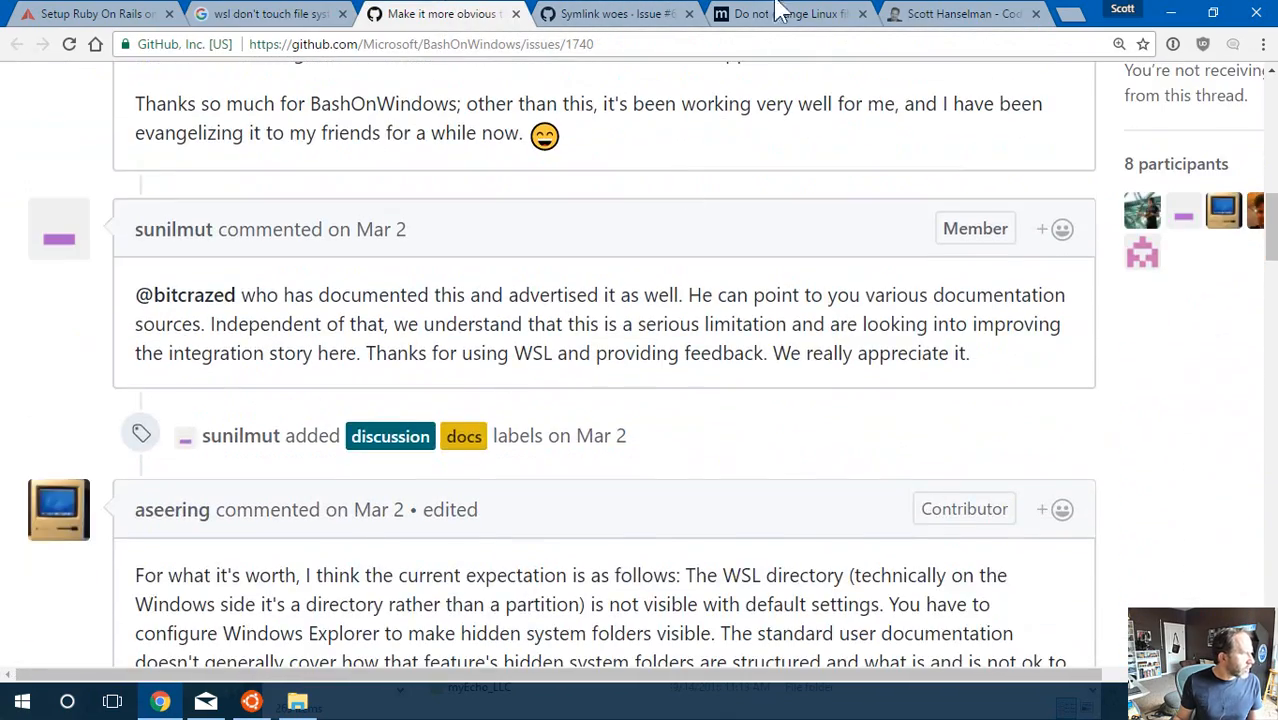
{"action": "left_click", "coordinate": [790, 14]}
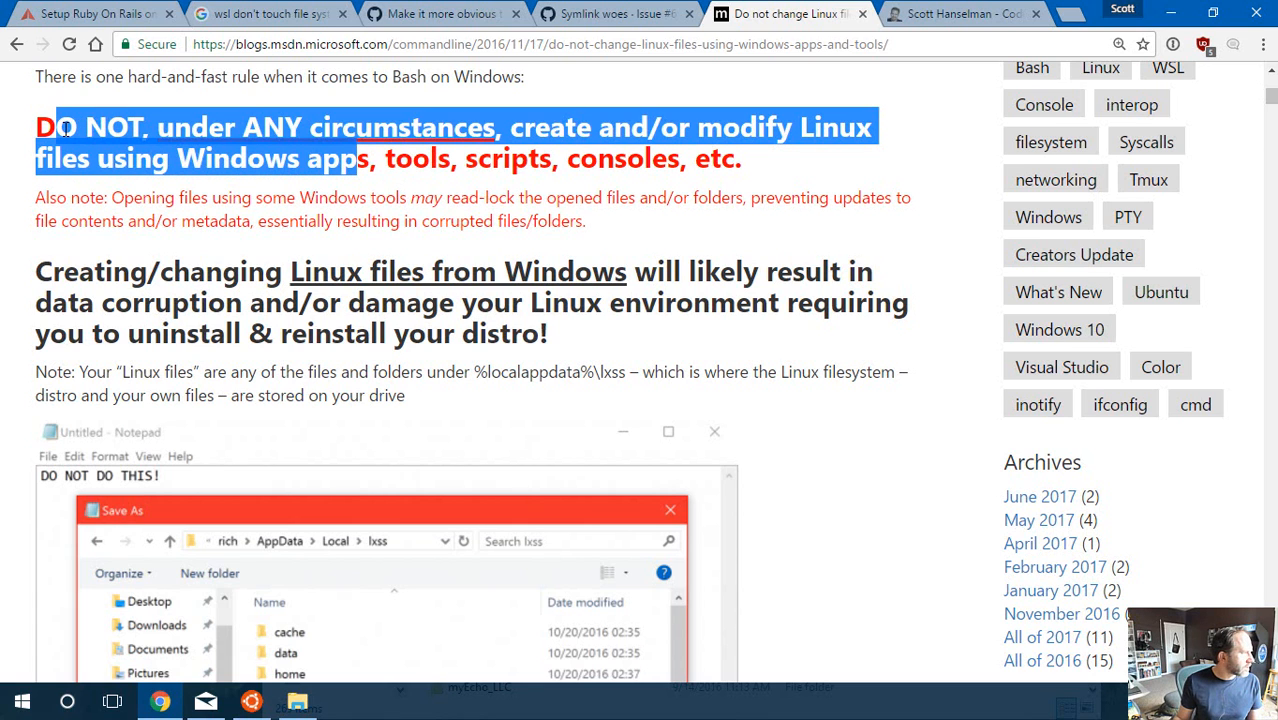
{"action": "scroll", "scroll_direction": "down", "scroll_amount": 3}
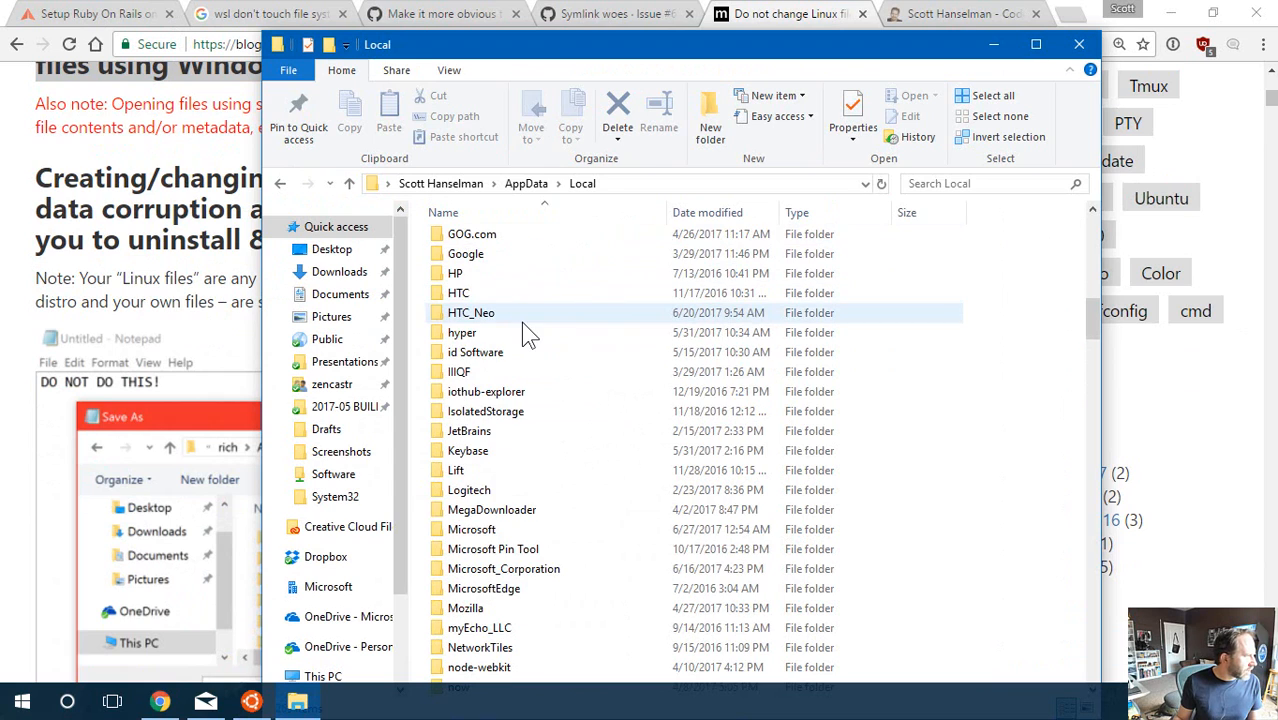
- Show hidden items and open the lxss folder listing cache, data, home, mnt, root, rootfs and temp
{"action": "scroll", "scroll_direction": "down", "scroll_amount": 3}
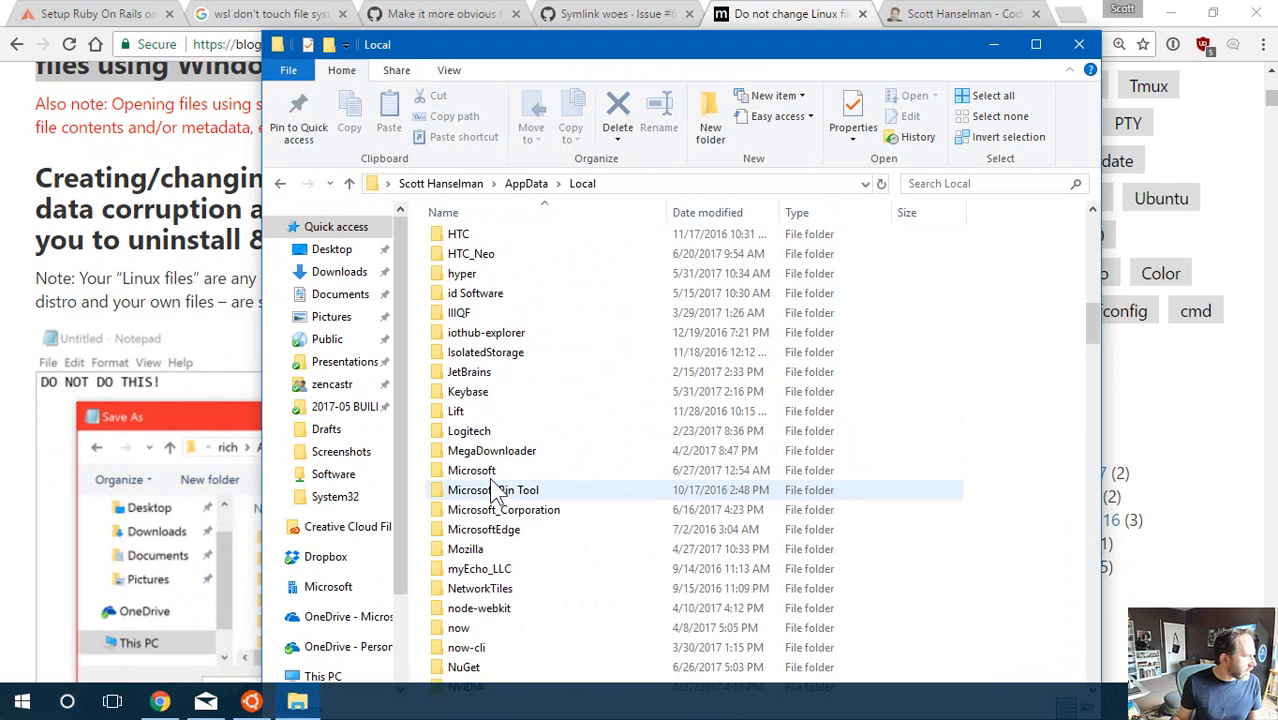
{"action": "left_click", "coordinate": [448, 70]}
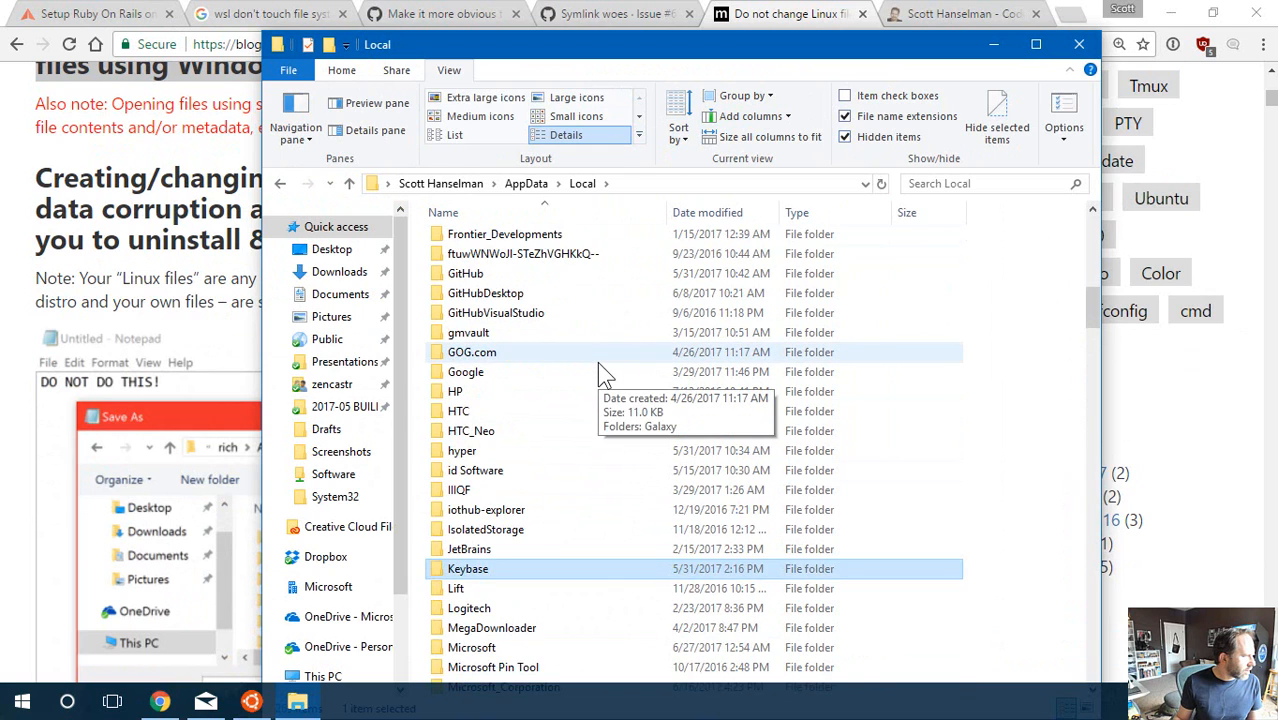
{"action": "left_click", "coordinate": [620, 184]}
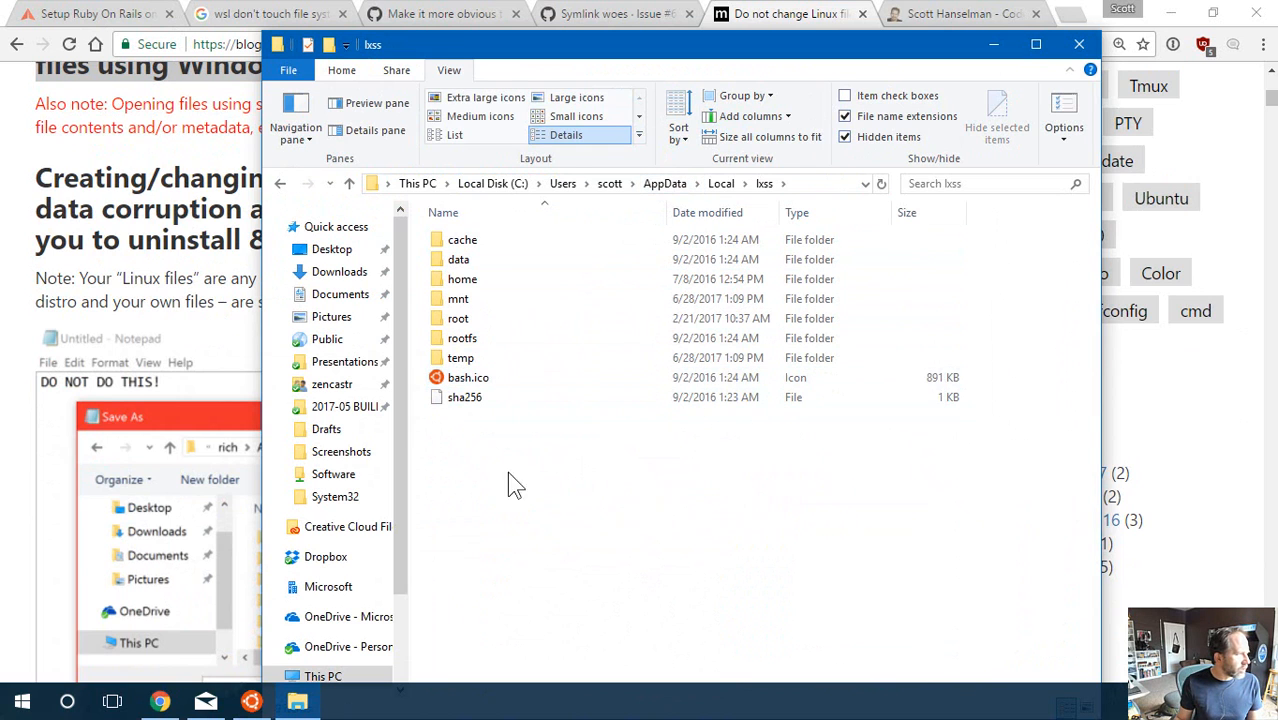
- Close the lxss window, highlight the DO NOT warning sentence, then switch to the hanselman.com homepage
{"action": "key", "text": "ctrl+a"}
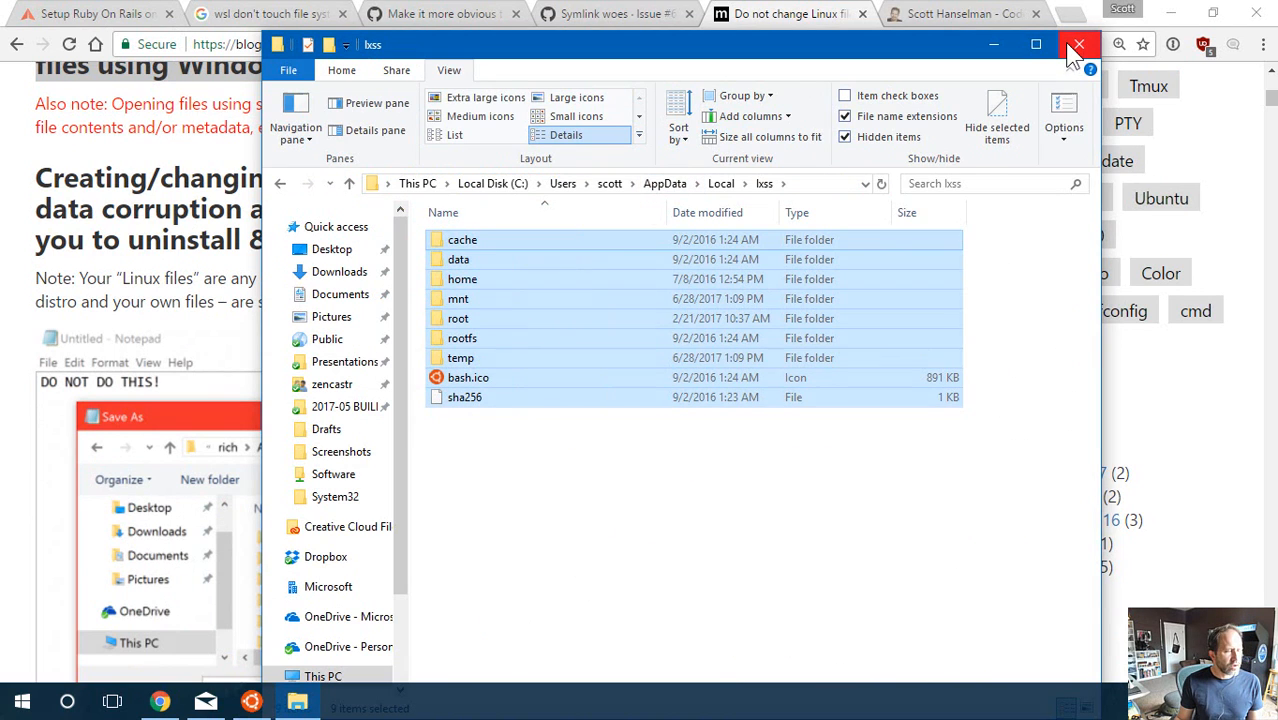
{"action": "left_click", "coordinate": [1078, 46]}
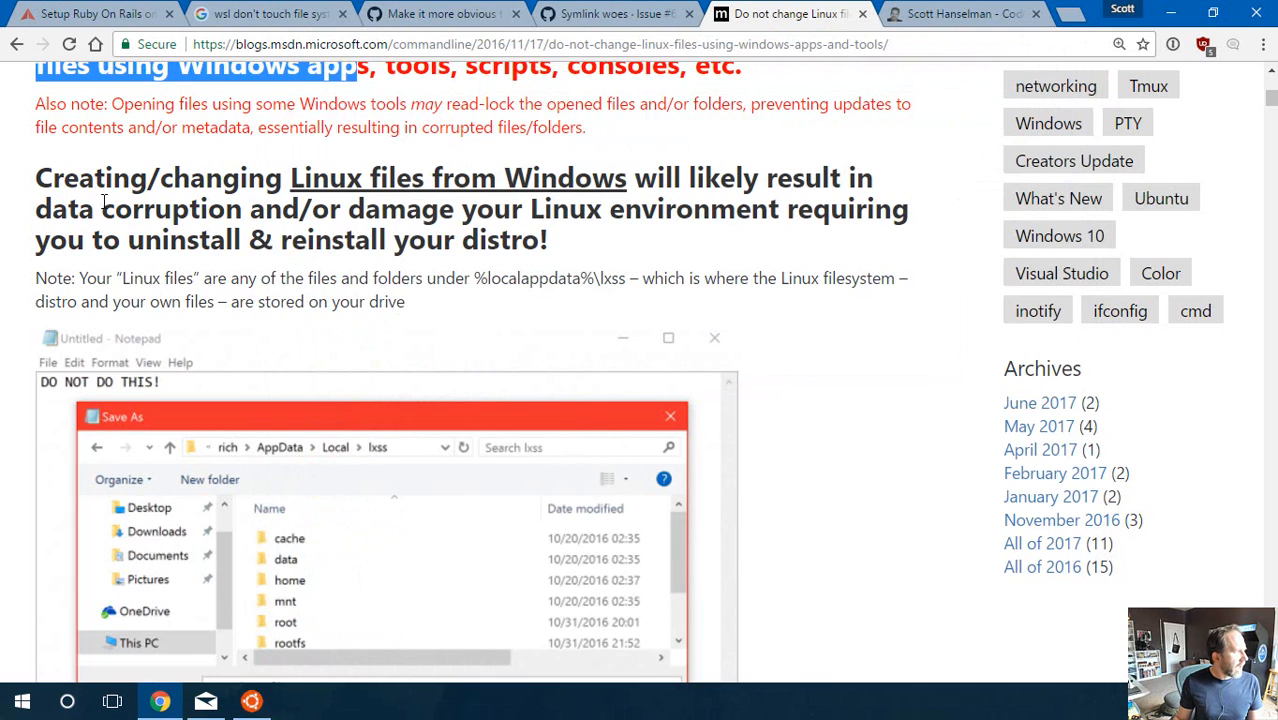
{"action": "scroll", "scroll_direction": "up", "scroll_amount": 3}
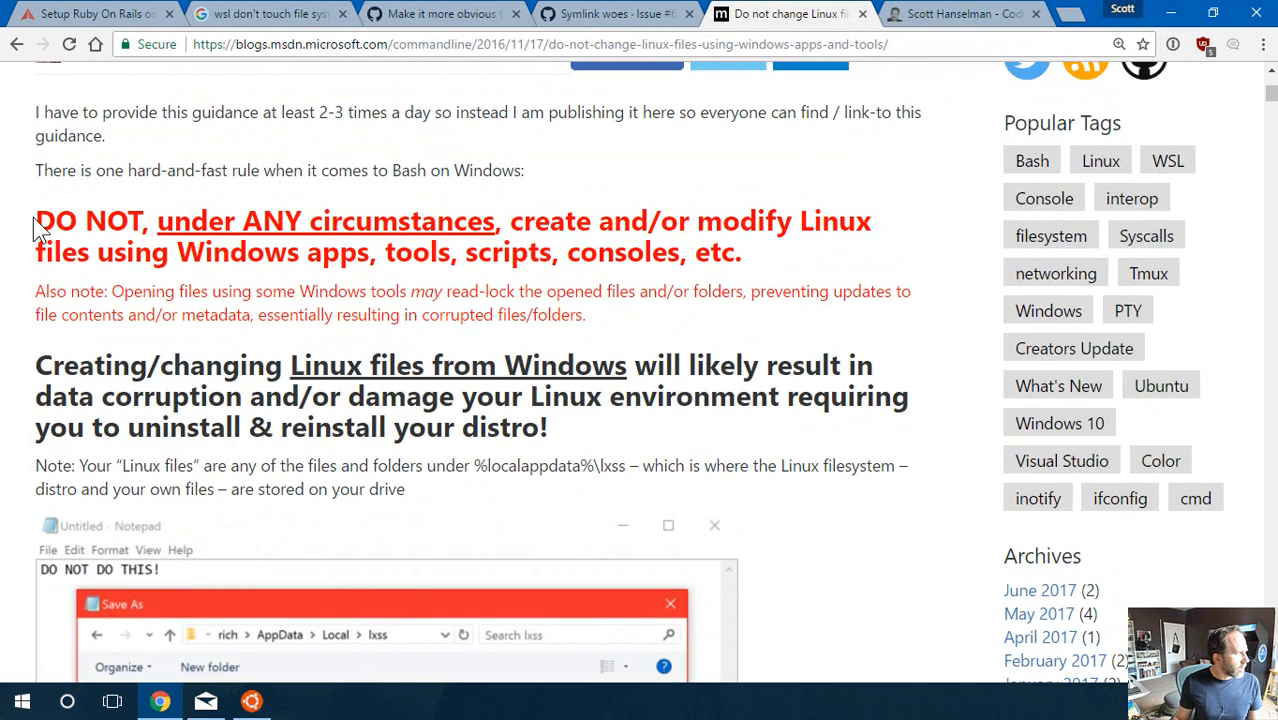
{"action": "left_click_drag", "start_coordinate": [36, 220], "coordinate": [742, 252]}
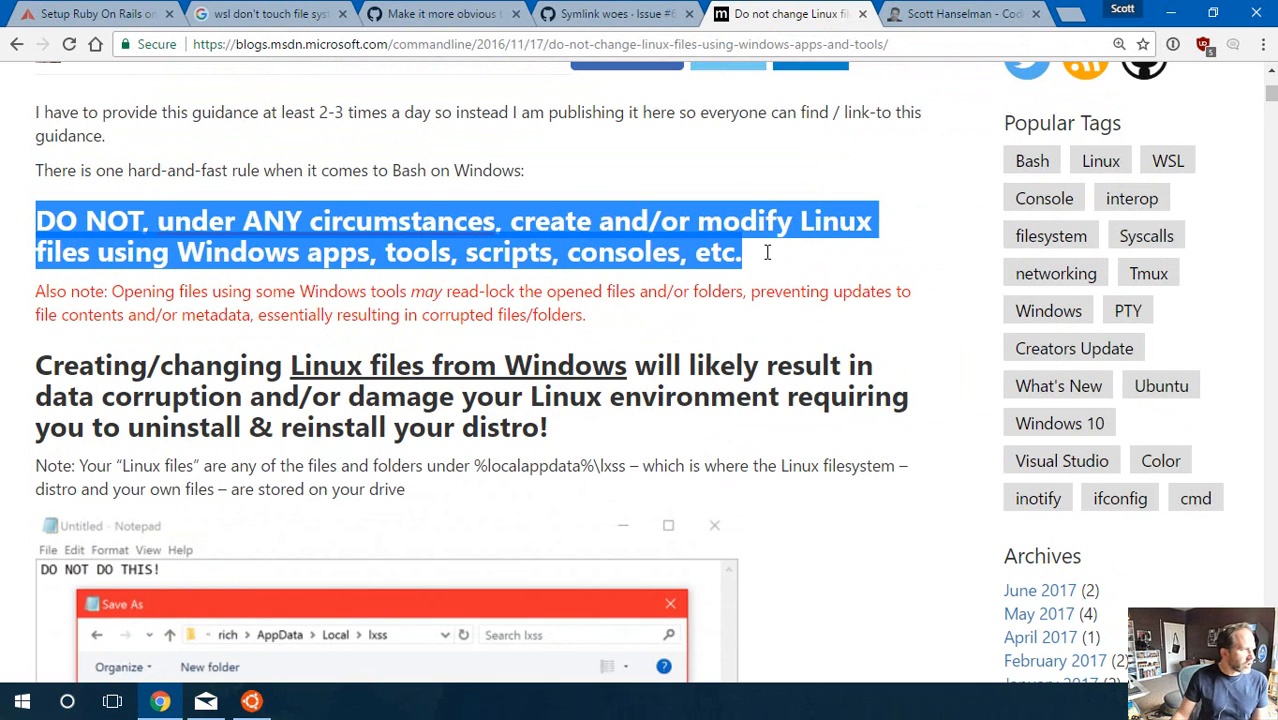
{"action": "left_click", "coordinate": [890, 12]}
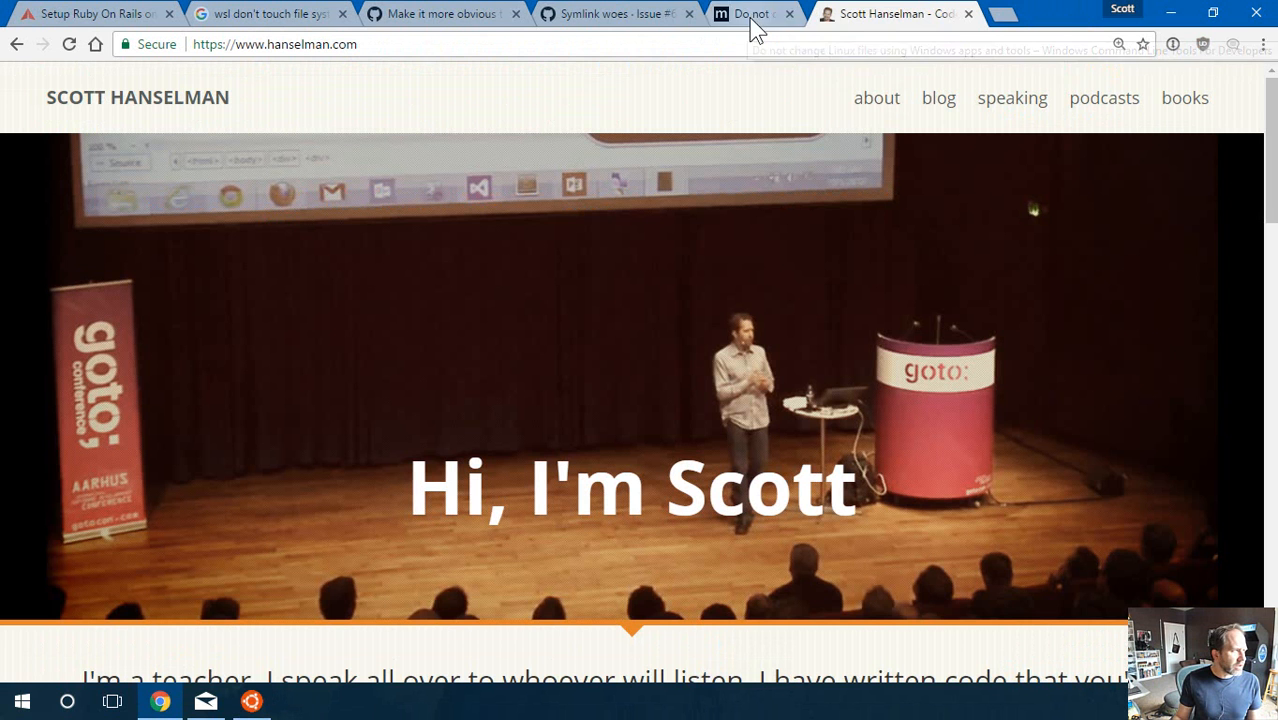
- Change into /mnt and list the mounted Windows drives
{"action": "left_click", "coordinate": [788, 12]}
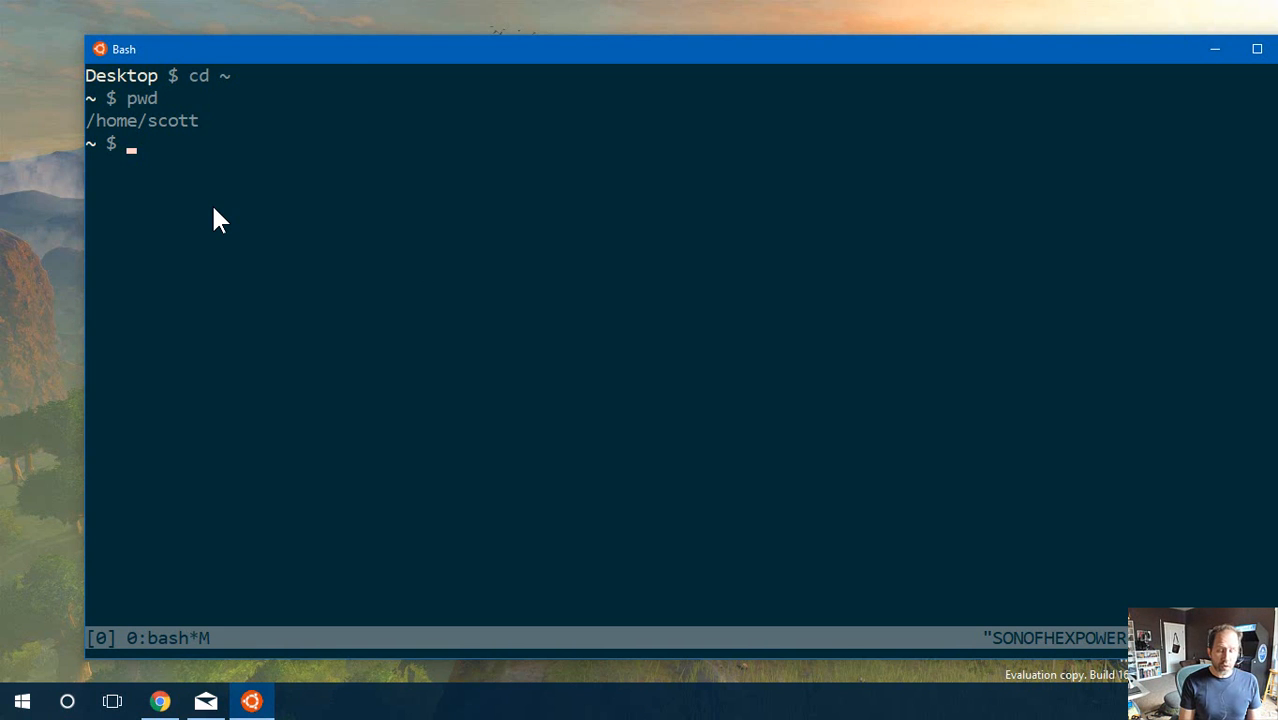
{"action": "type", "text": "cd /m"}
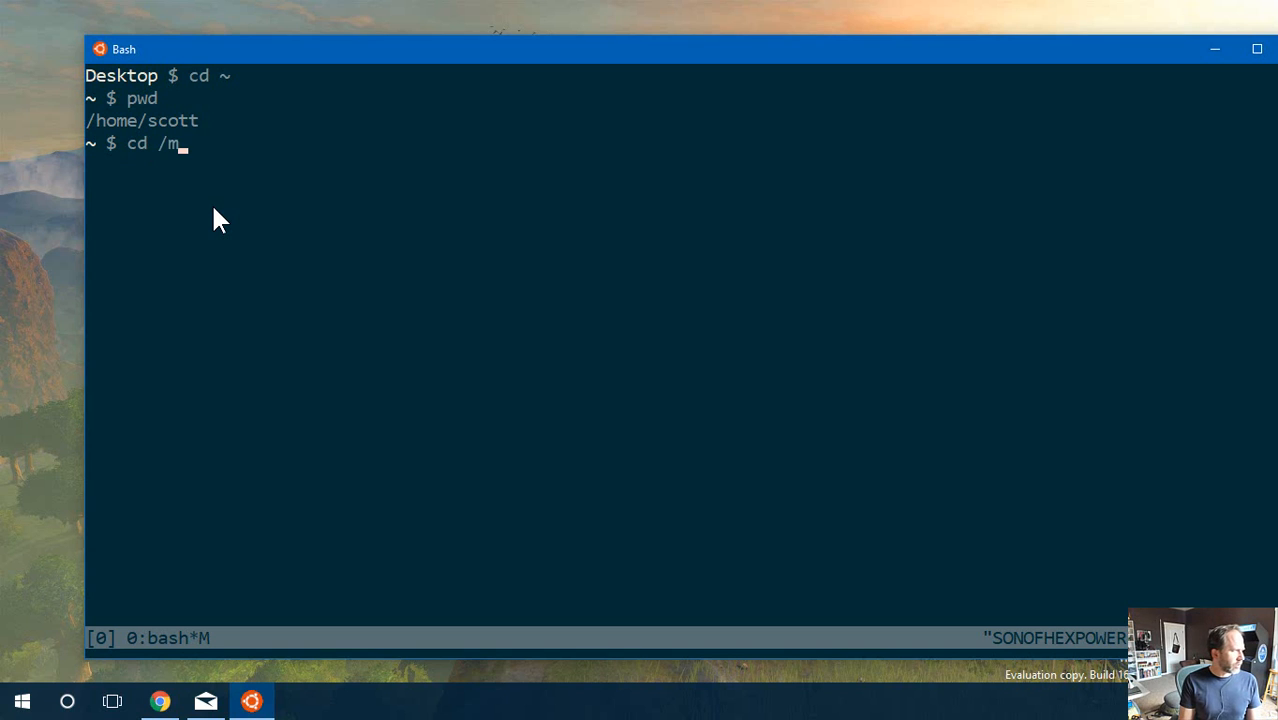
{"action": "key", "text": "Return"}
{"action": "type", "text": "l"}
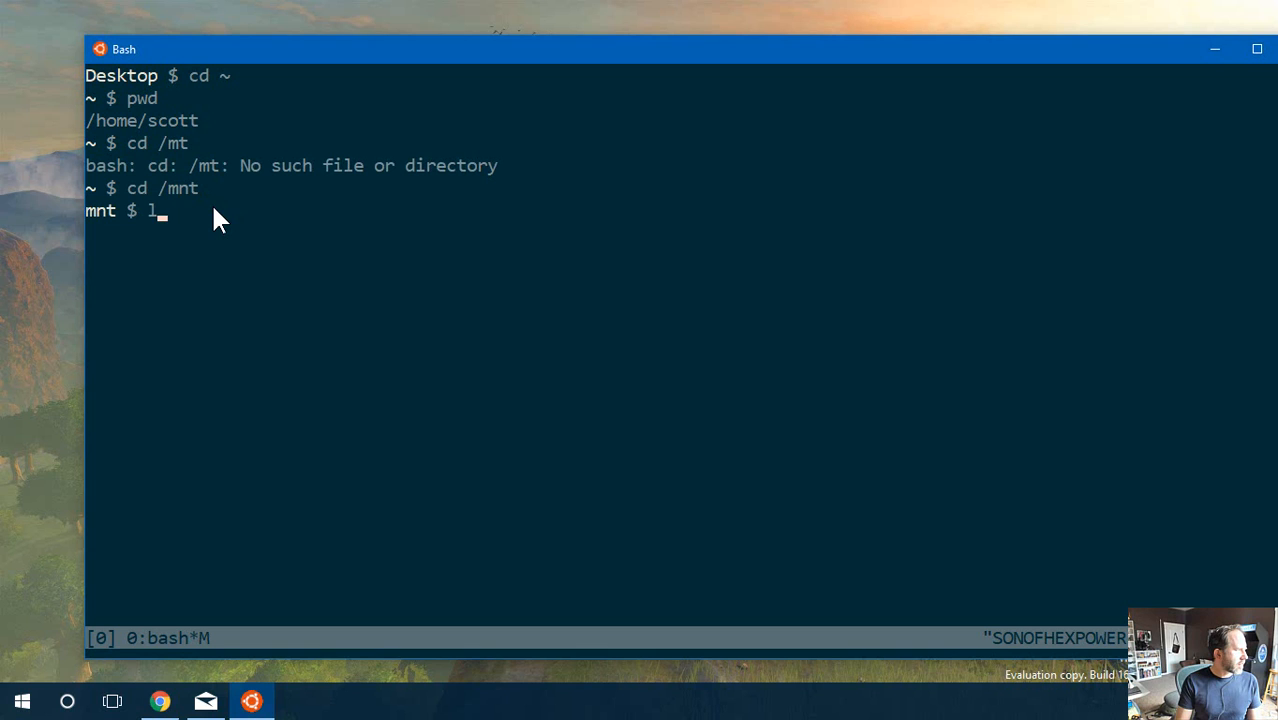
{"action": "key", "text": "Return"}
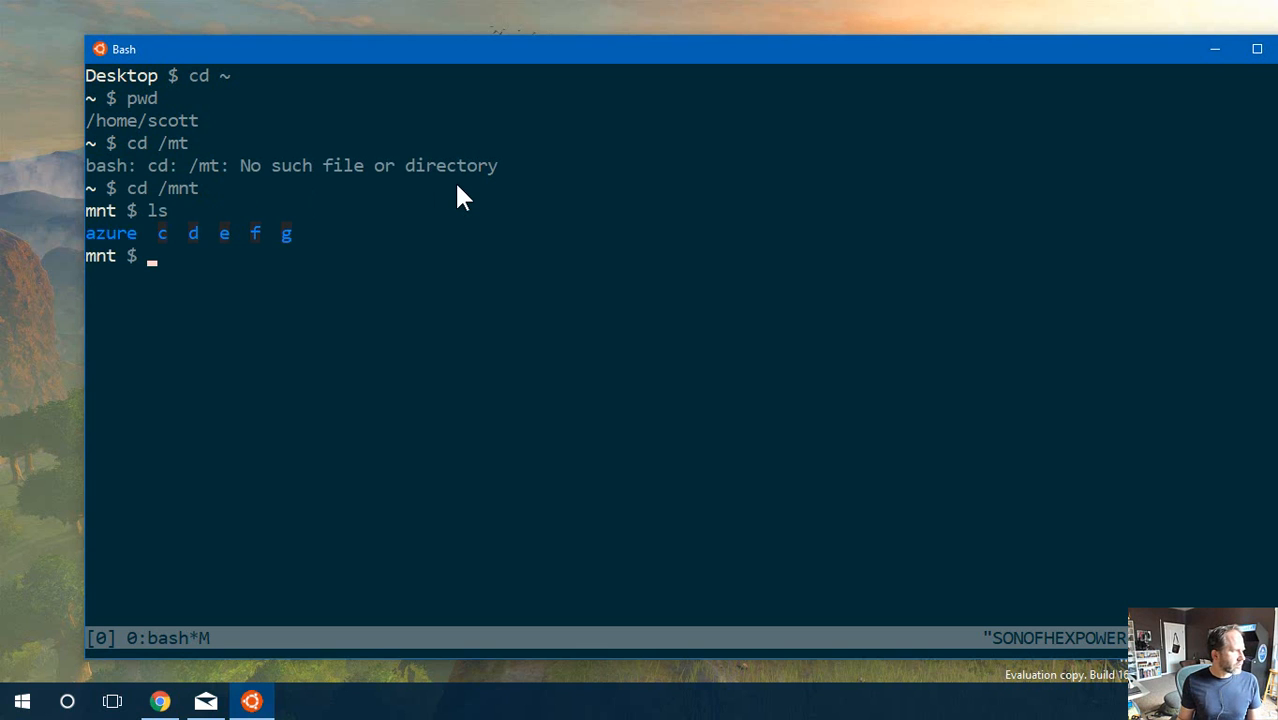
- Navigate via c/Users/scott/Desktop over to the D drive's github folder and list its projects
{"action": "type", "text": "cd c"}
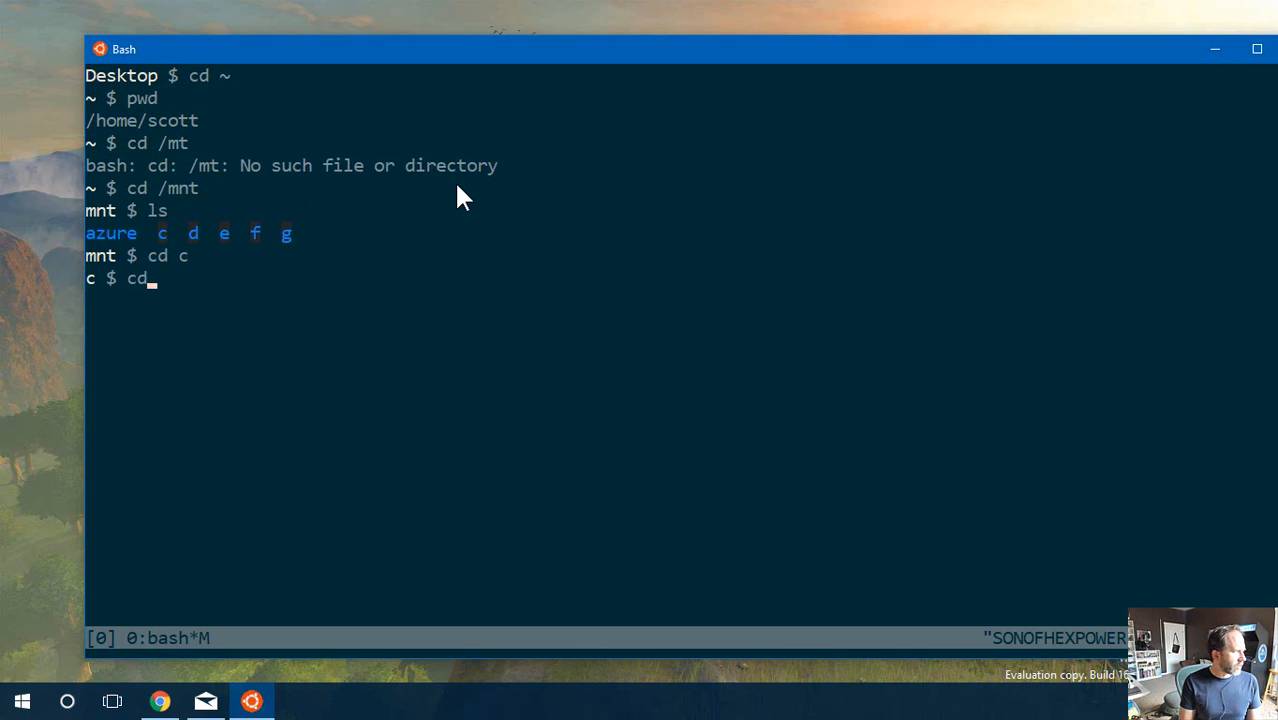
{"action": "type", "text": "Users/scott/Desktop/"}
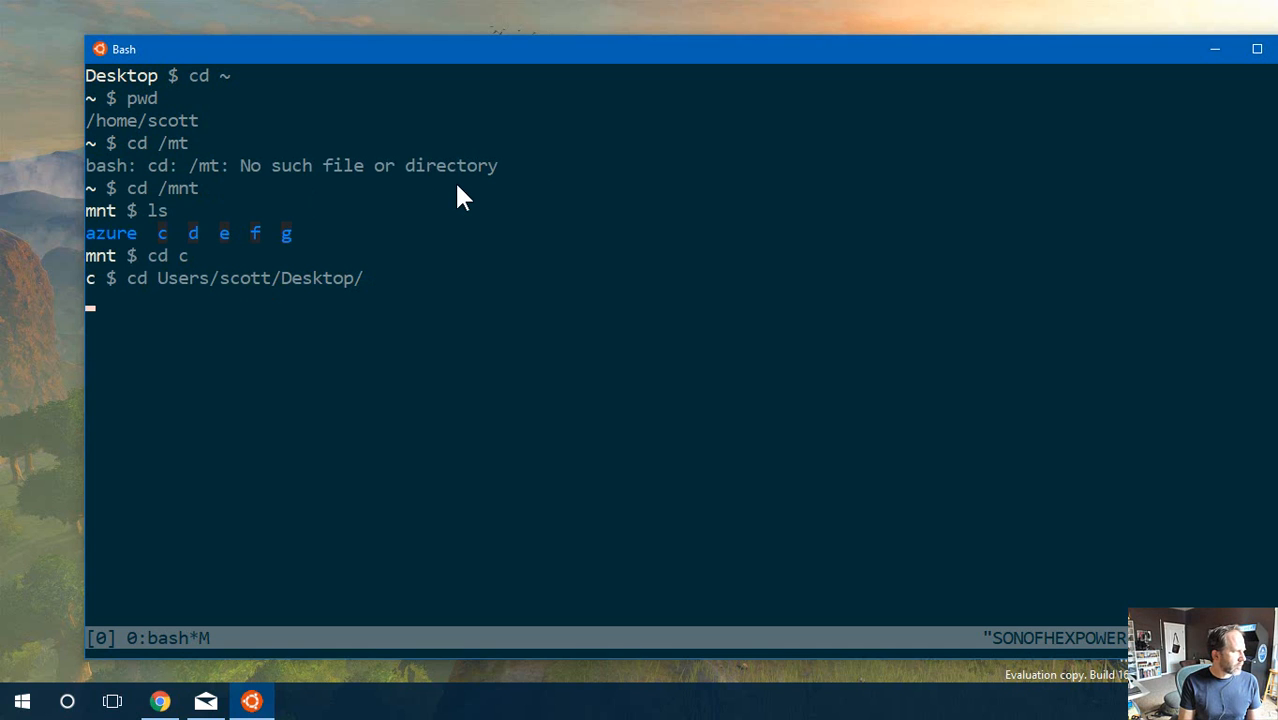
{"action": "key", "text": "Return"}
{"action": "type", "text": "cd github/"}
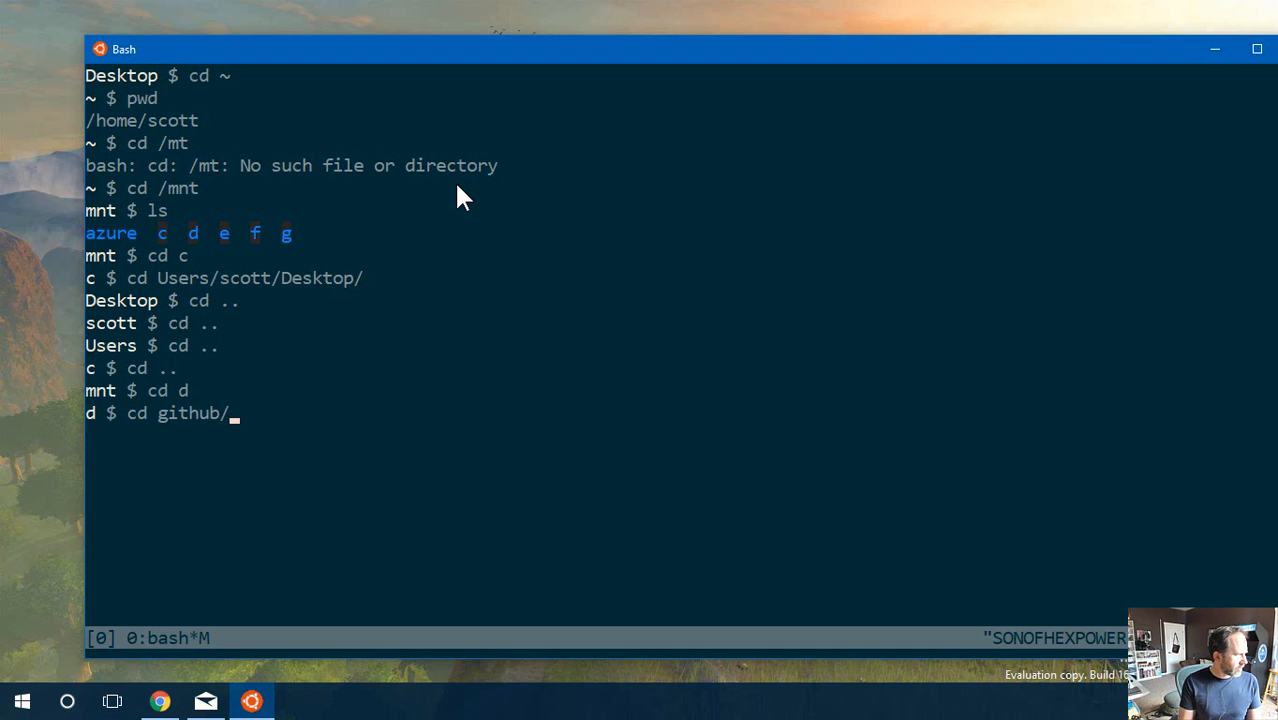
{"action": "key", "text": "Return"}
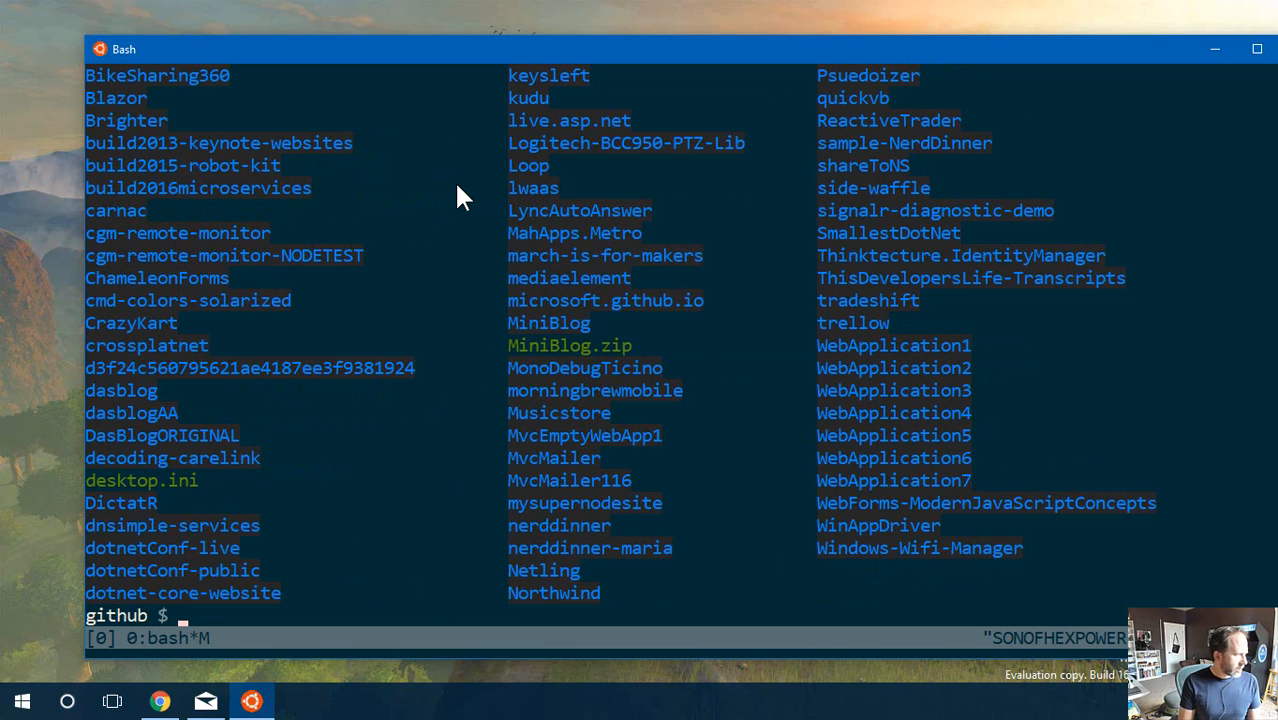
- Jump to the Desktop alias, confirm the path with pwd, and create and enter a fancyrails folder
{"action": "type", "text": "Des"}
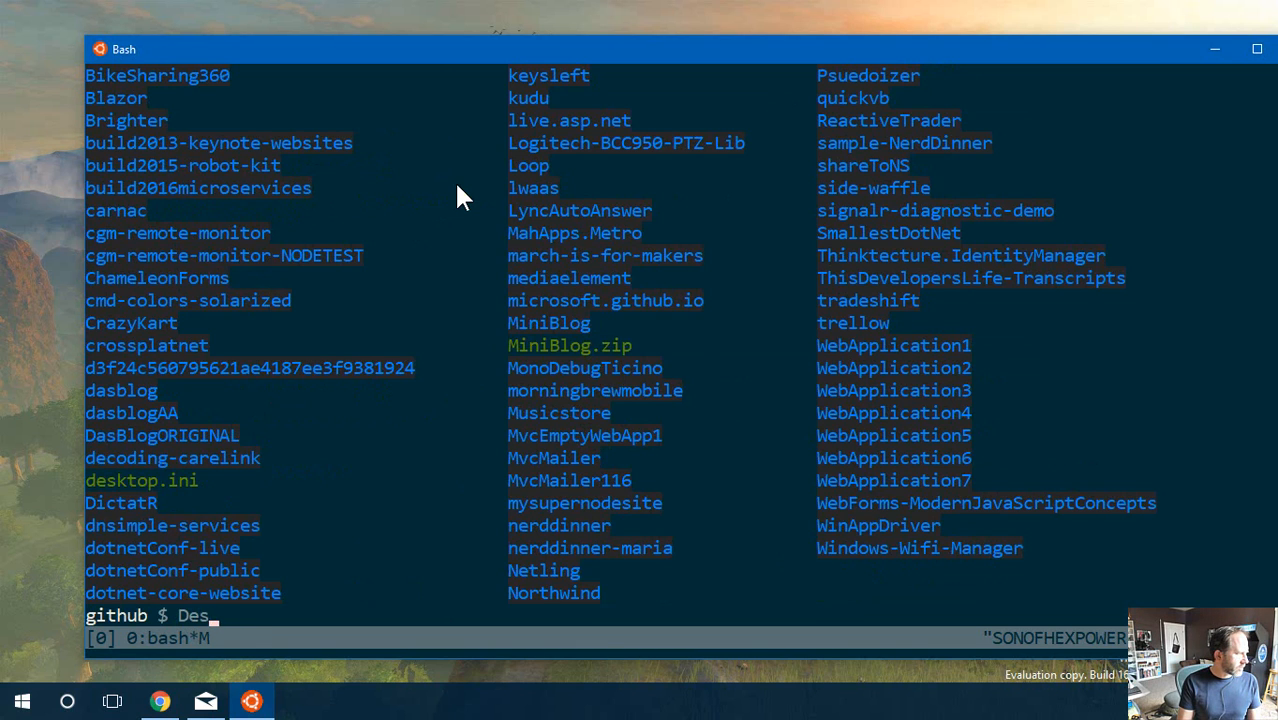
{"action": "key", "text": "Return"}
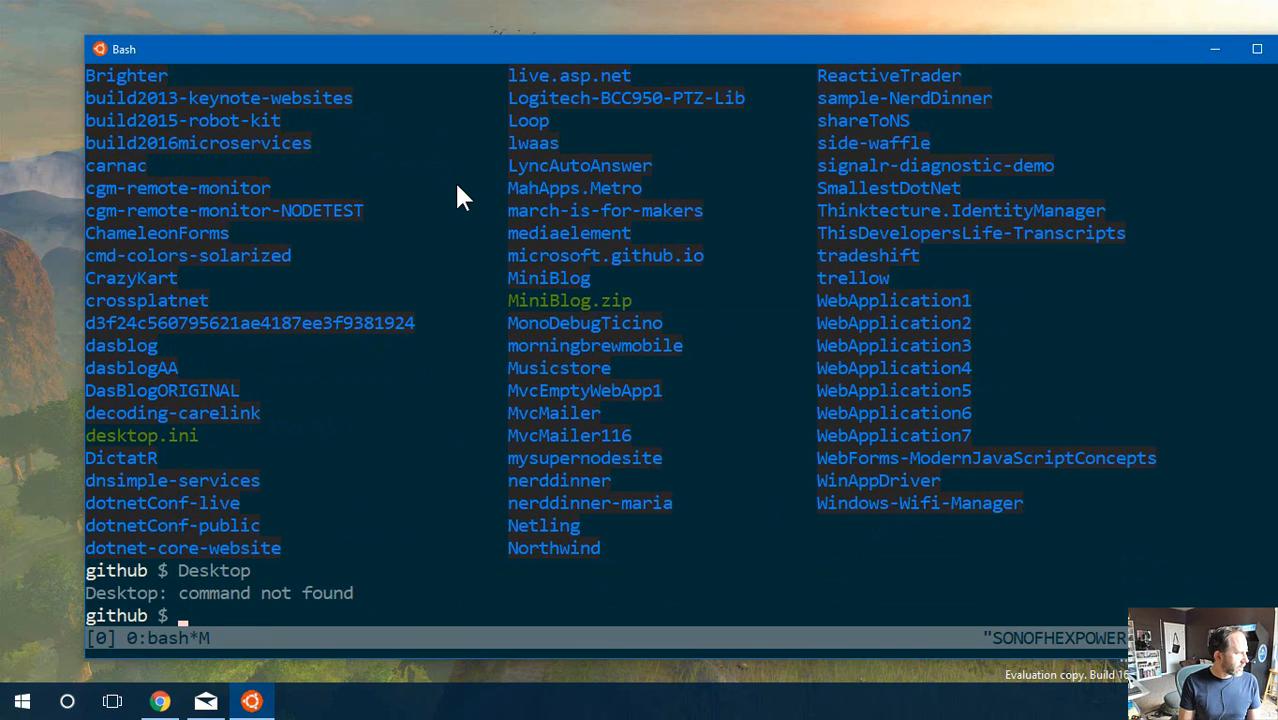
{"action": "type", "text": "desktop"}
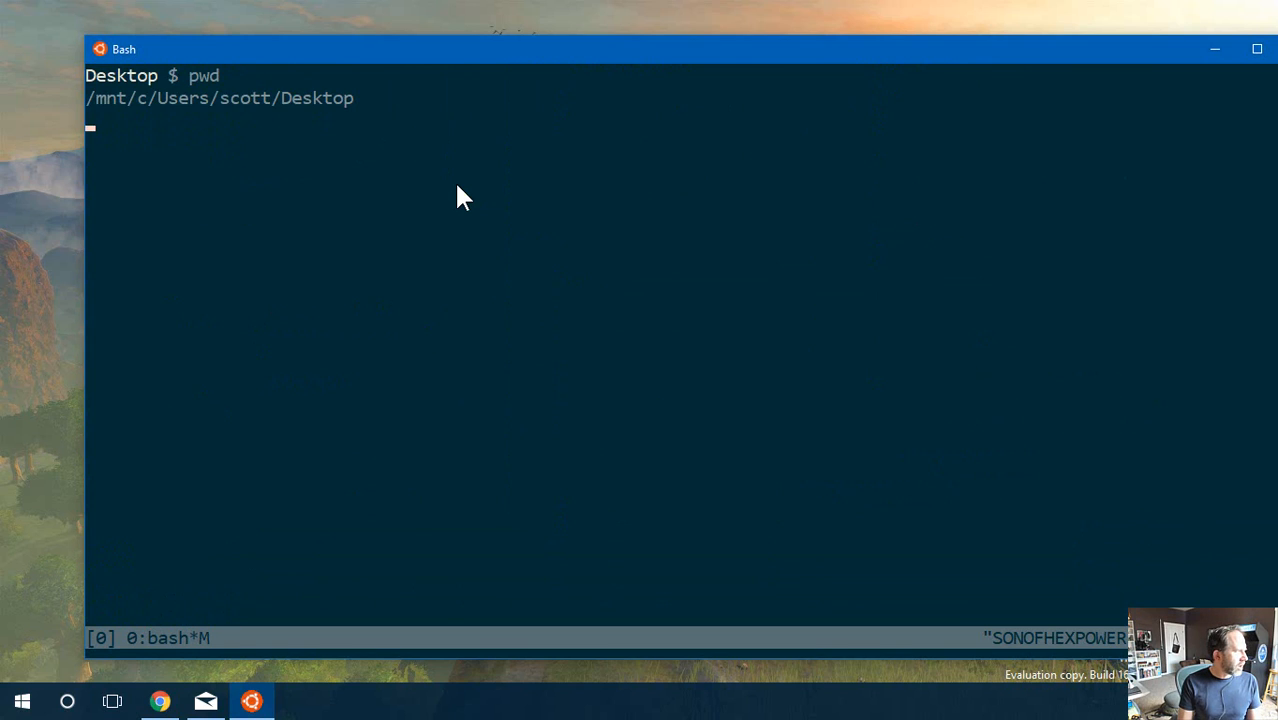
{"action": "key", "text": "Return"}
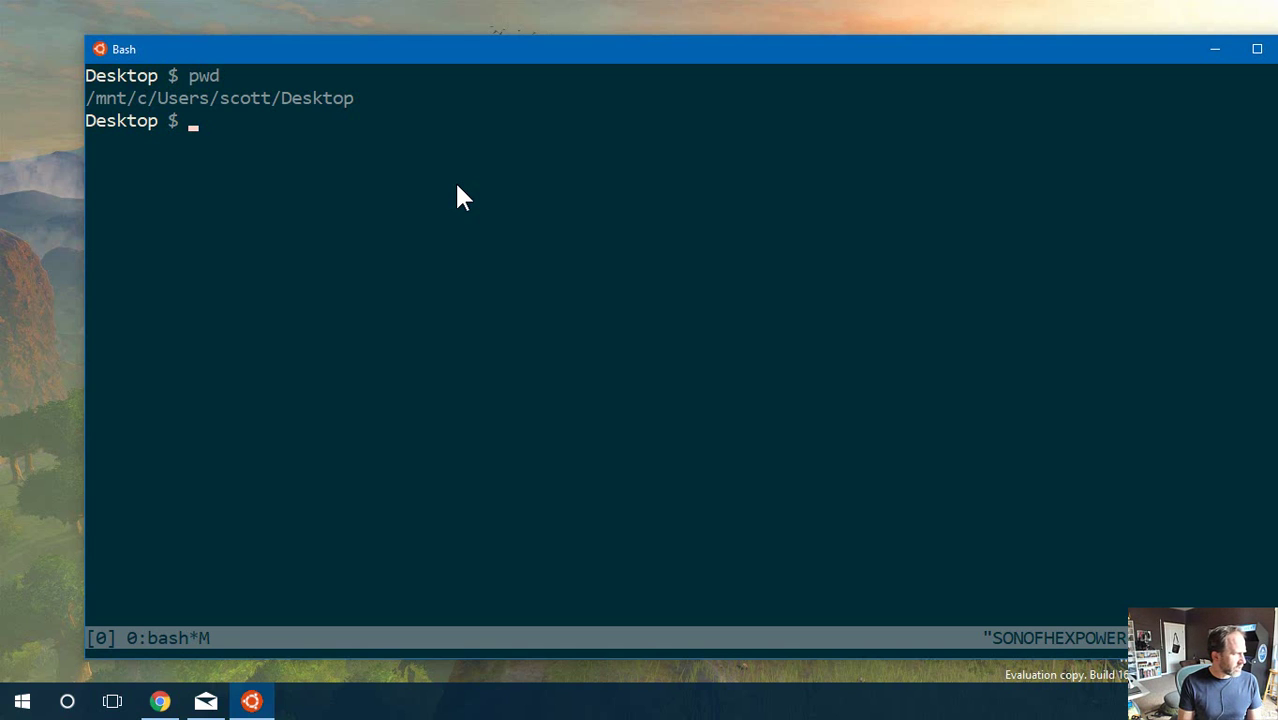
{"action": "type", "text": "mkdir fancyrails"}
{"action": "type", "text": "cd fancyrails/"}
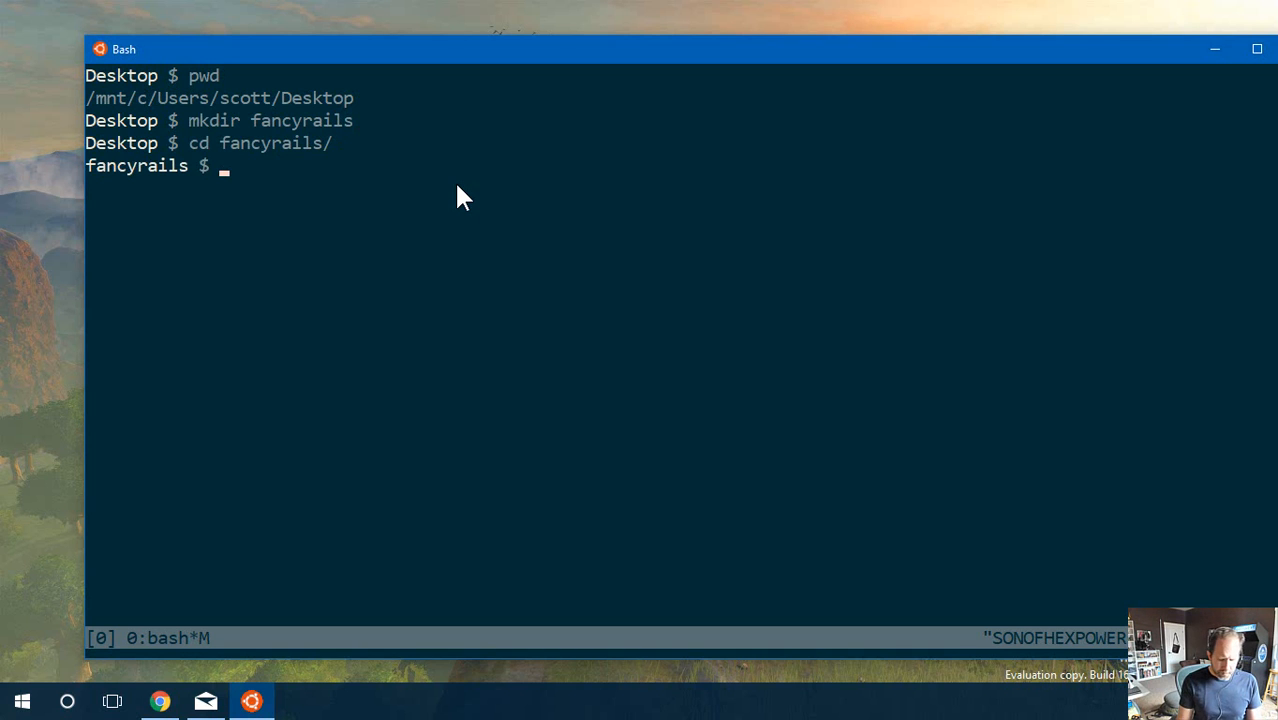
{"action": "left_click", "coordinate": [160, 700]}
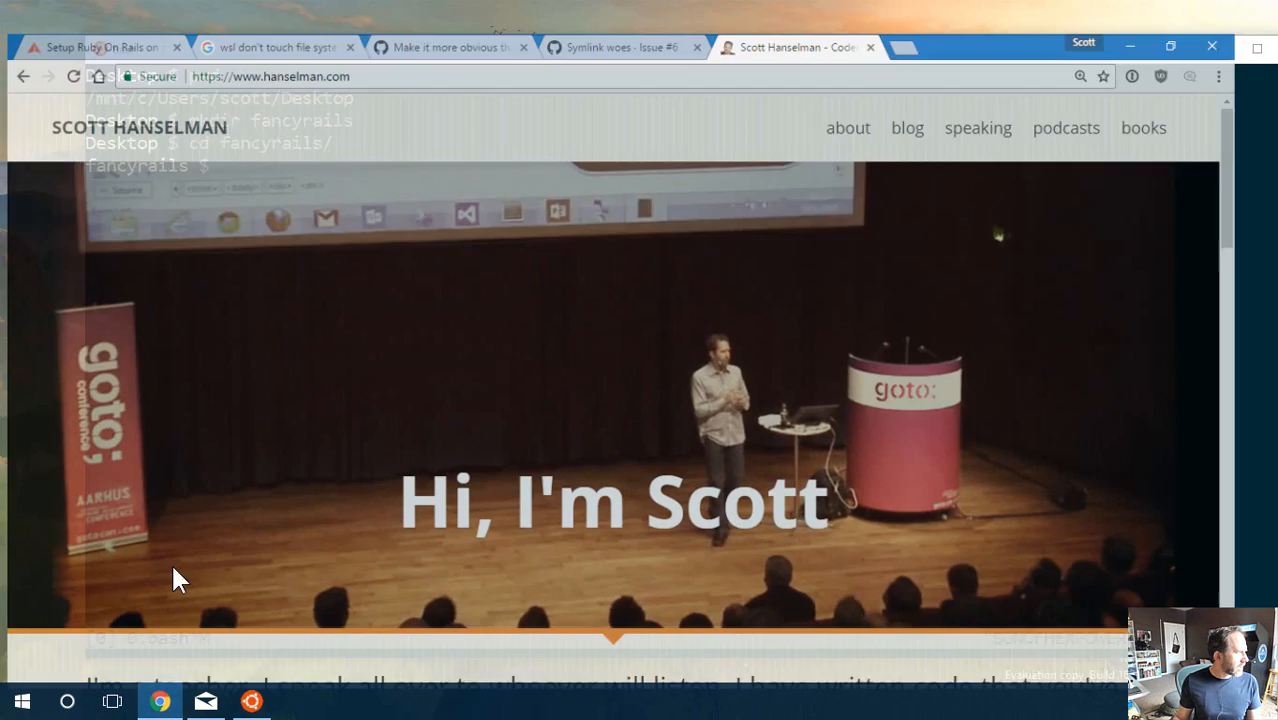
- Skim the GoRails Ubuntu 16.04 guide down to its Final Steps: rails new, rake db:create, rails server
{"action": "left_click", "coordinate": [96, 14]}
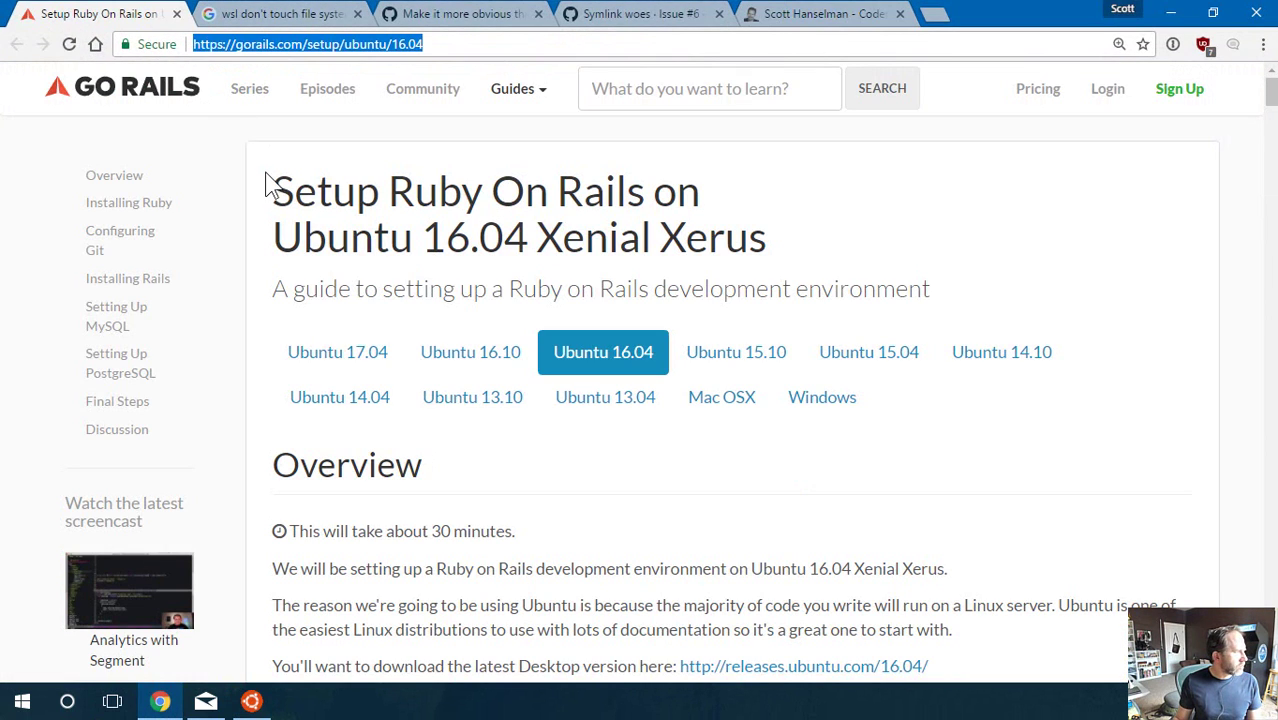
{"action": "left_click_drag", "start_coordinate": [272, 192], "coordinate": [768, 236]}
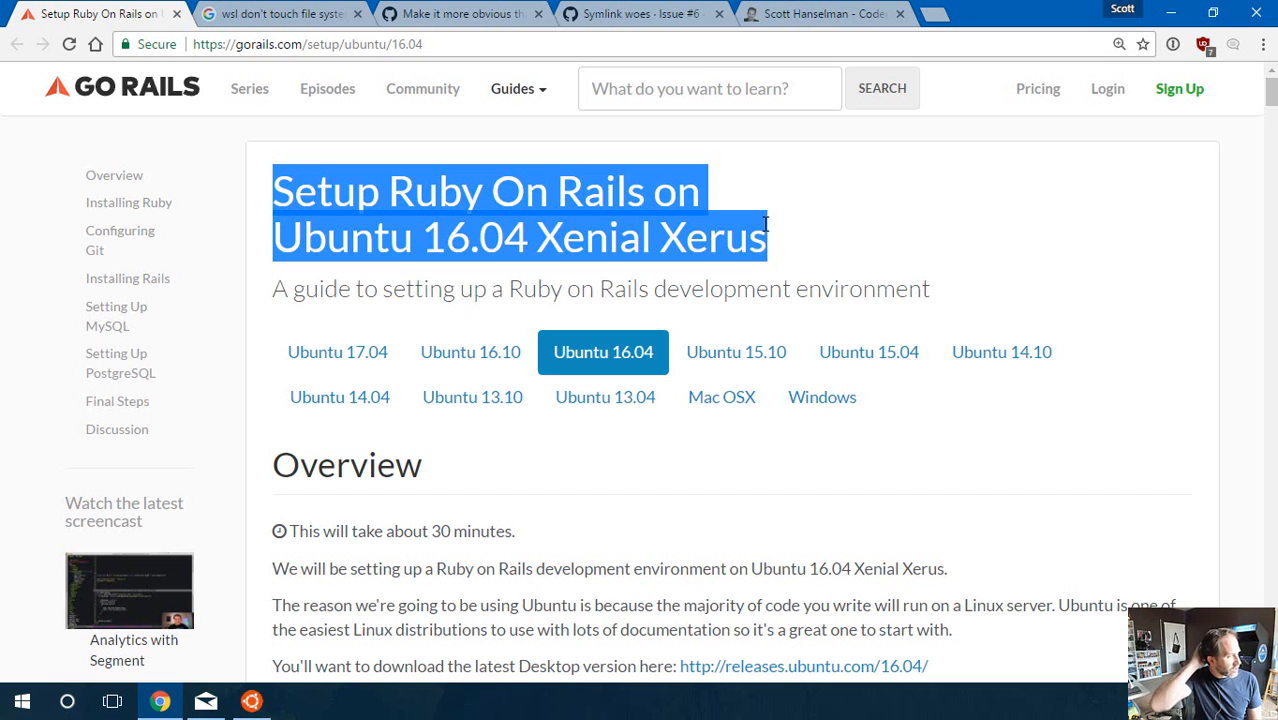
{"action": "scroll", "scroll_direction": "down", "scroll_amount": 3}
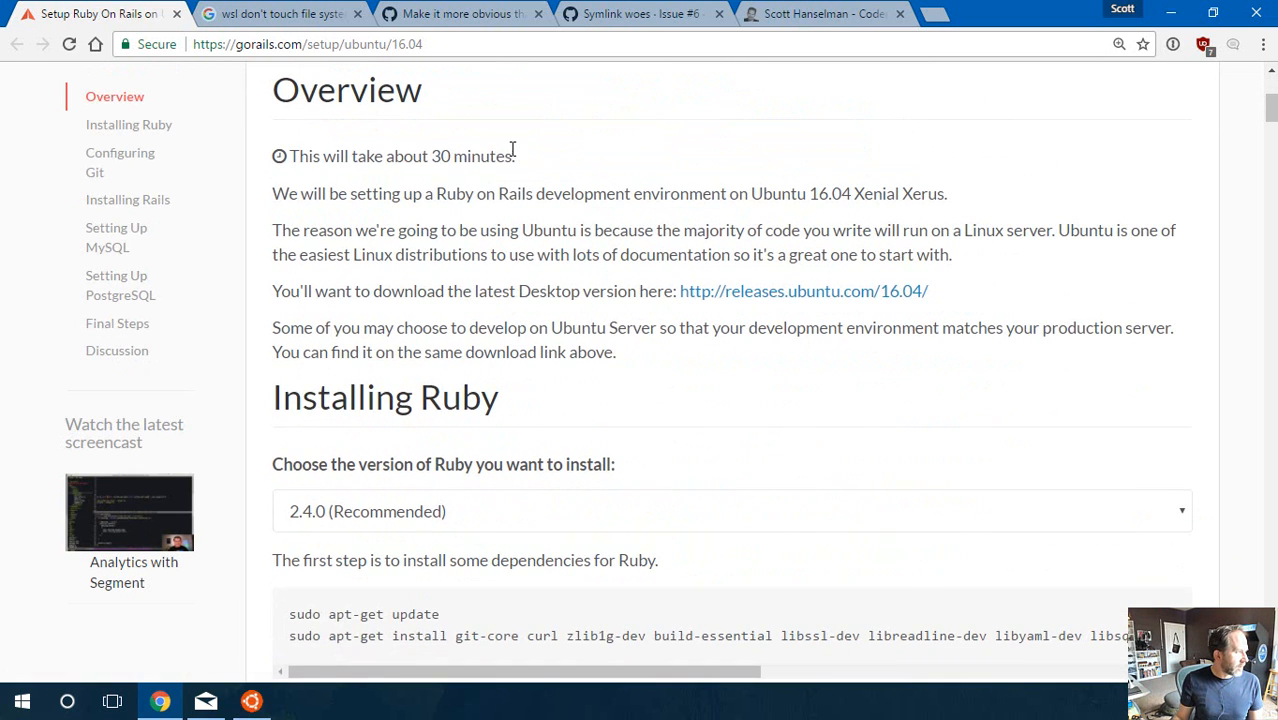
{"action": "scroll", "scroll_direction": "down", "scroll_amount": 3}
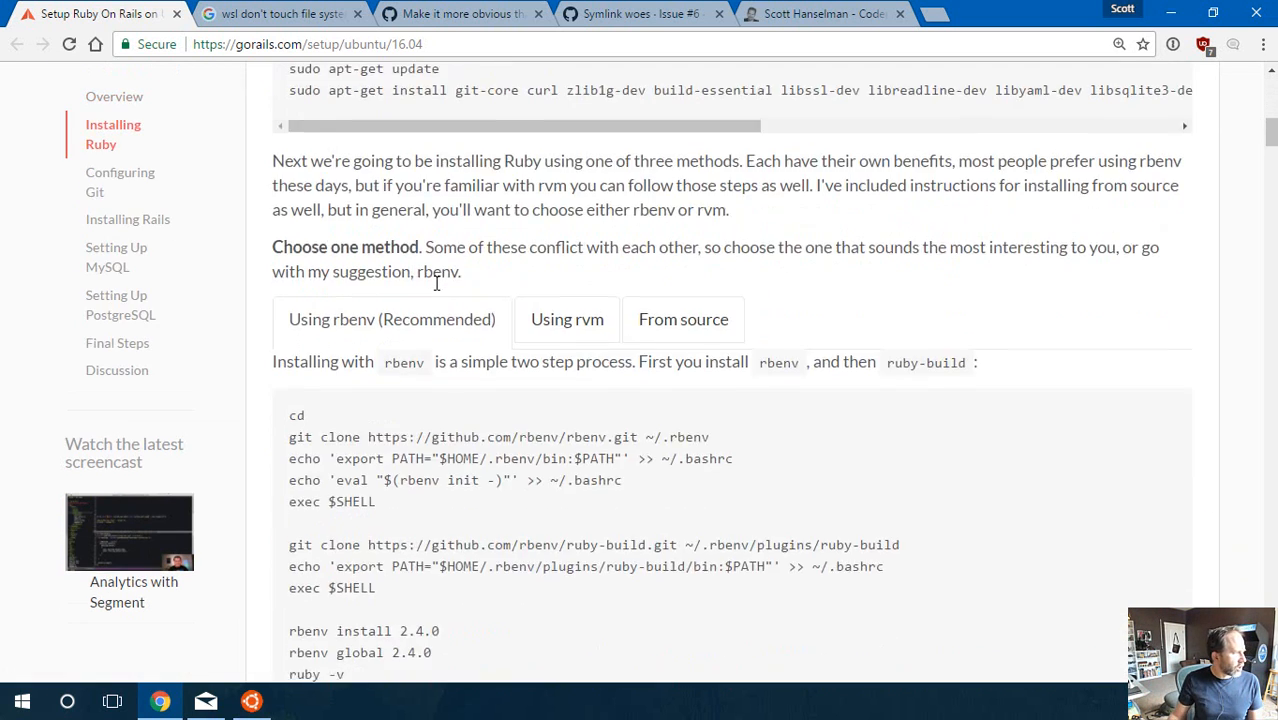
{"action": "scroll", "scroll_direction": "down", "scroll_amount": 3}
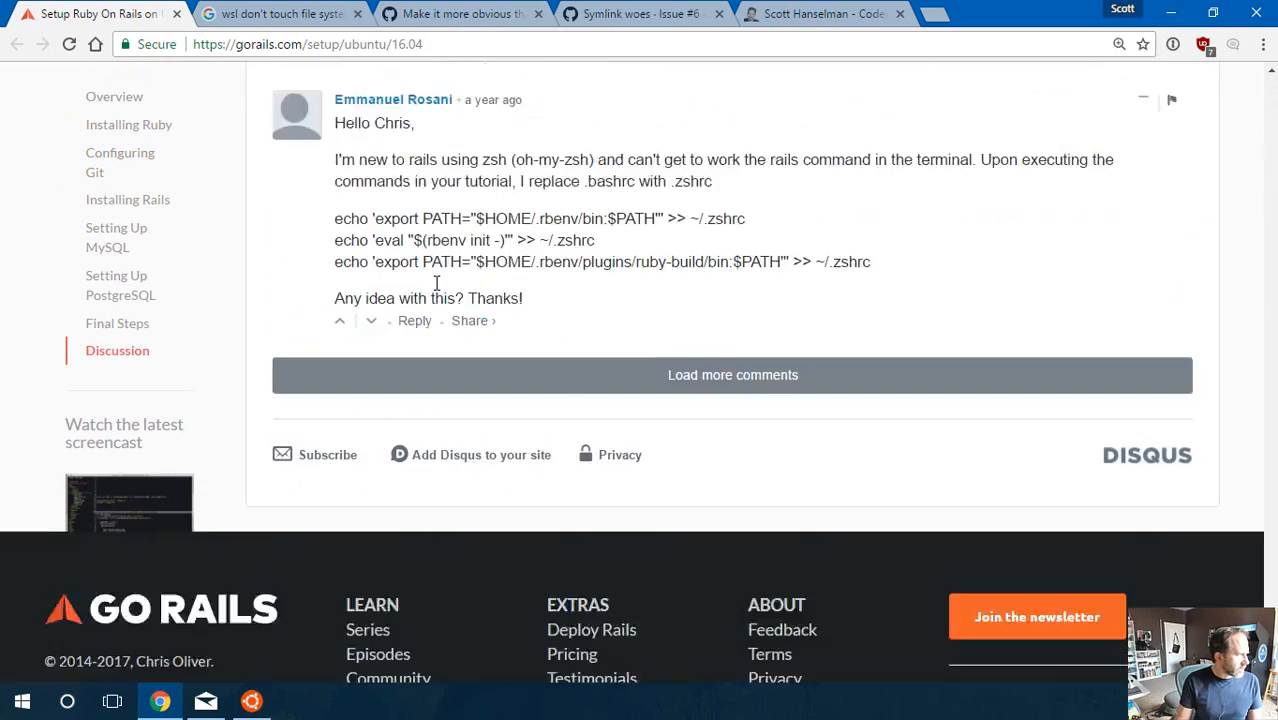
{"action": "scroll", "scroll_direction": "down", "scroll_amount": 3}
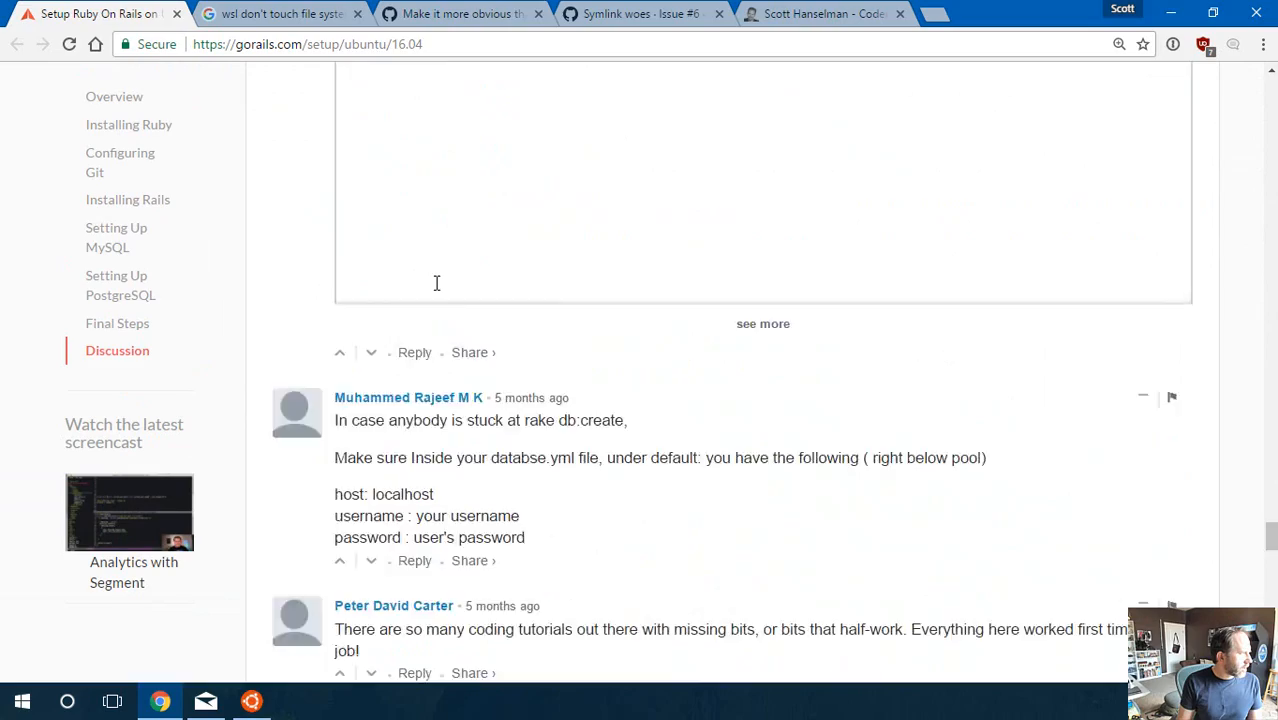
{"action": "scroll", "scroll_direction": "up", "scroll_amount": 3}
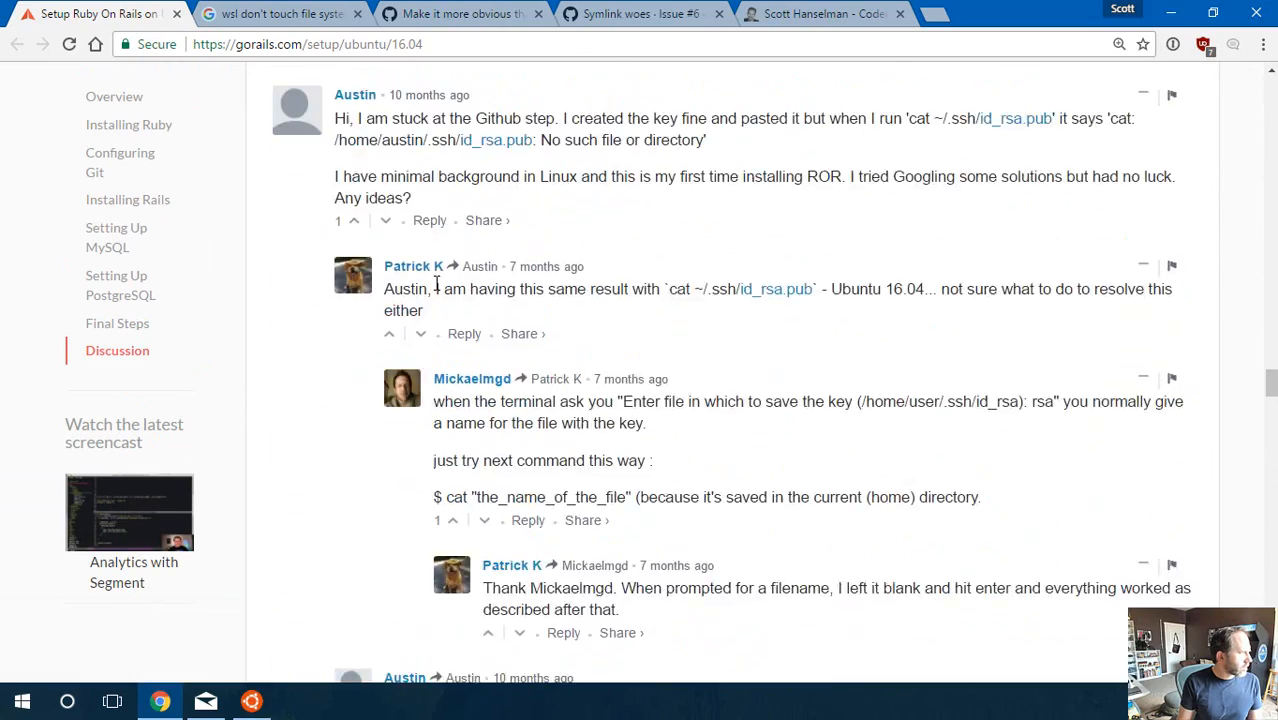
{"action": "scroll", "scroll_direction": "up", "scroll_amount": 3}
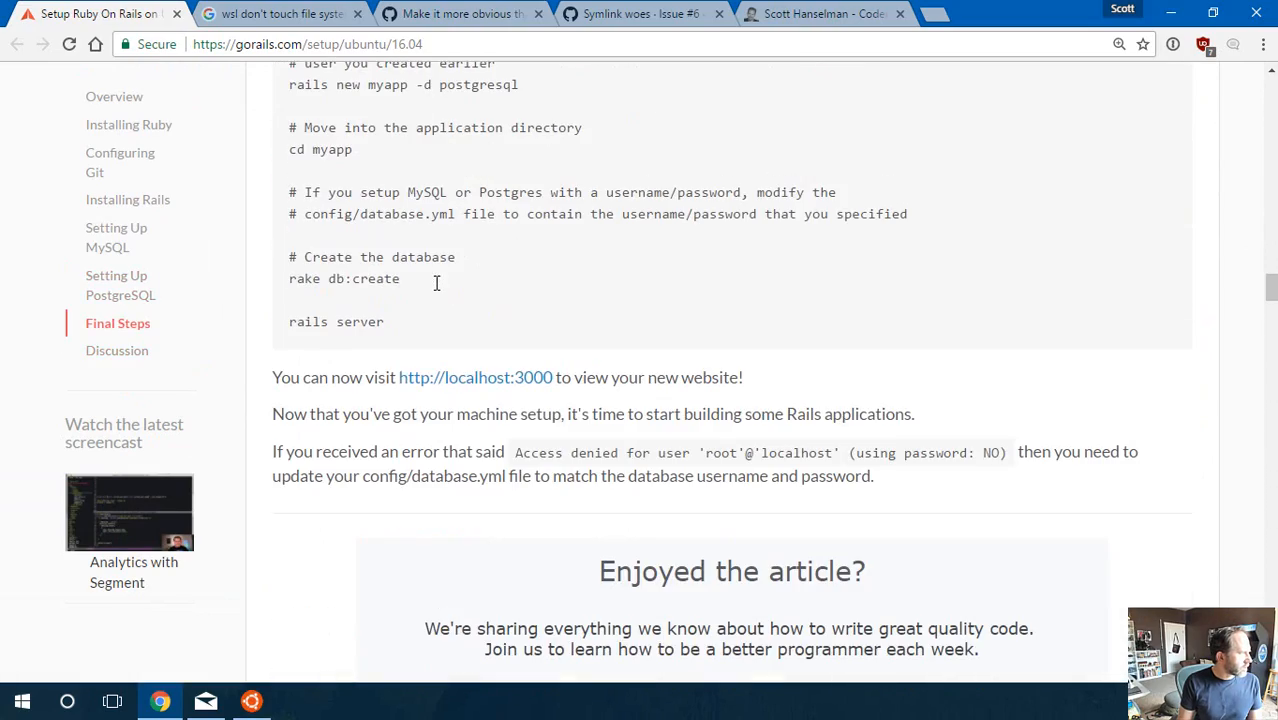
{"action": "scroll", "scroll_direction": "up", "scroll_amount": 3}
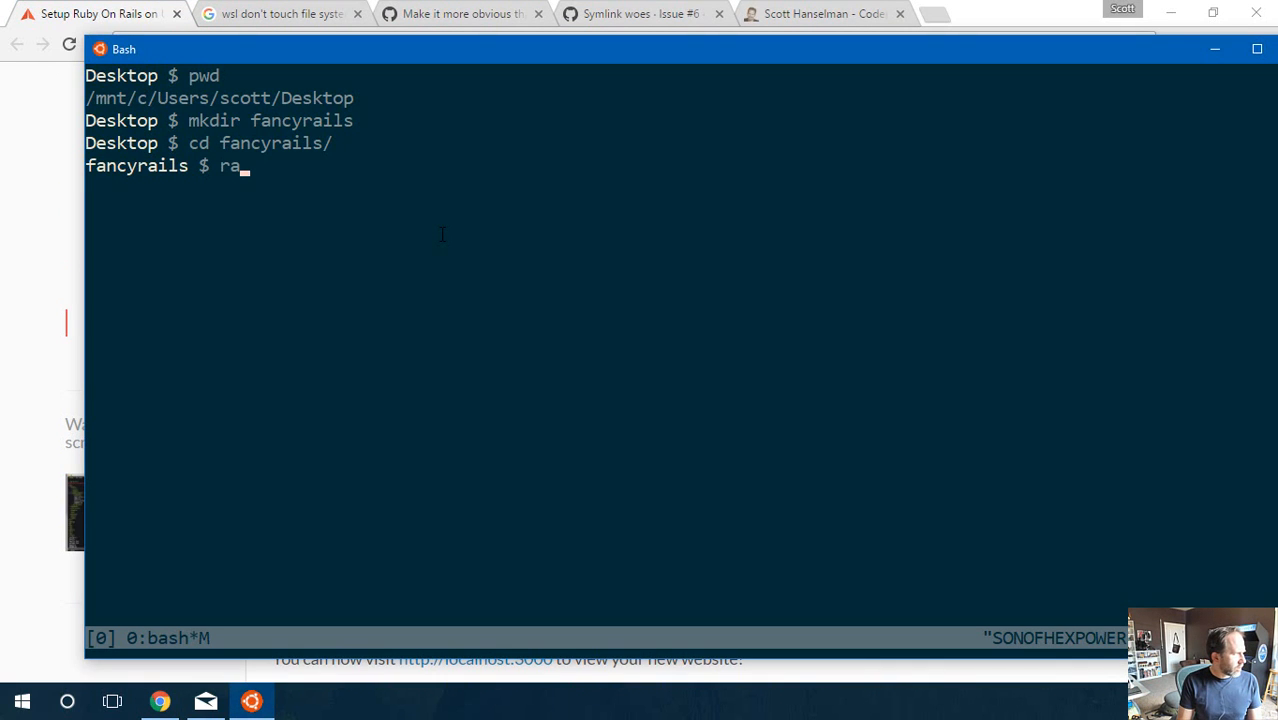
- Run rails new myapp and watch system load in Task Manager while bundle install completes
{"action": "type", "text": "ils new"}
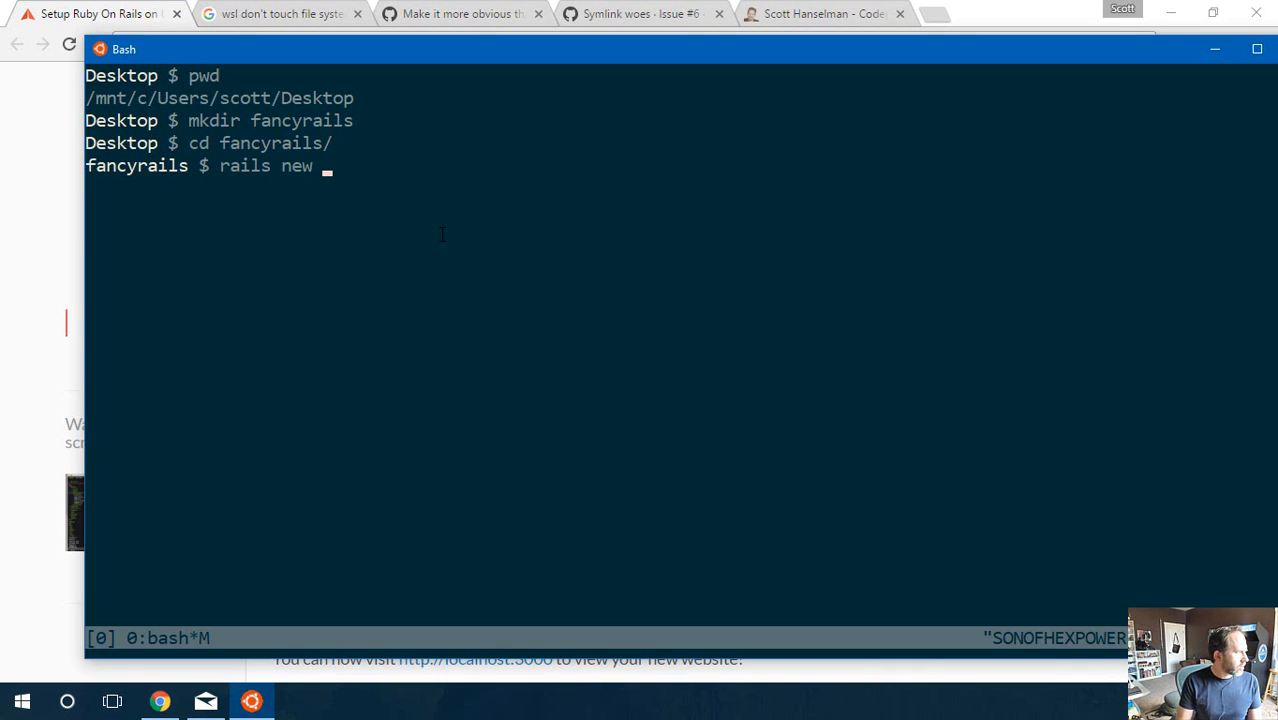
{"action": "type", "text": "myapp"}
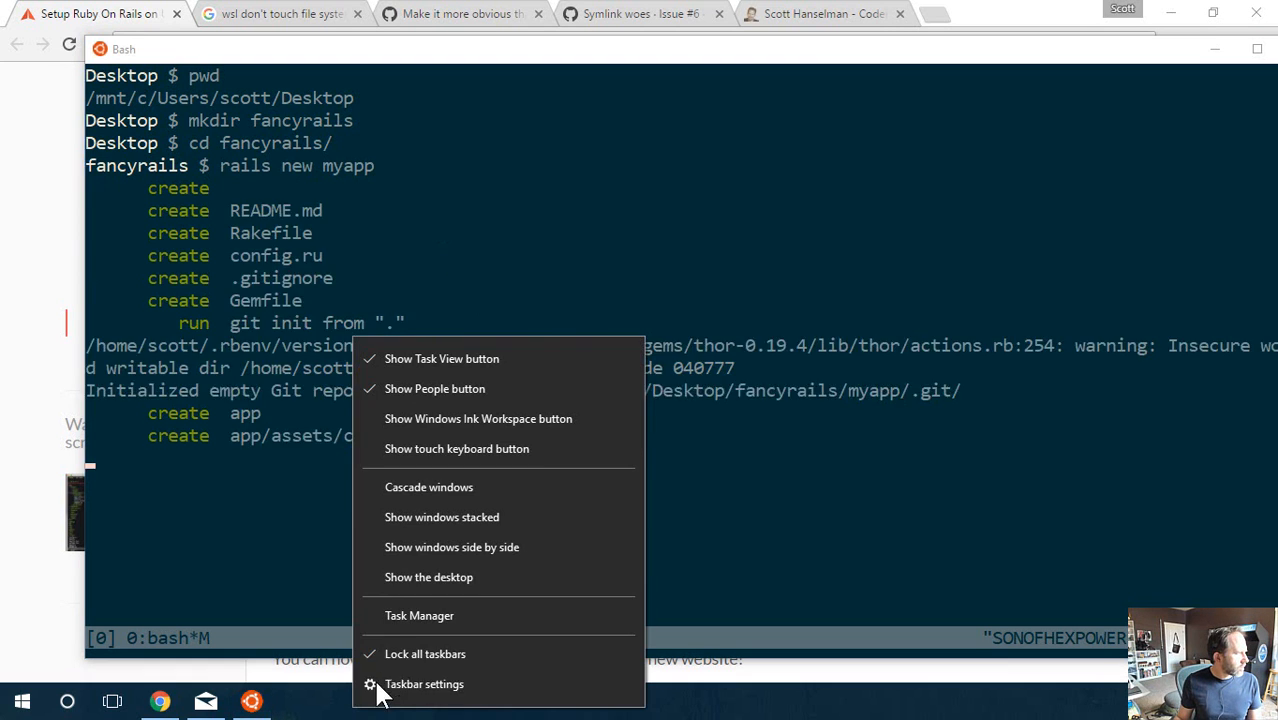
{"action": "left_click", "coordinate": [420, 616]}
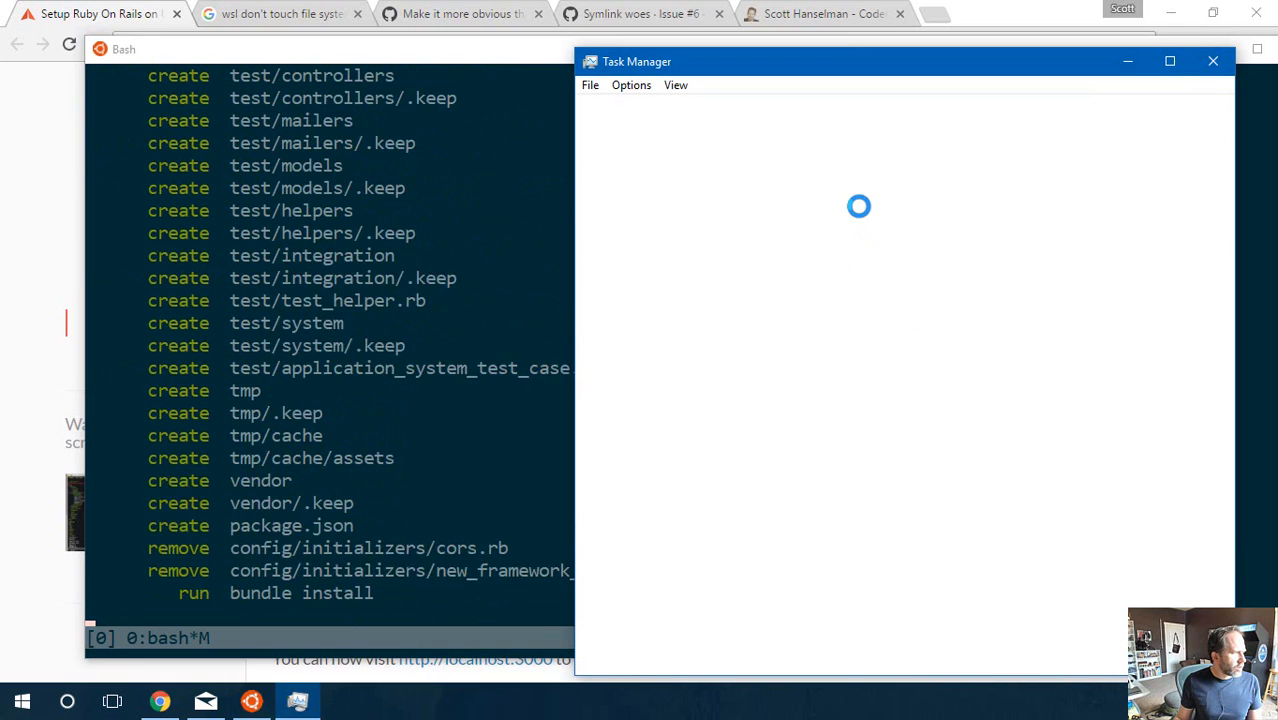
{"action": "left_click", "coordinate": [638, 652]}
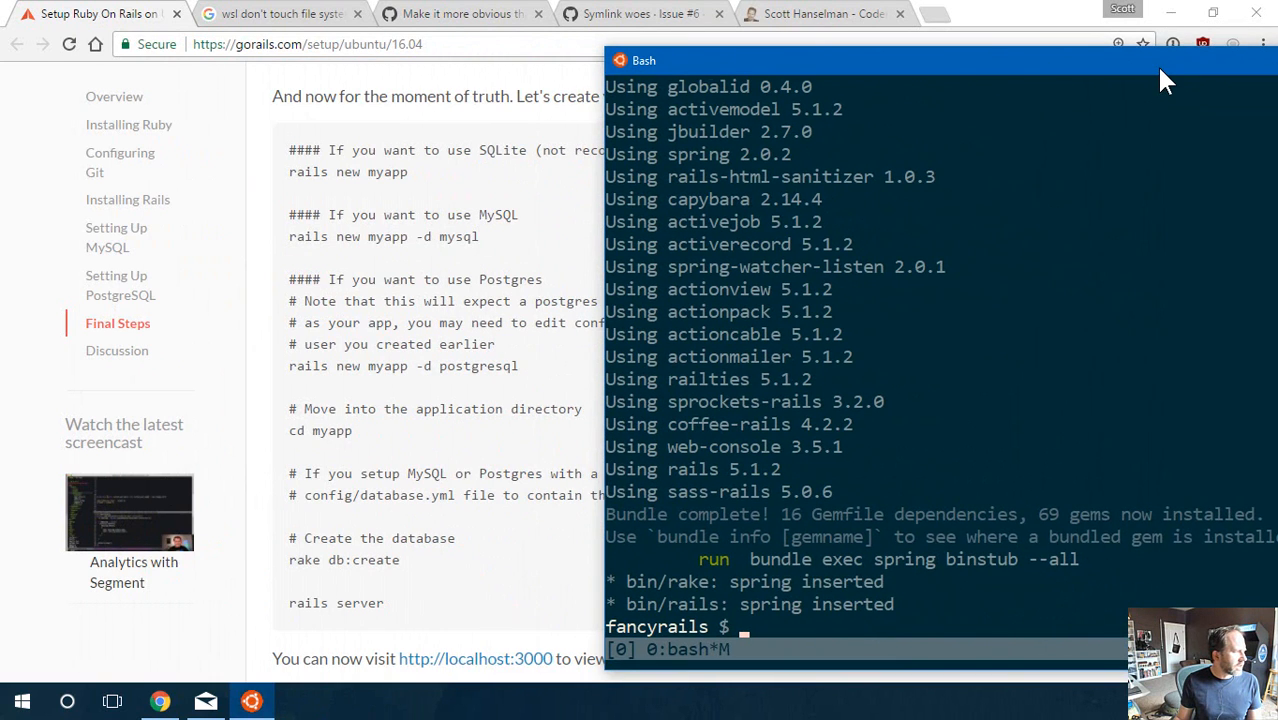
- Enter myapp, list its files and create the development and test databases with rake db:create
{"action": "type", "text": "cd"}
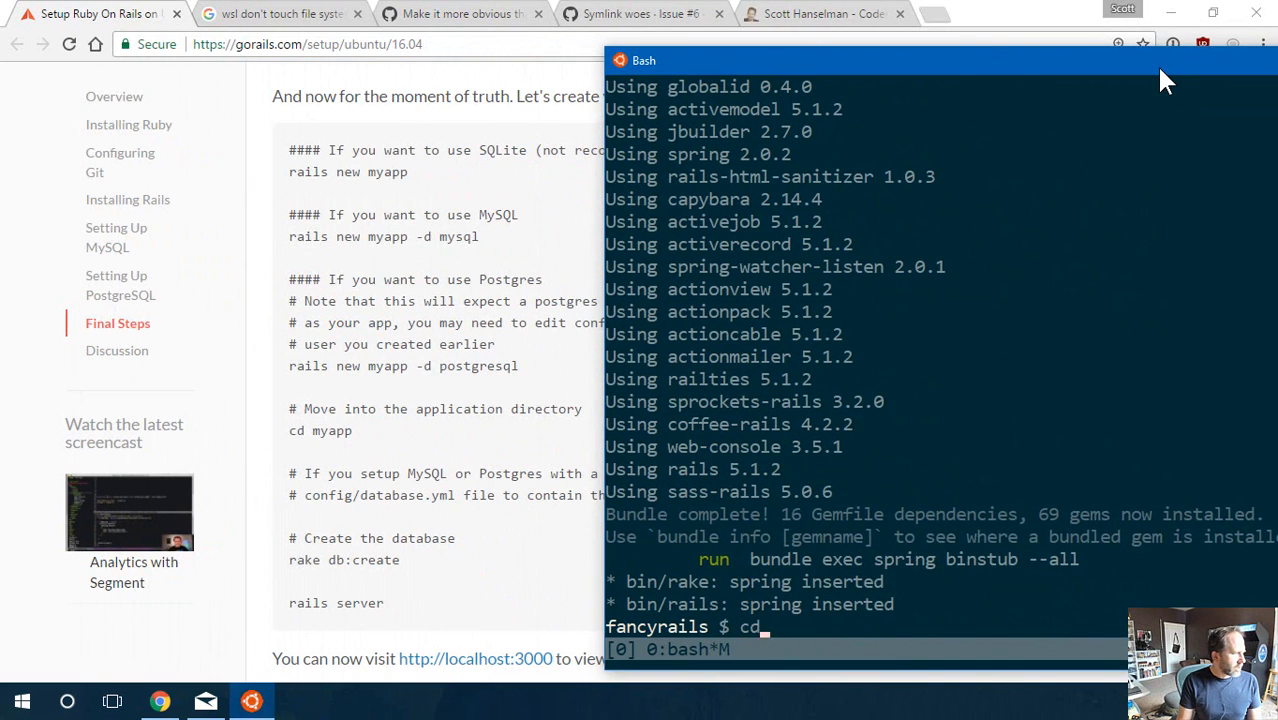
{"action": "key", "text": "Return"}
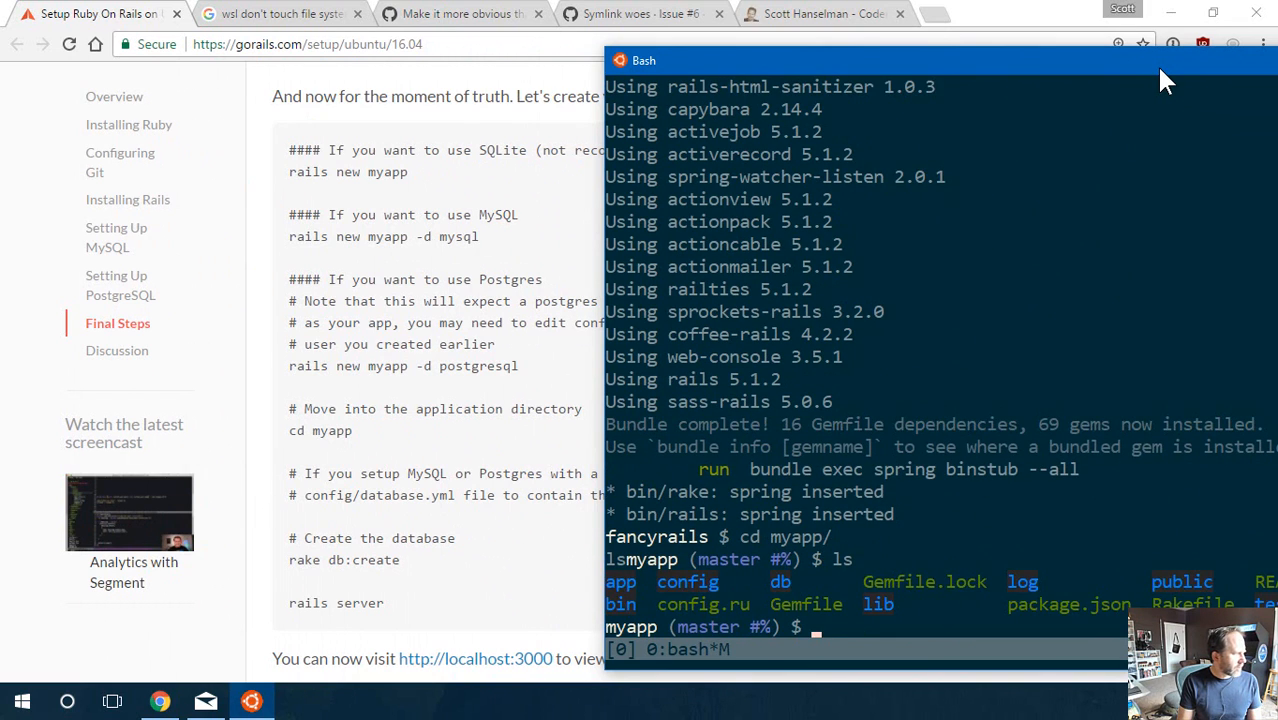
{"action": "type", "text": "take dbcreate"}
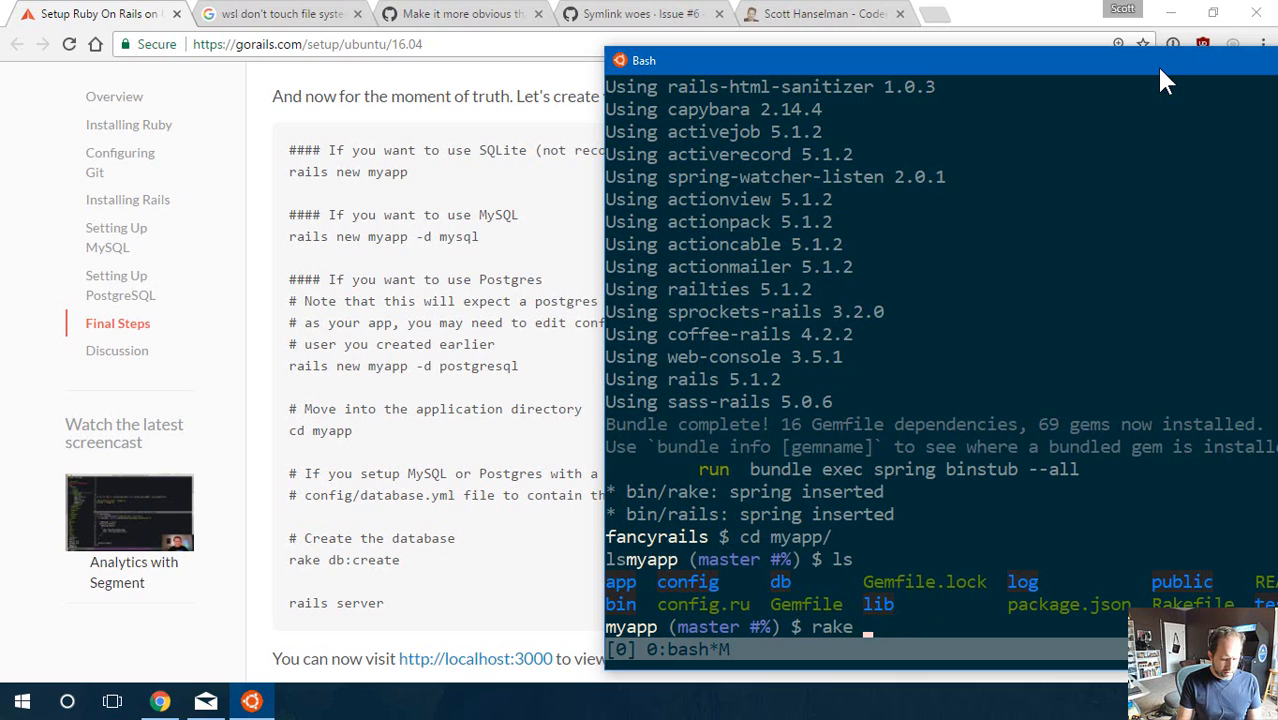
{"action": "type", "text": "db:create"}
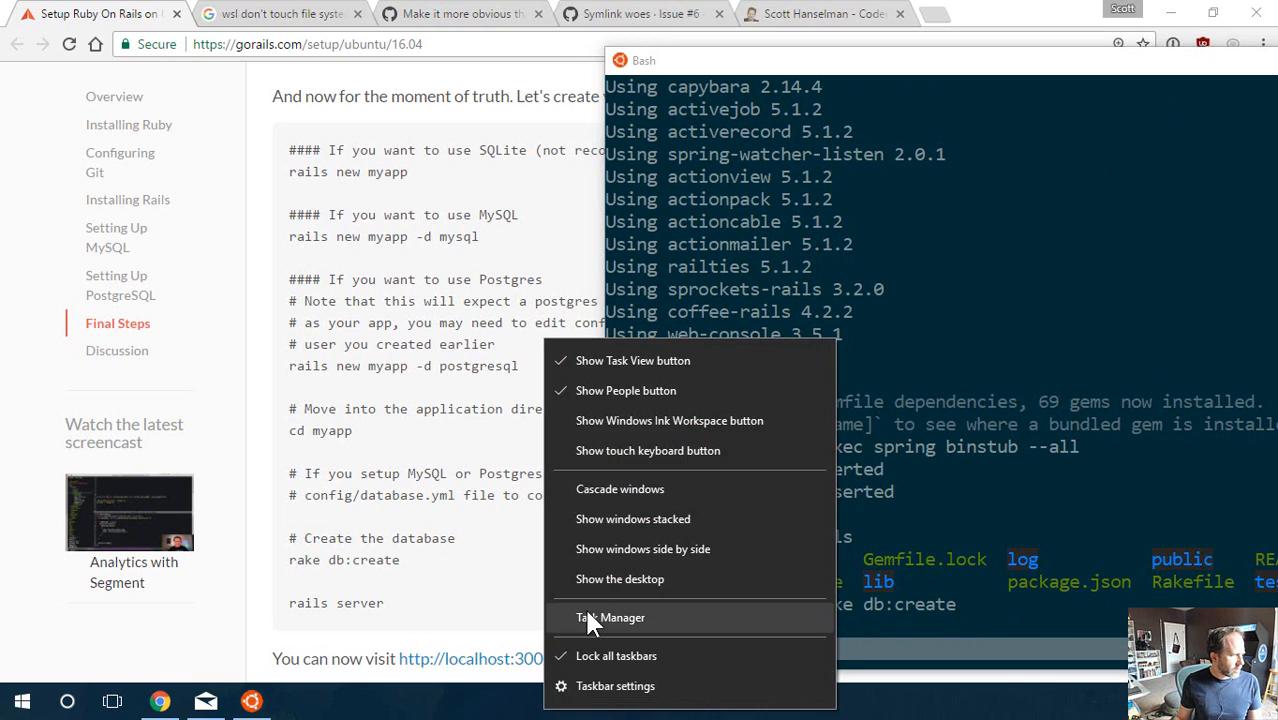
- Check Task Manager briefly, then start the app with 'rails server'
{"action": "left_click", "coordinate": [610, 616]}
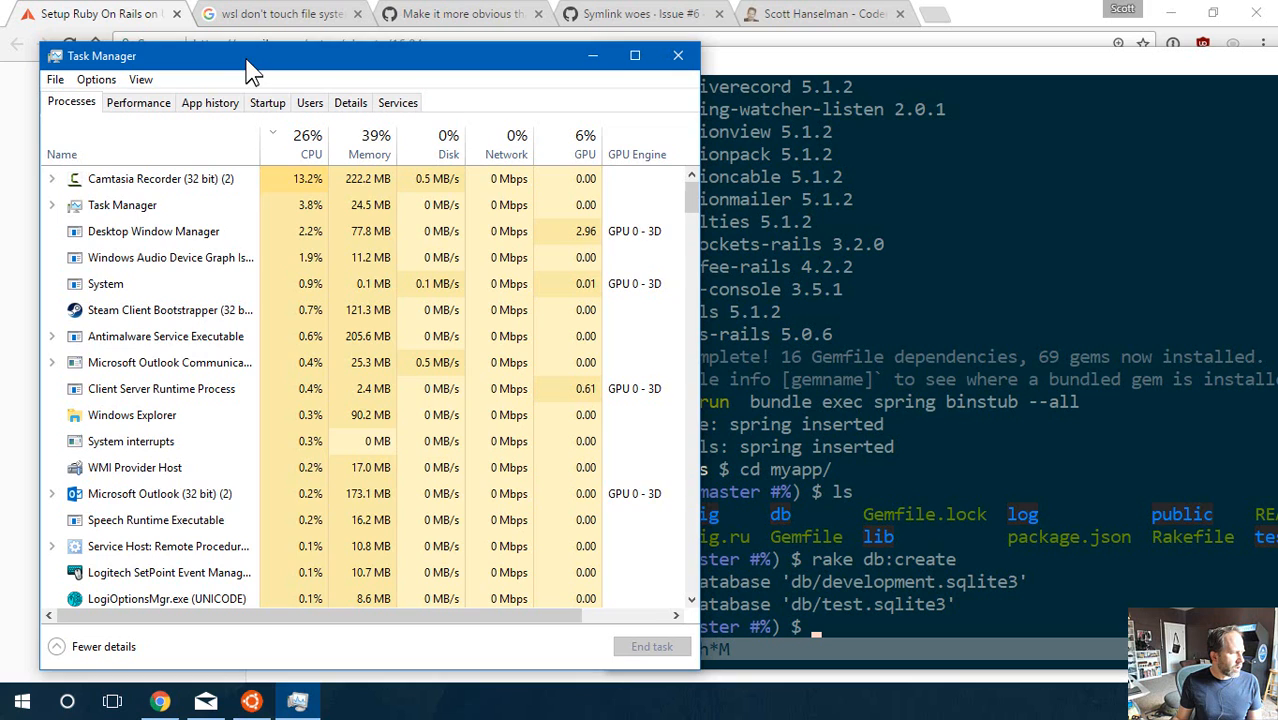
{"action": "left_click", "coordinate": [678, 56]}
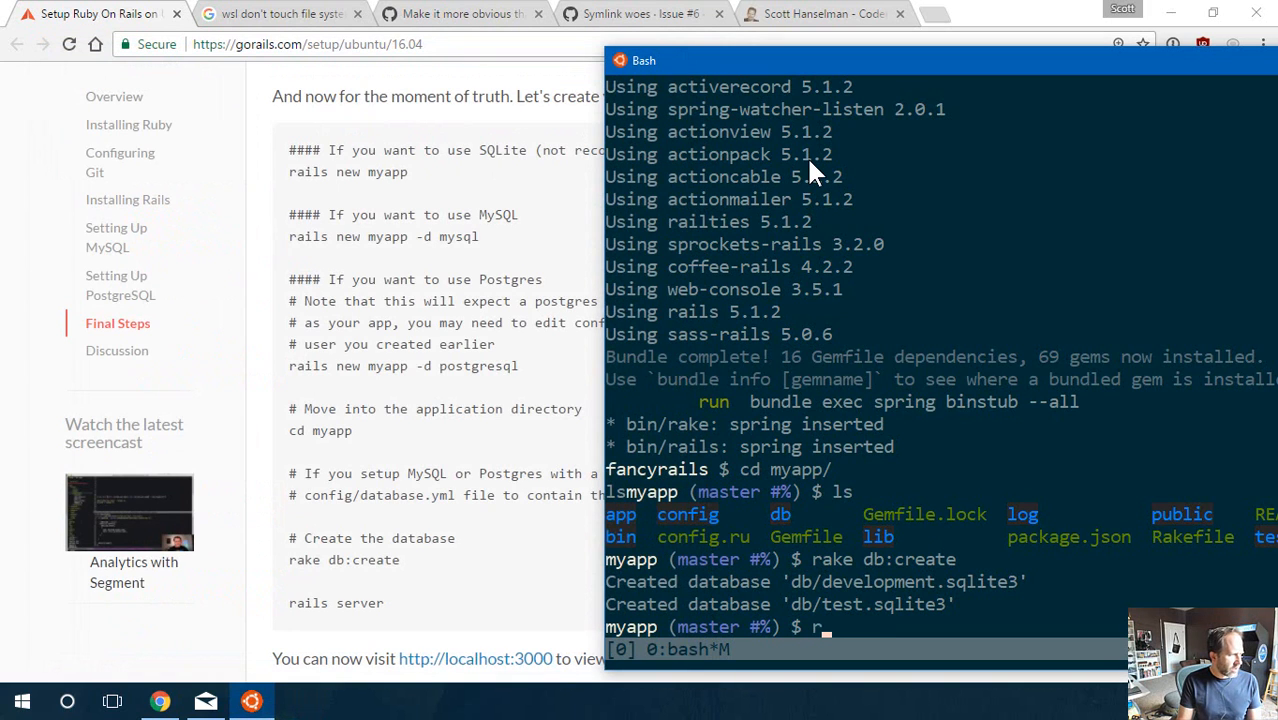
{"action": "type", "text": "ails server"}
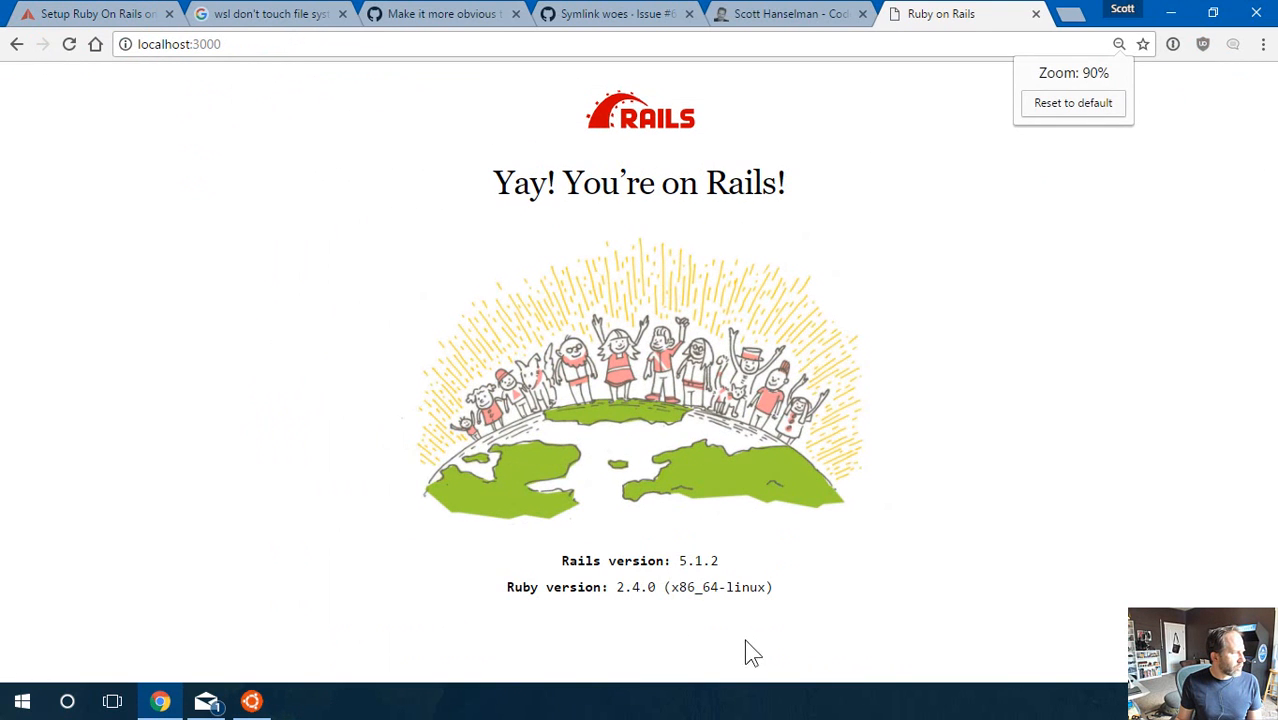
- Select the x86_64-linux text on the Rails welcome page and return to the Puma server log
{"action": "double_click", "coordinate": [716, 588]}
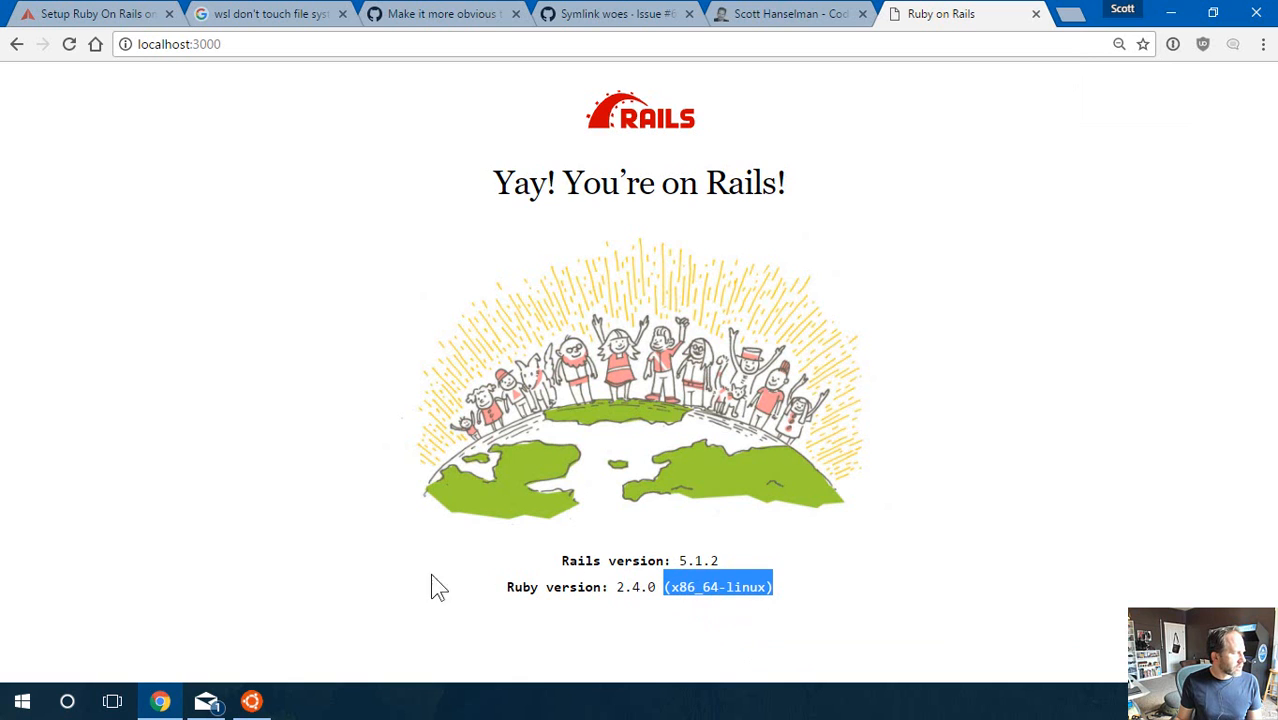
{"action": "left_click", "coordinate": [252, 700]}
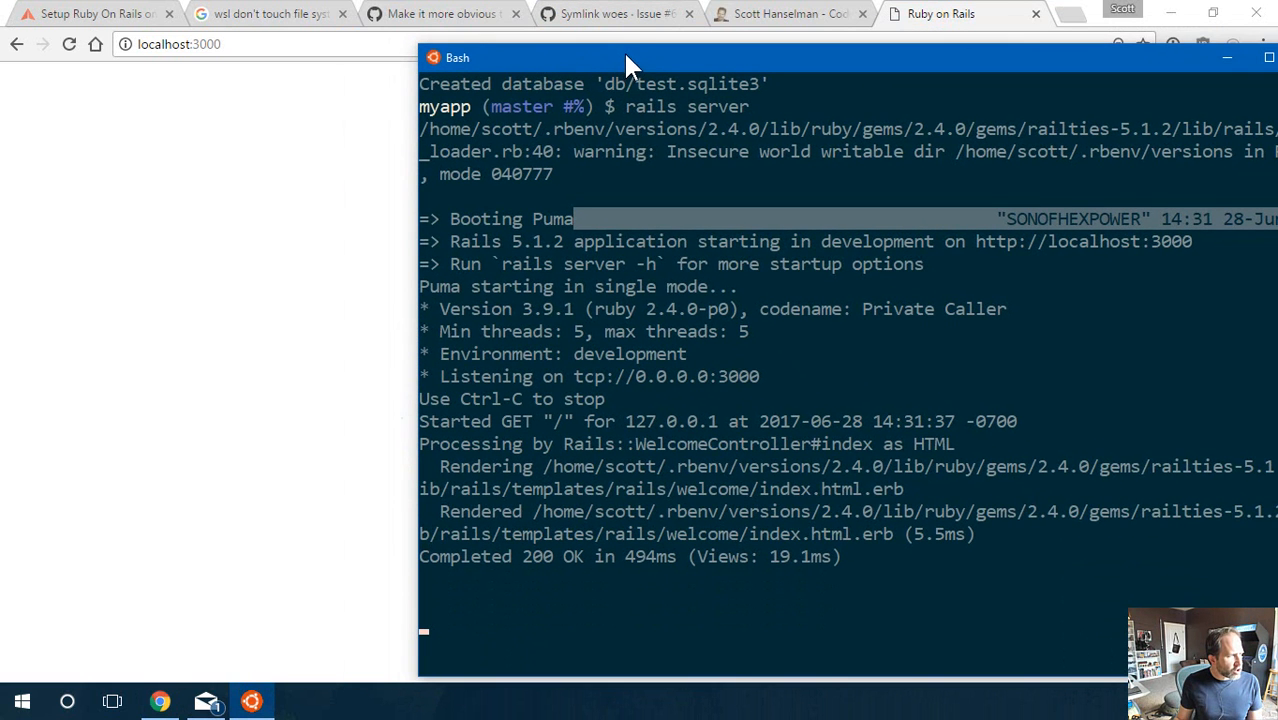
{"action": "left_click_drag", "start_coordinate": [624, 56], "coordinate": [530, 88]}
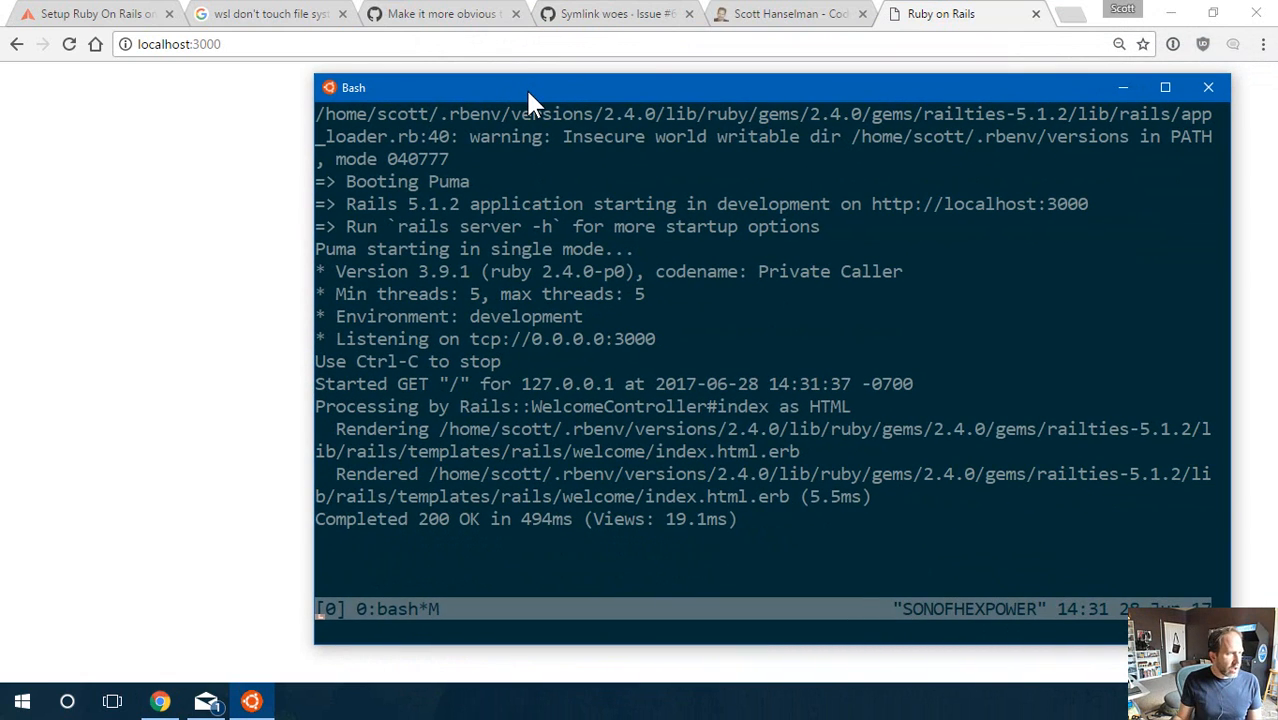
{"action": "mouse_move", "coordinate": [936, 100]}
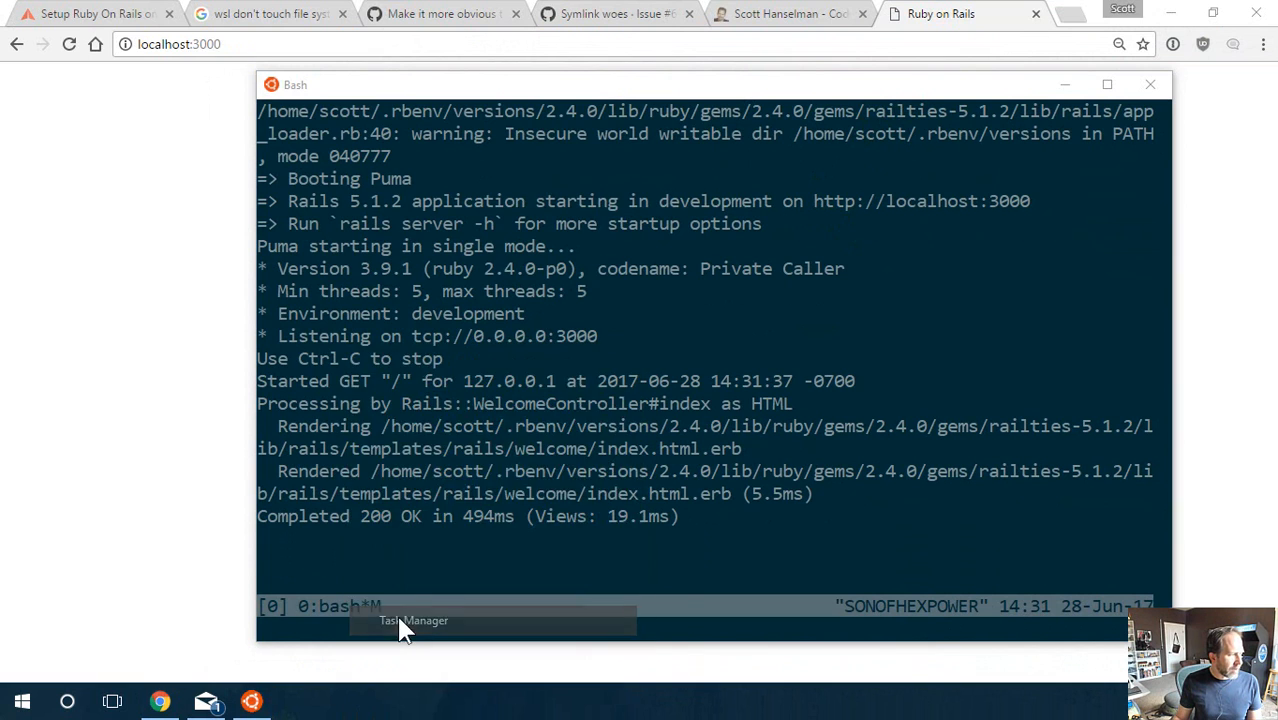
{"action": "left_click", "coordinate": [414, 620]}
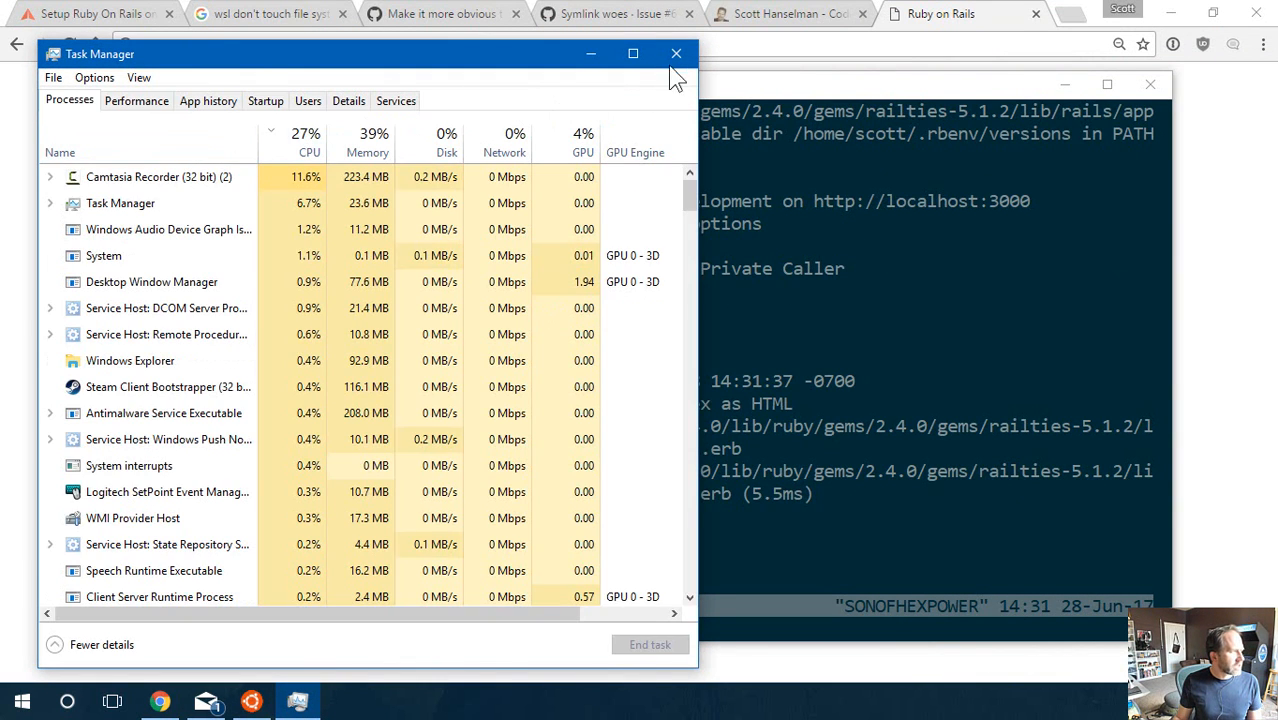
{"action": "left_click", "coordinate": [676, 52]}
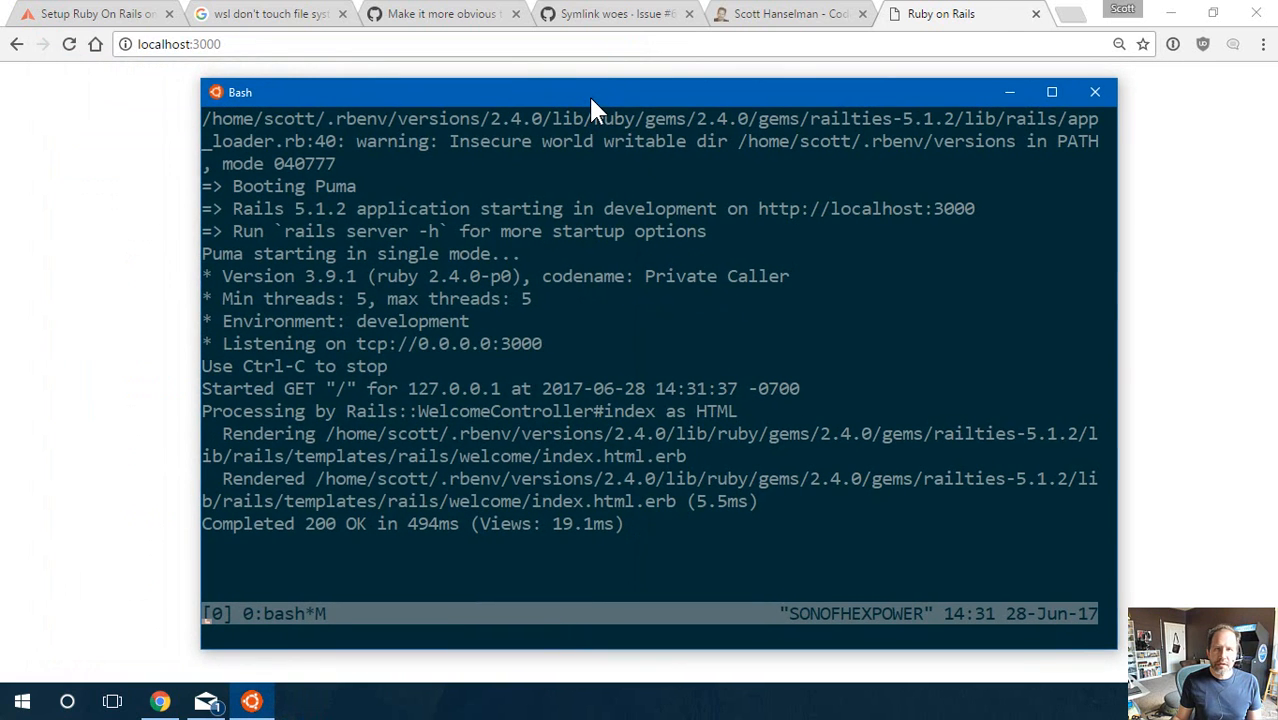
- Stop the Rails server with Ctrl+C and open the myapp folder in VS Code via 'code .'
{"action": "key", "text": "ctrl+c"}
{"action": "type", "text": "pwd"}
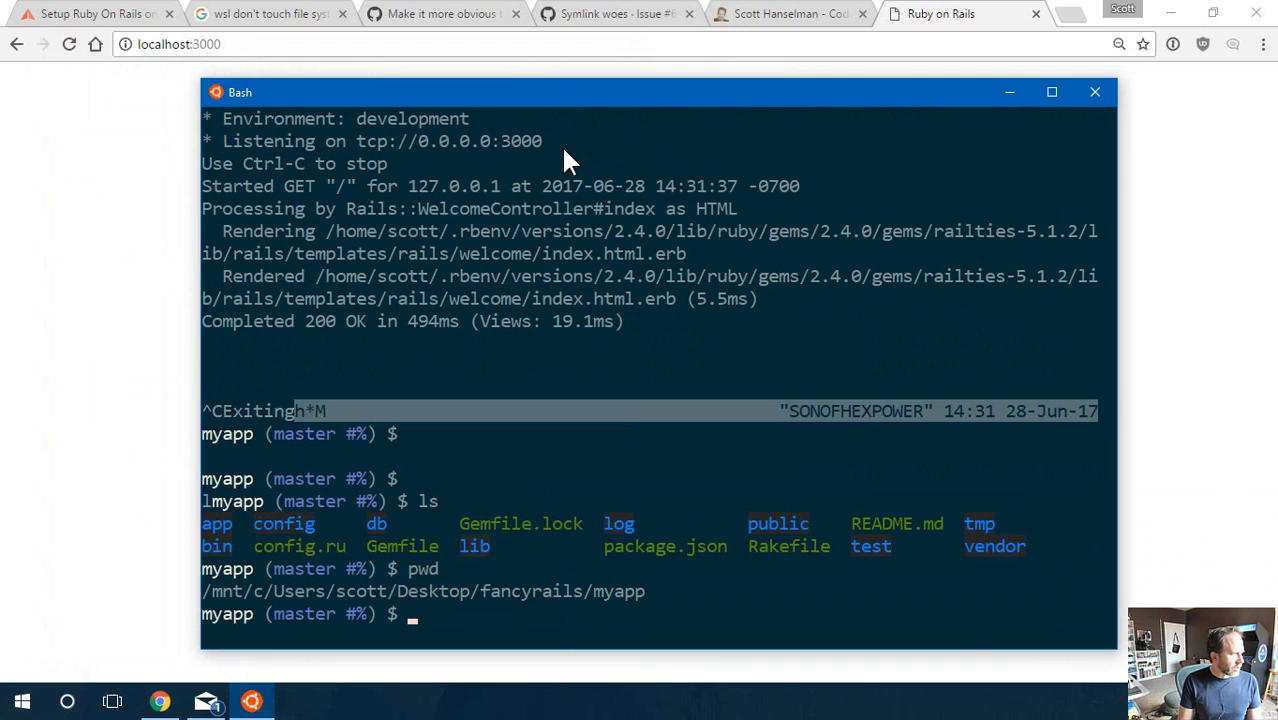
{"action": "type", "text": "code ."}
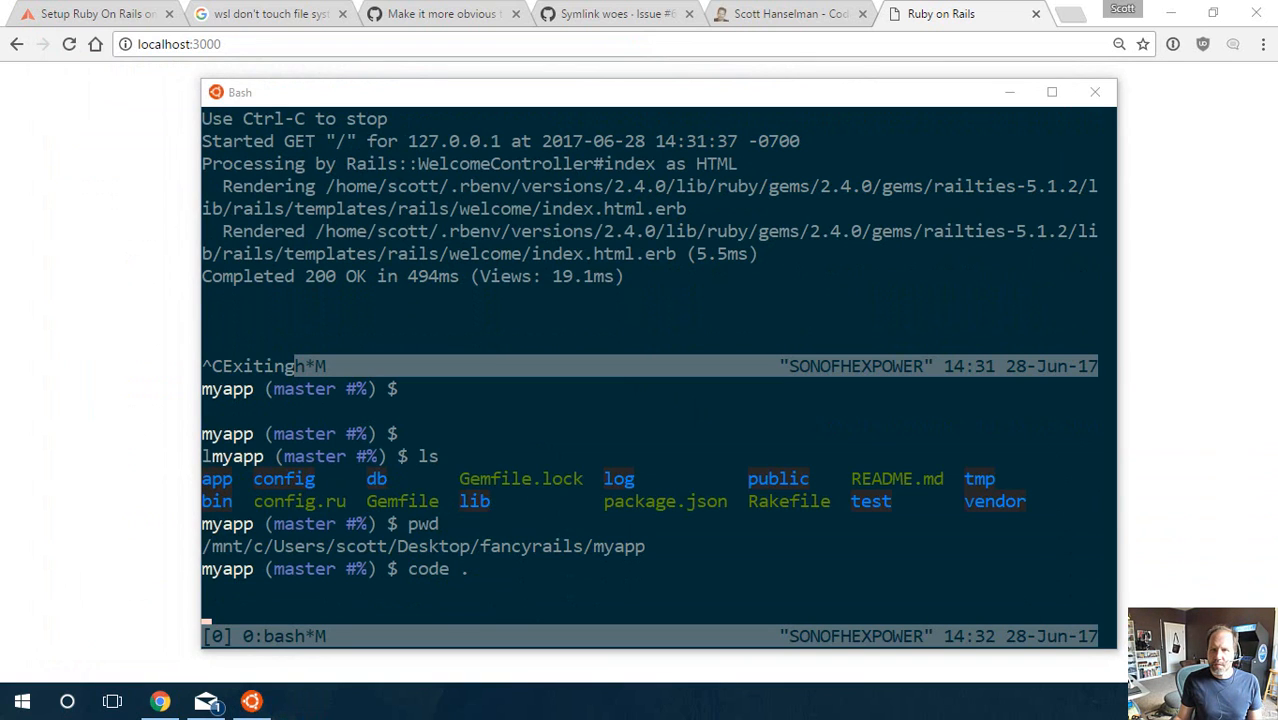
{"action": "key", "text": "Return"}
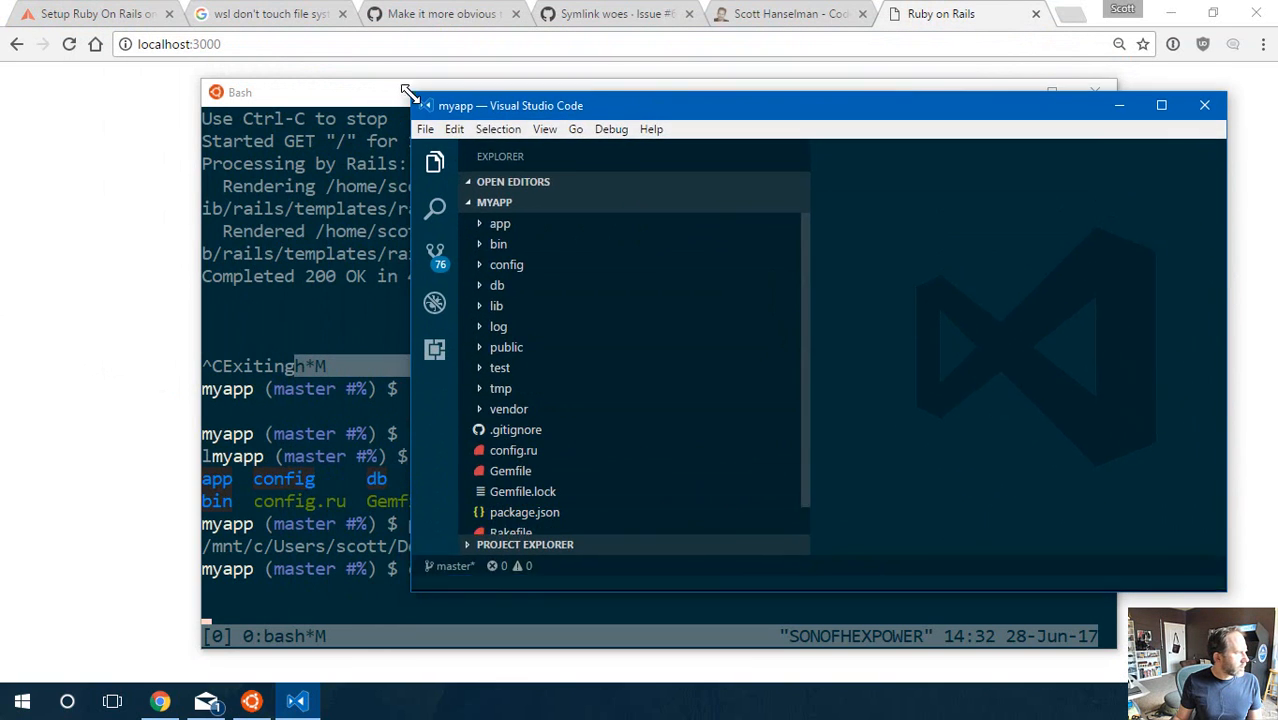
- In VS Code's Explorer, view config's environment.rb, routes.rb and secrets.yml
{"action": "key", "text": "alt+tab"}
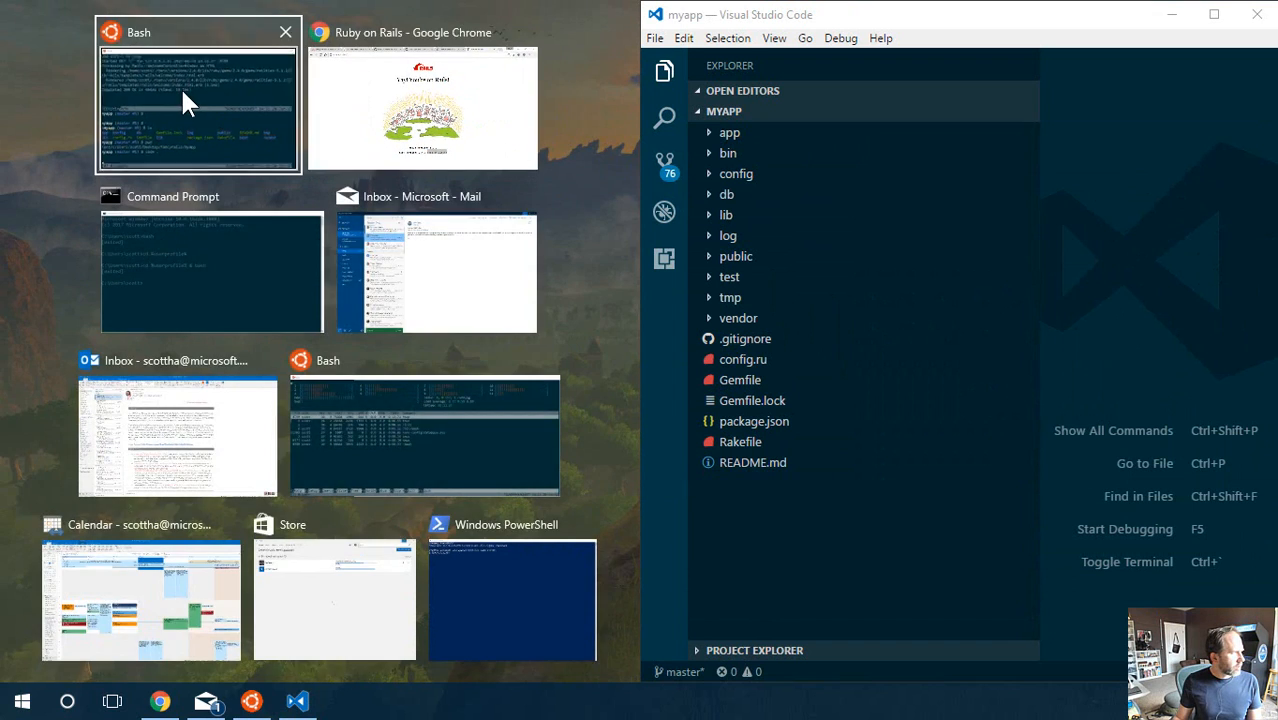
{"action": "left_click", "coordinate": [196, 96]}
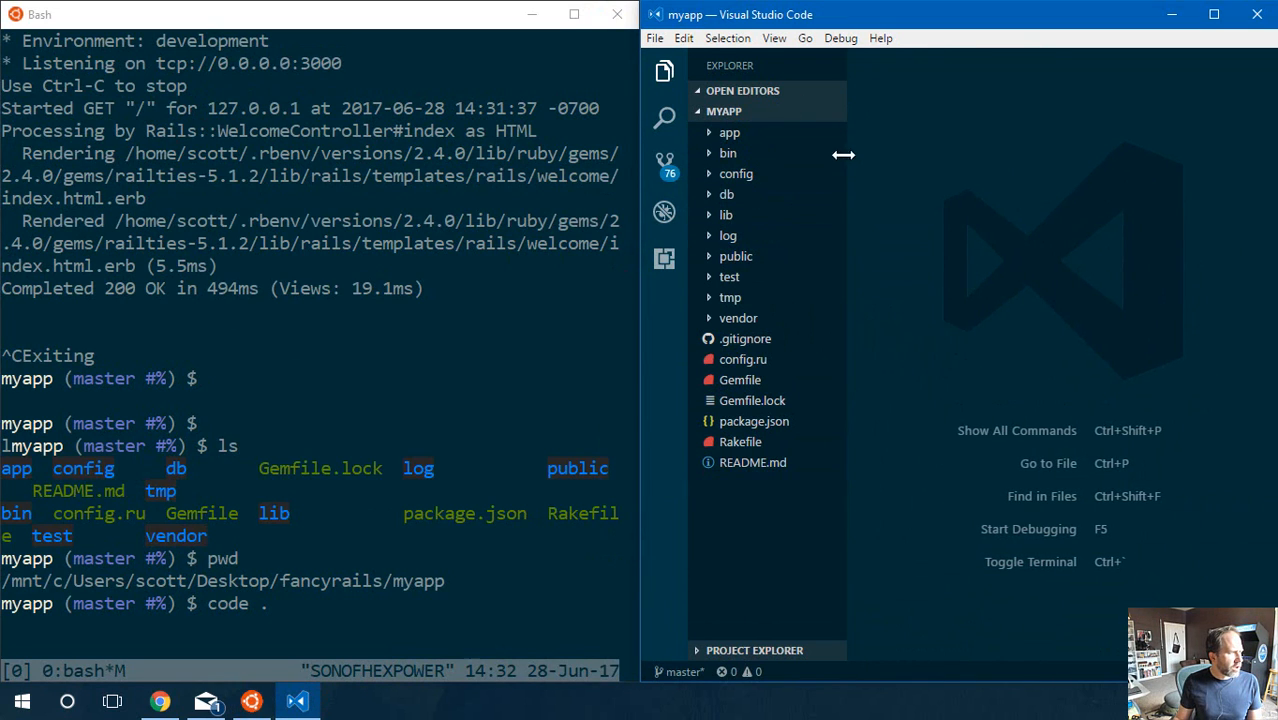
{"action": "left_click", "coordinate": [736, 172]}
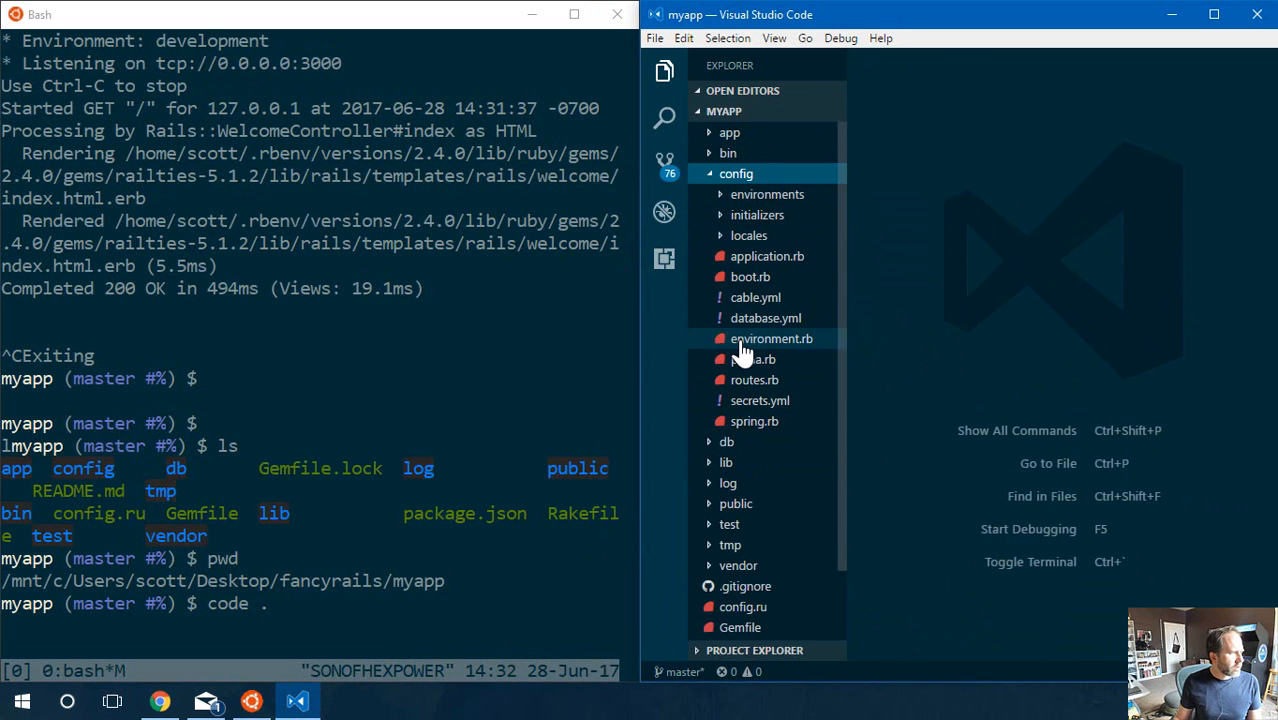
{"action": "left_click", "coordinate": [772, 338]}
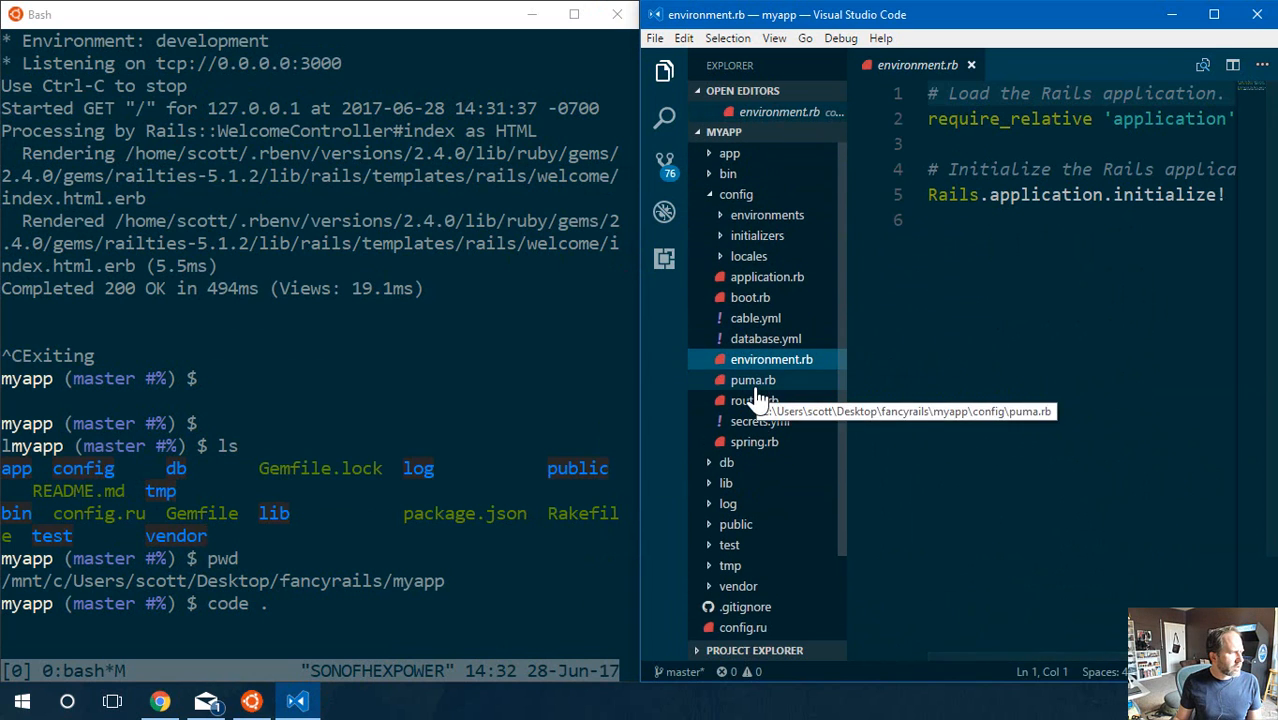
{"action": "left_click", "coordinate": [754, 400]}
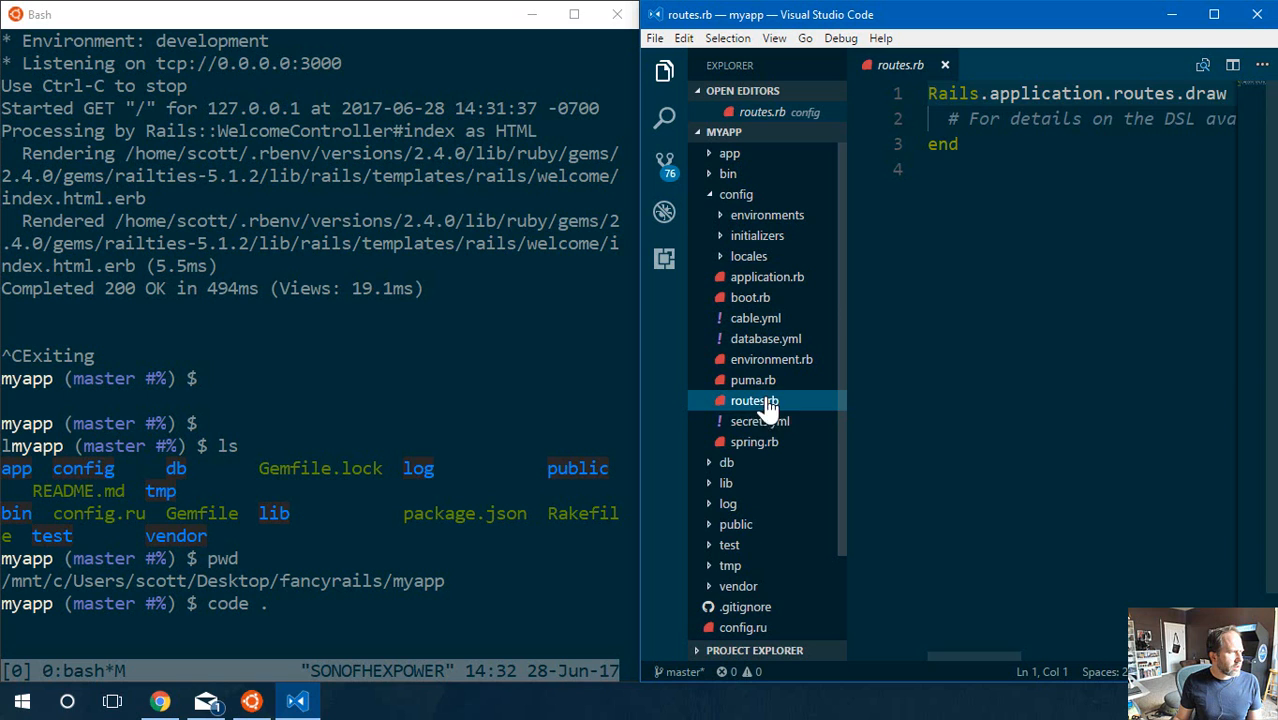
{"action": "left_click", "coordinate": [760, 420]}
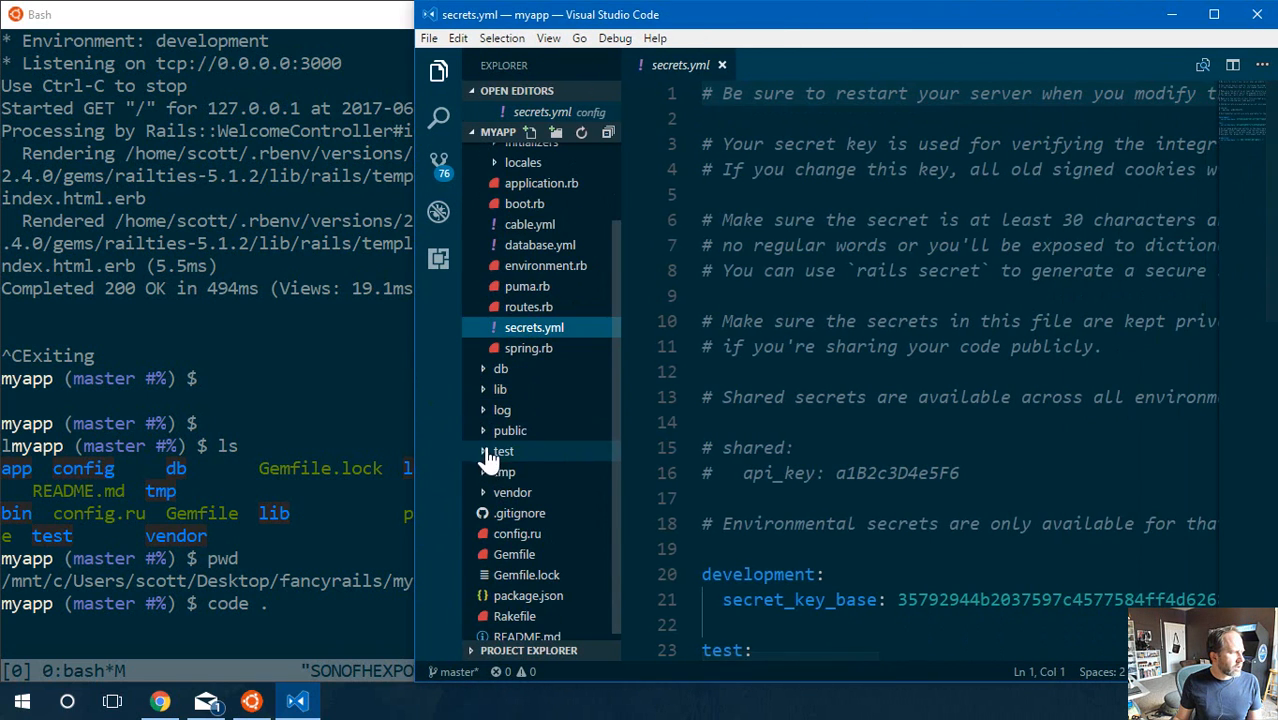
- View public/404.html, config.ru and the Gemfile, then return to the Bash window
{"action": "left_click", "coordinate": [510, 430]}
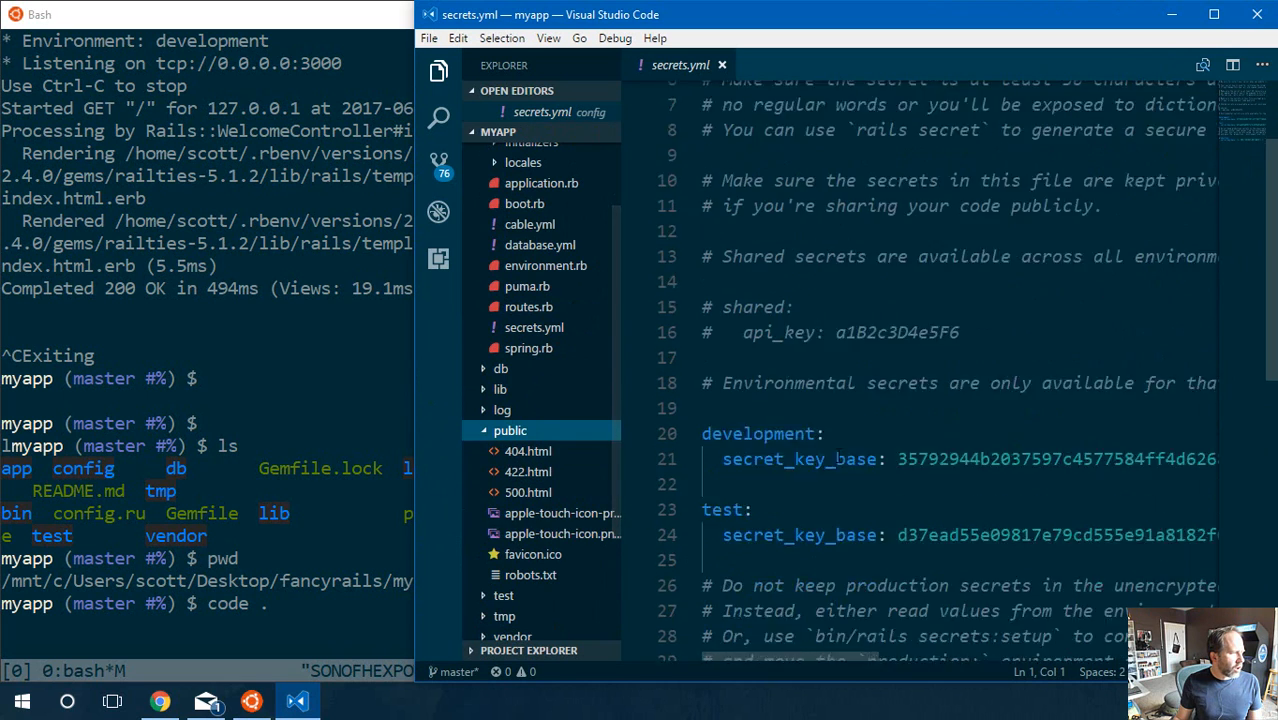
{"action": "scroll", "scroll_direction": "down", "scroll_amount": 3}
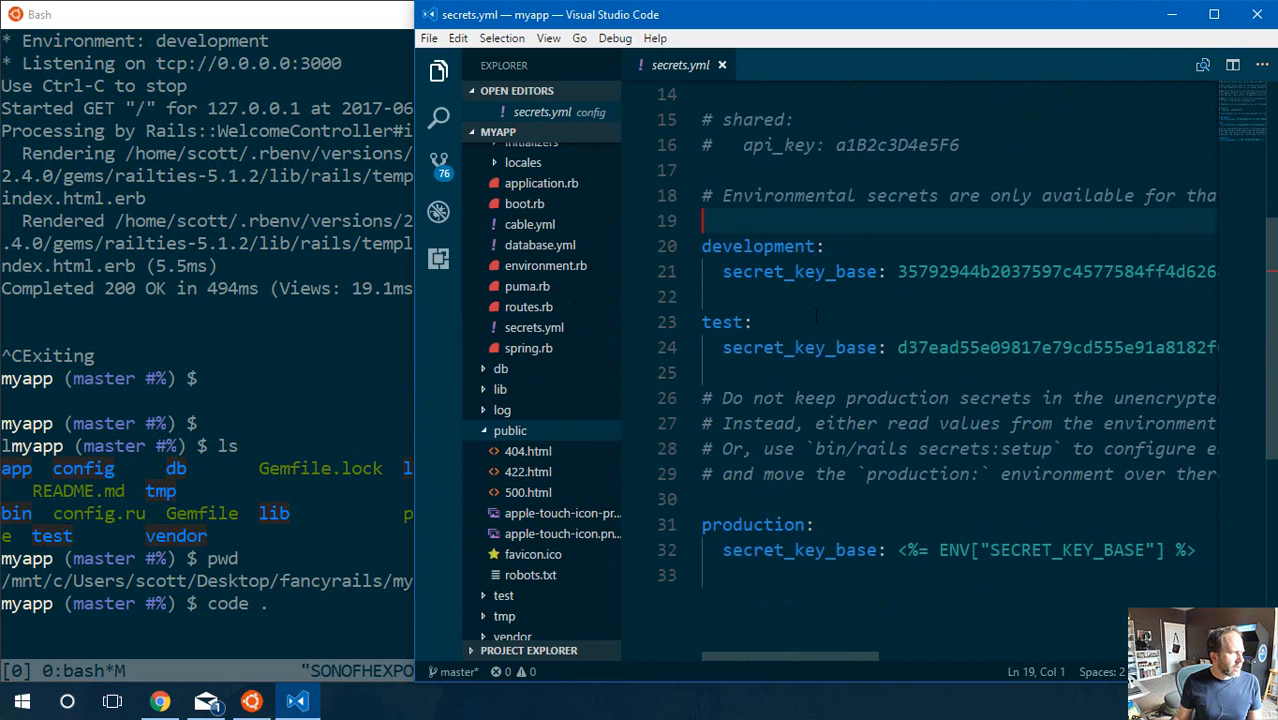
{"action": "left_click", "coordinate": [528, 452]}
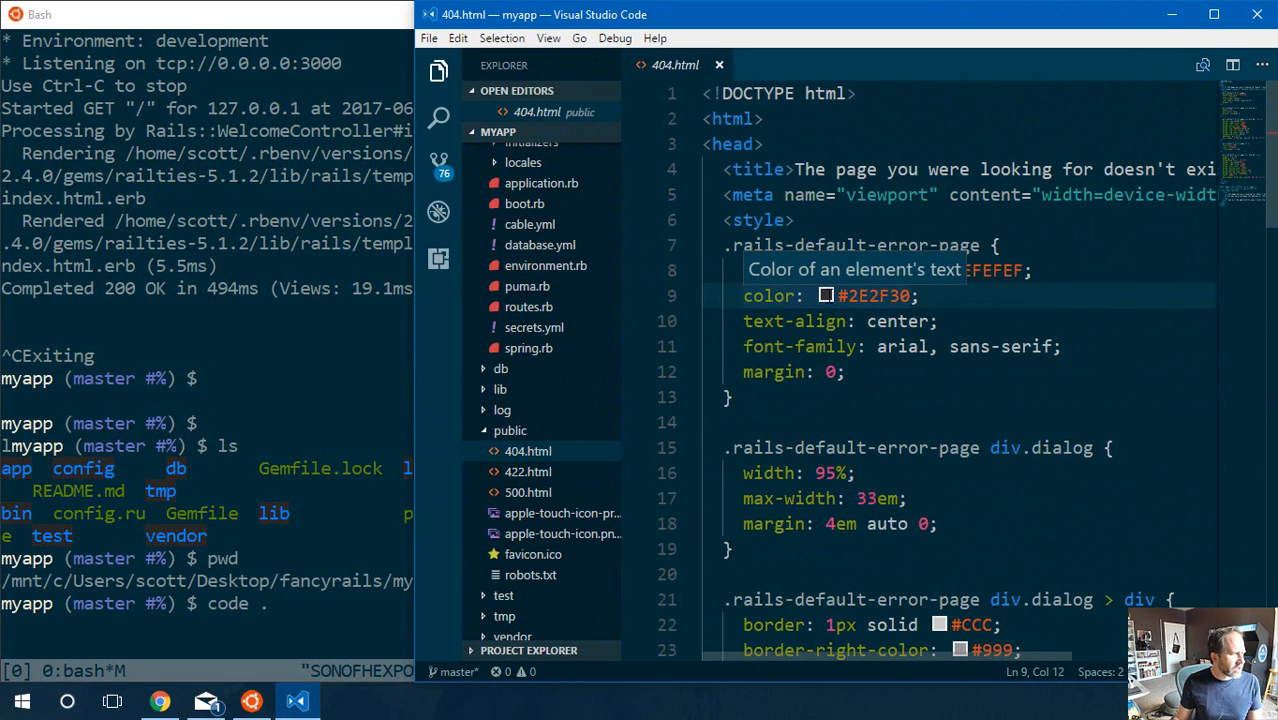
{"action": "mouse_move", "coordinate": [824, 270]}
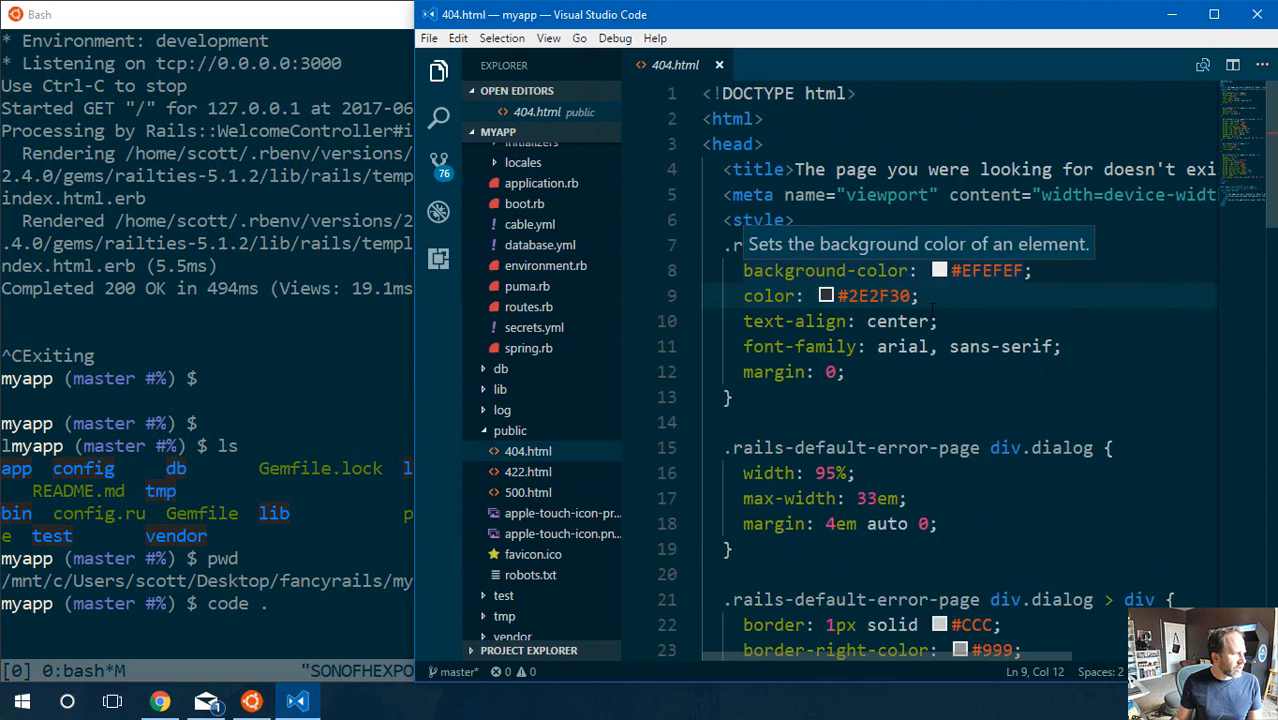
{"action": "left_click", "coordinate": [516, 528]}
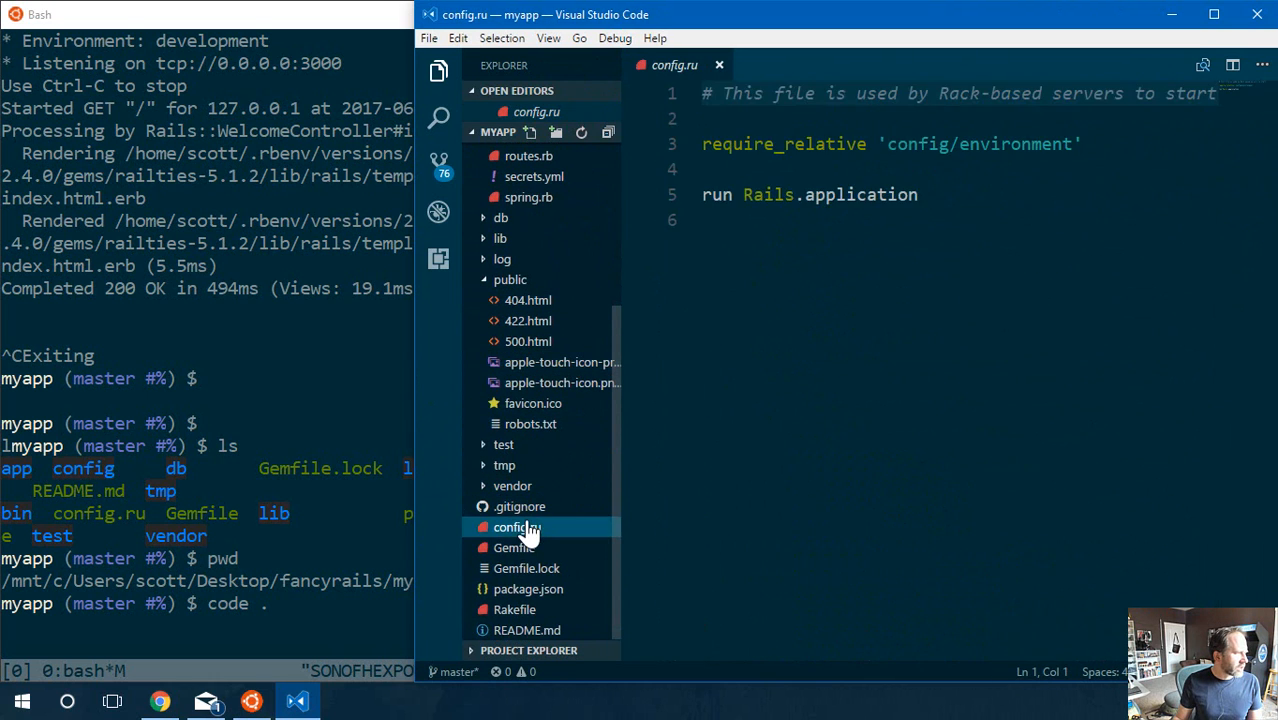
{"action": "left_click", "coordinate": [514, 548]}
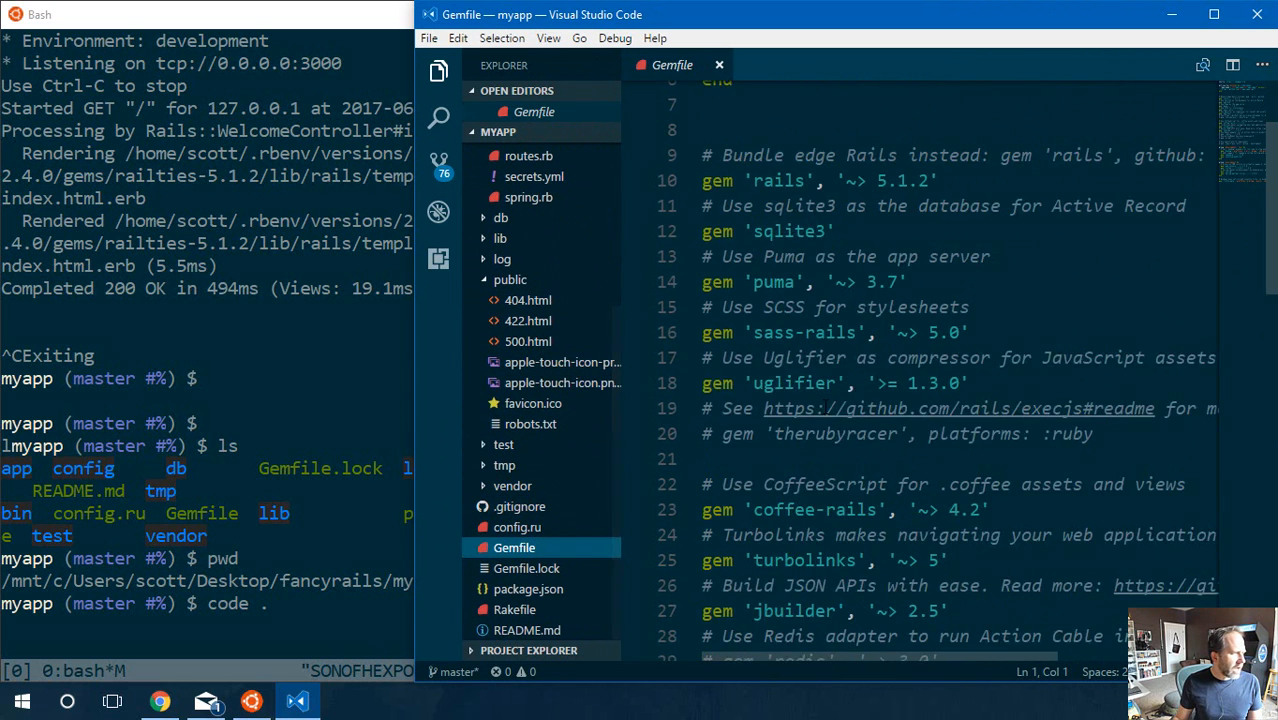
{"action": "scroll", "scroll_direction": "down", "scroll_amount": 3}
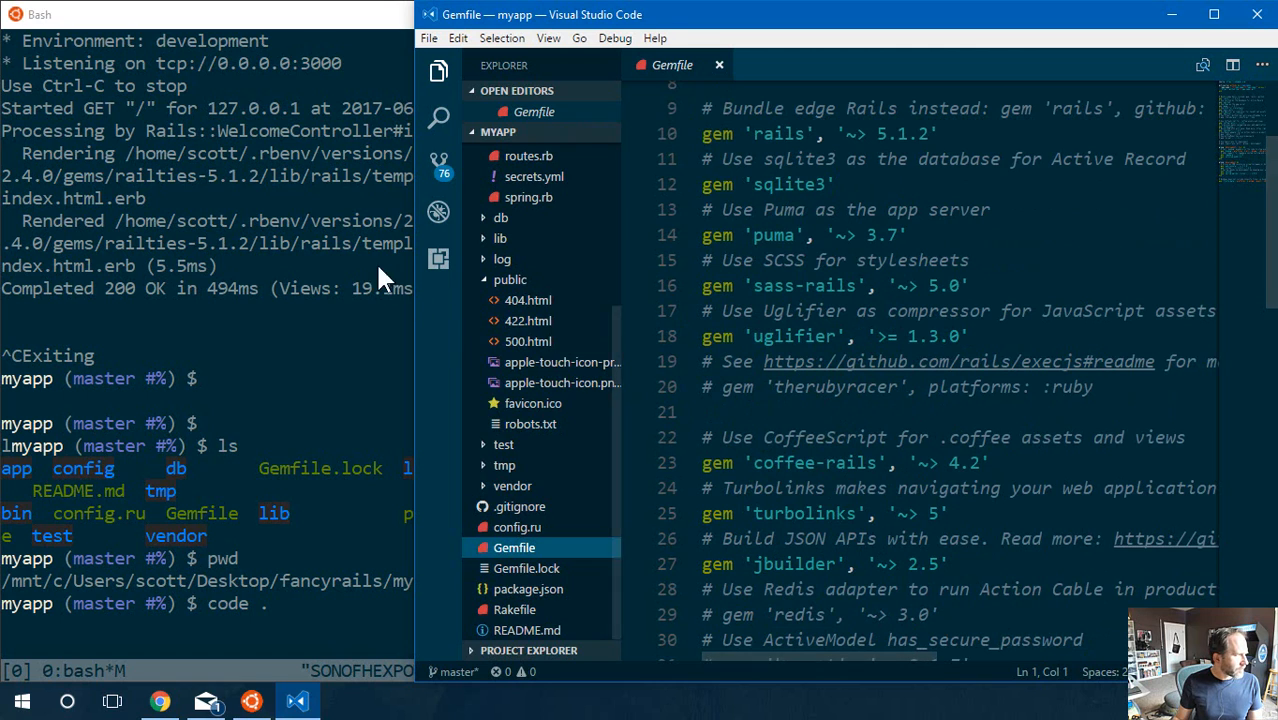
{"action": "left_click", "coordinate": [760, 210]}
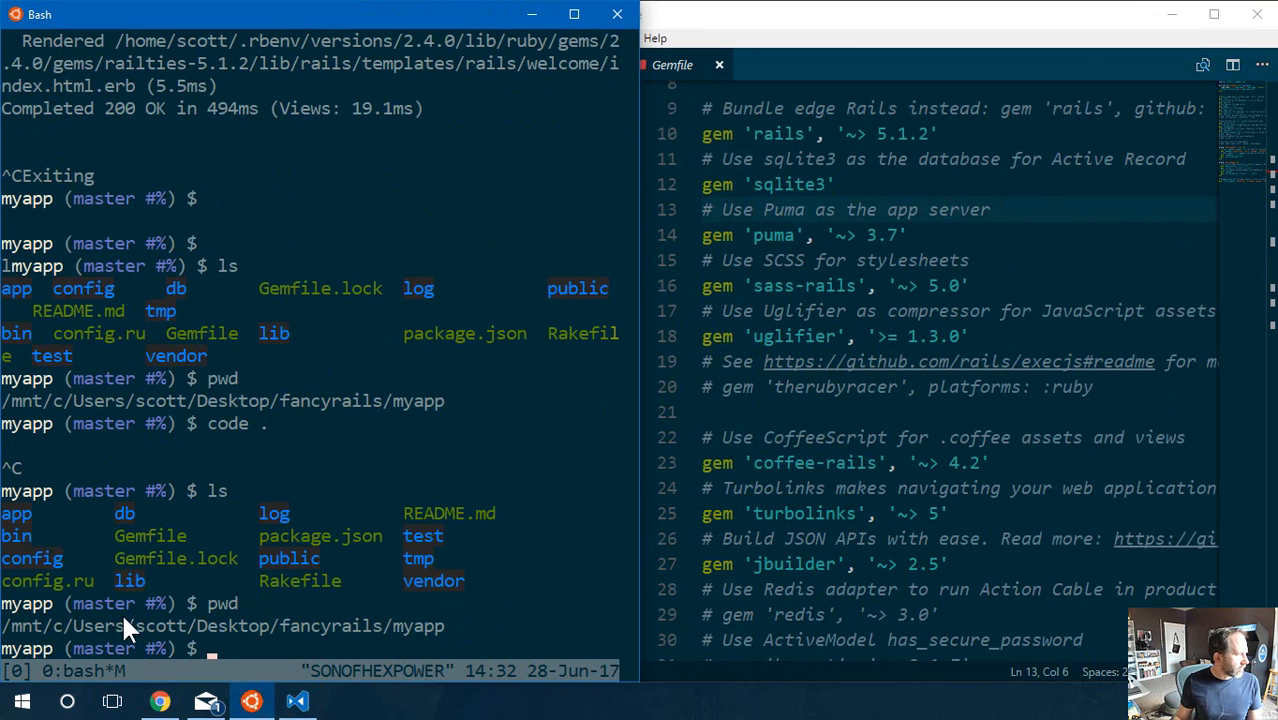
{"action": "mouse_move", "coordinate": [510, 378]}
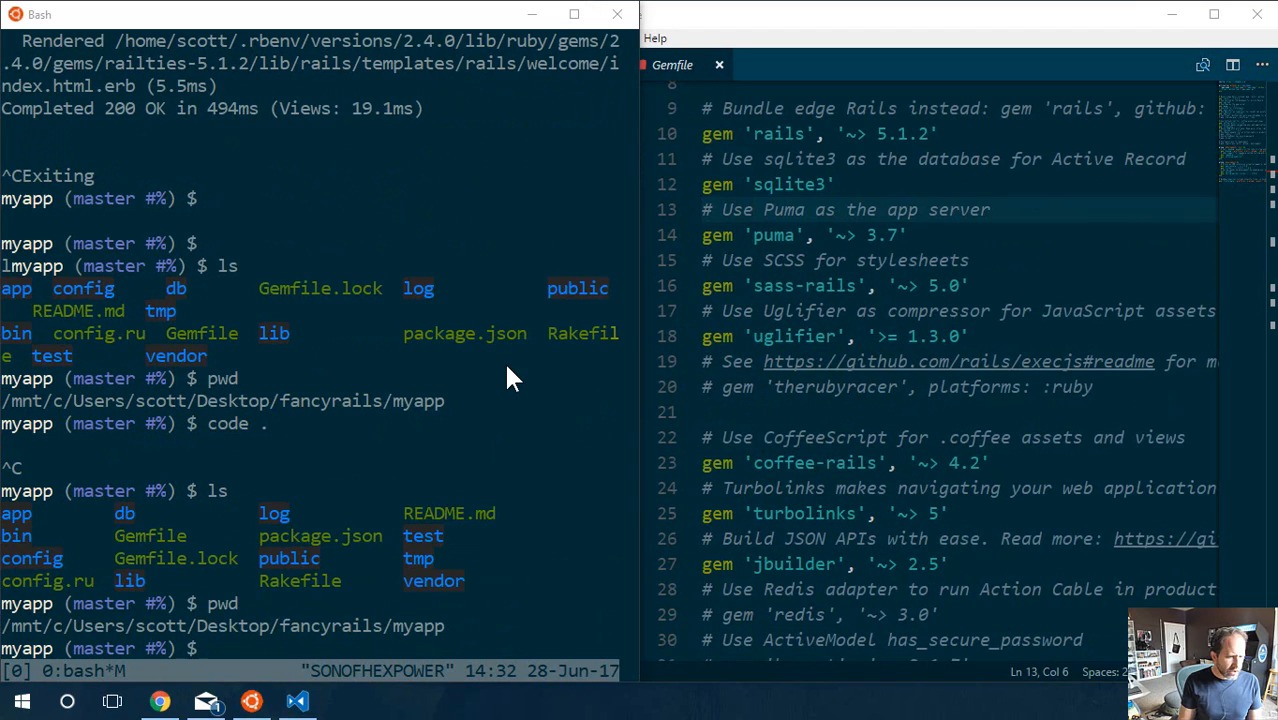
- Maximize the Bash window and begin typing an alias command at the myapp prompt
{"action": "left_click", "coordinate": [344, 700]}
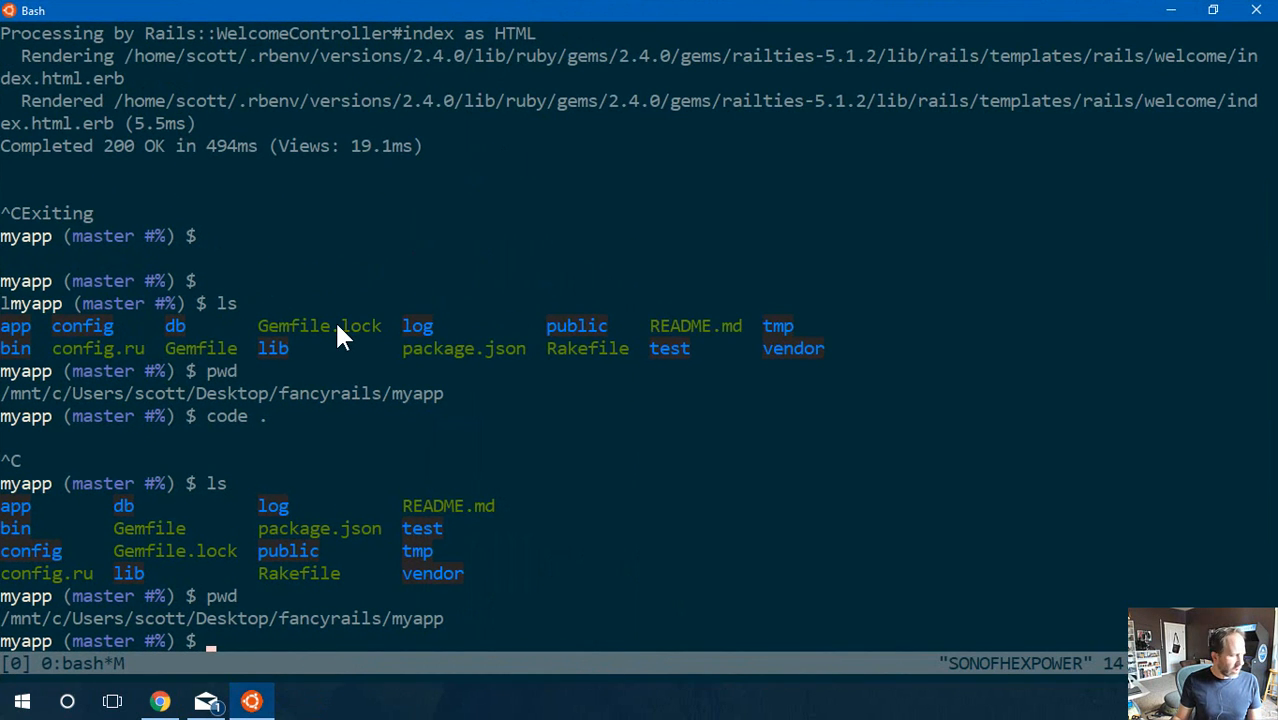
{"action": "type", "text": "al"}
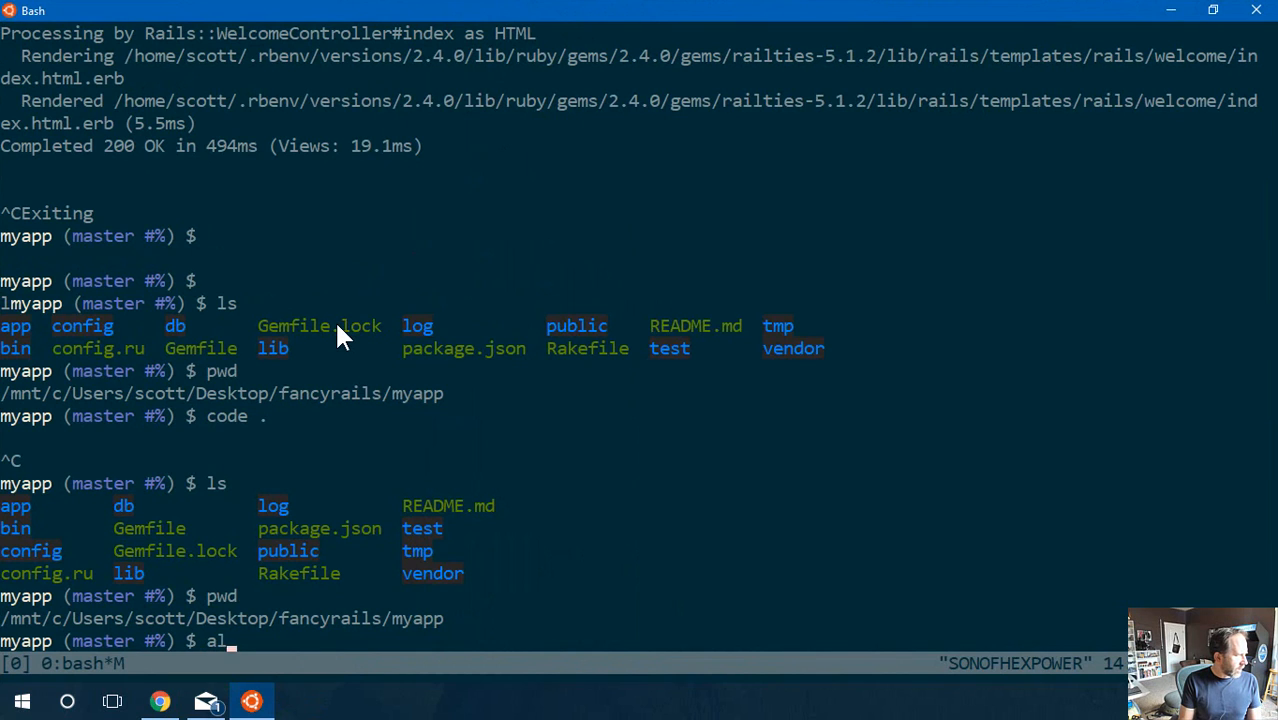
- Show the desktop alias, then define alias github='cd /mnt/d/github'
{"action": "key", "text": "Return"}
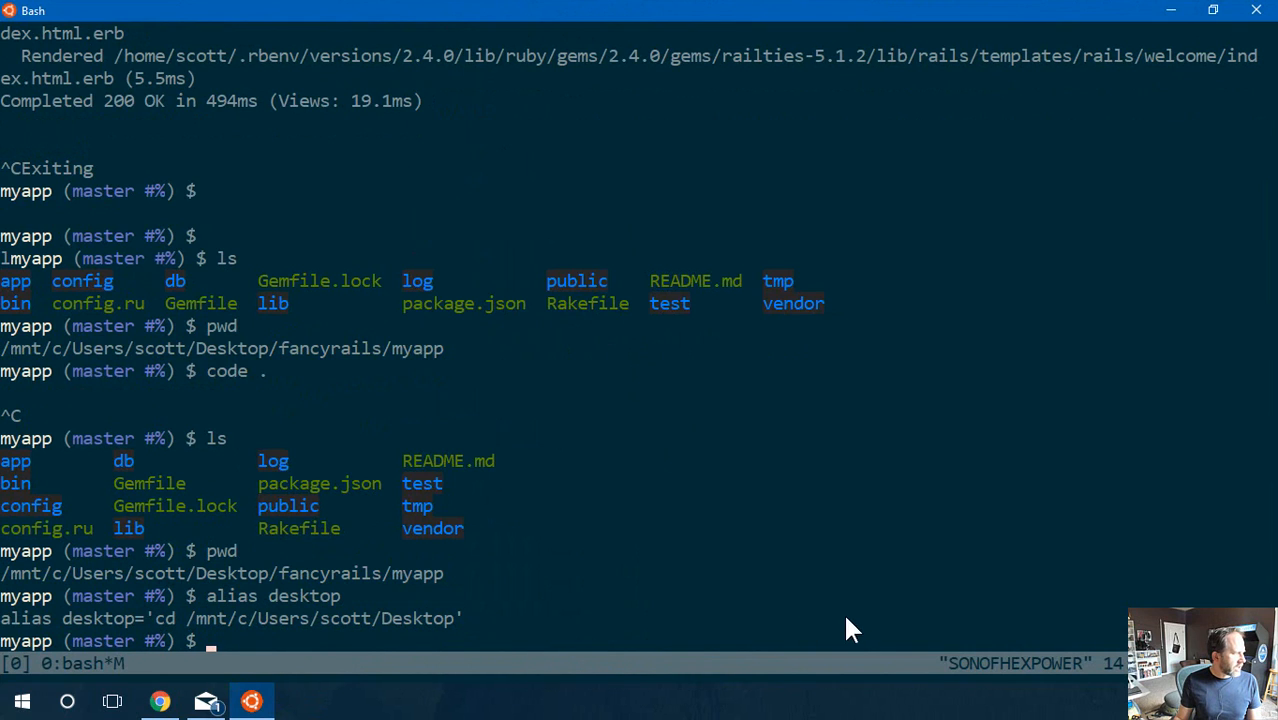
{"action": "mouse_move", "coordinate": [592, 602]}
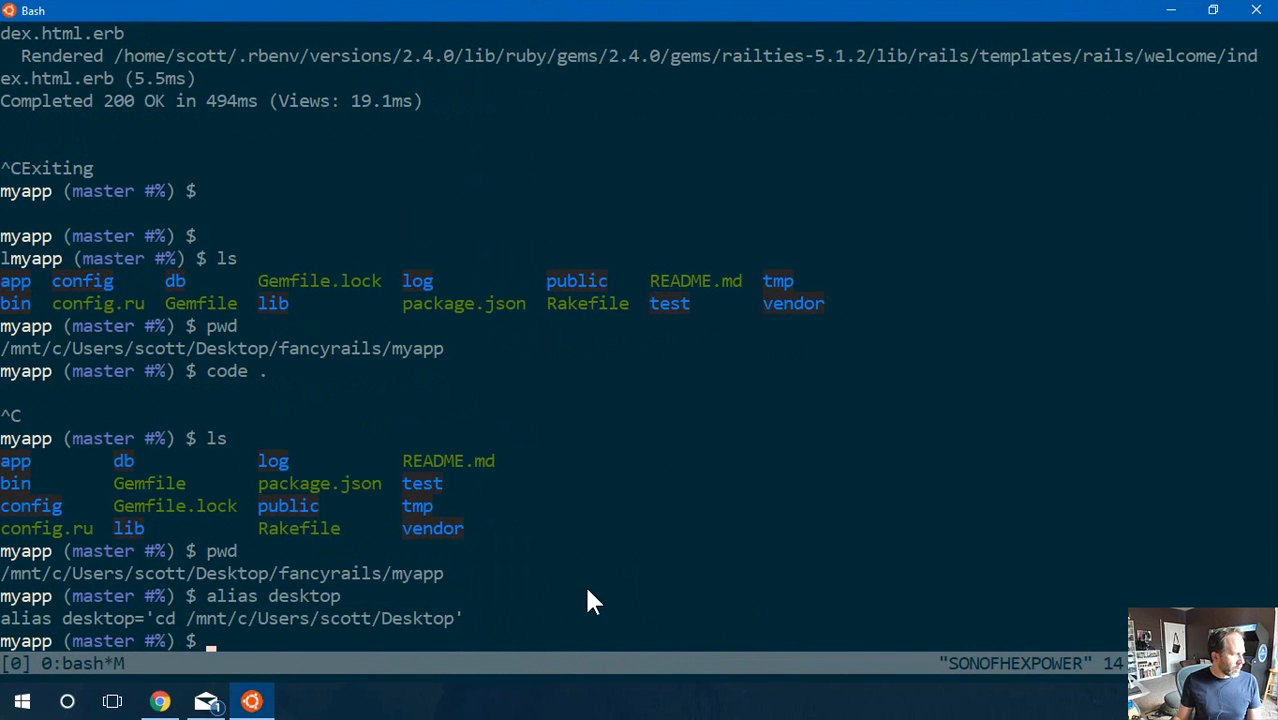
{"action": "type", "text": "alias"}
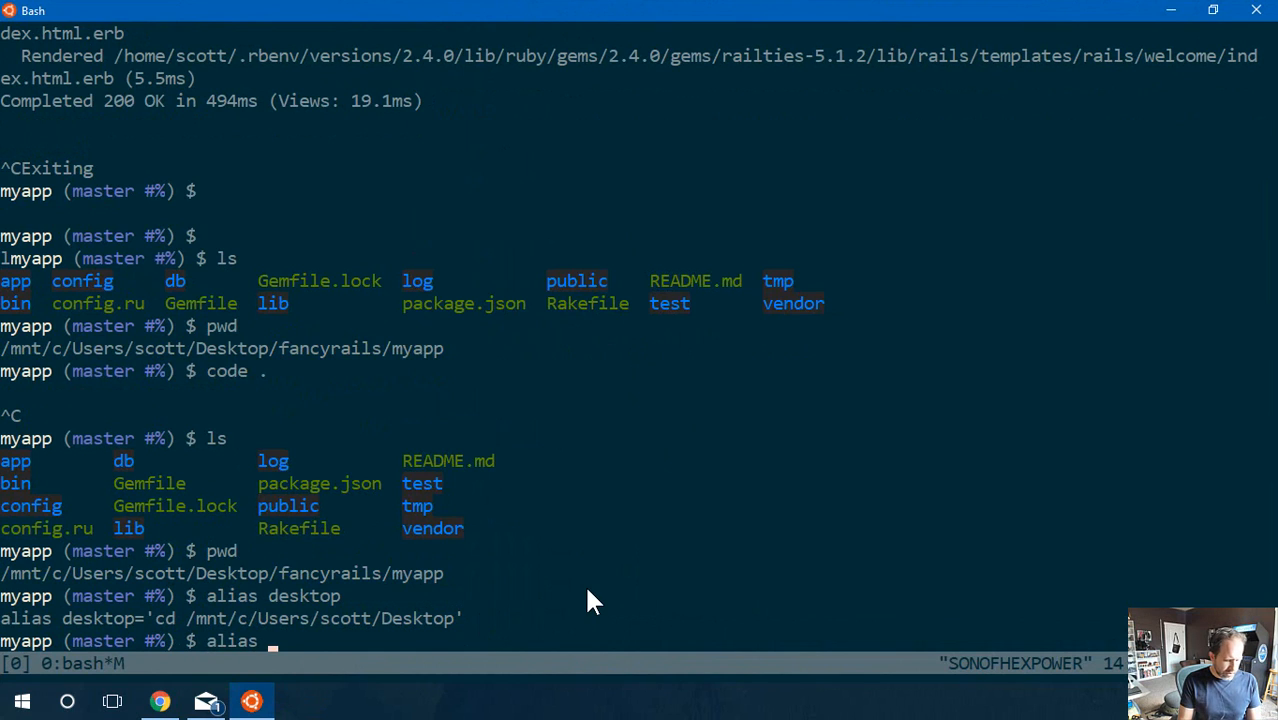
{"action": "type", "text": "github="}
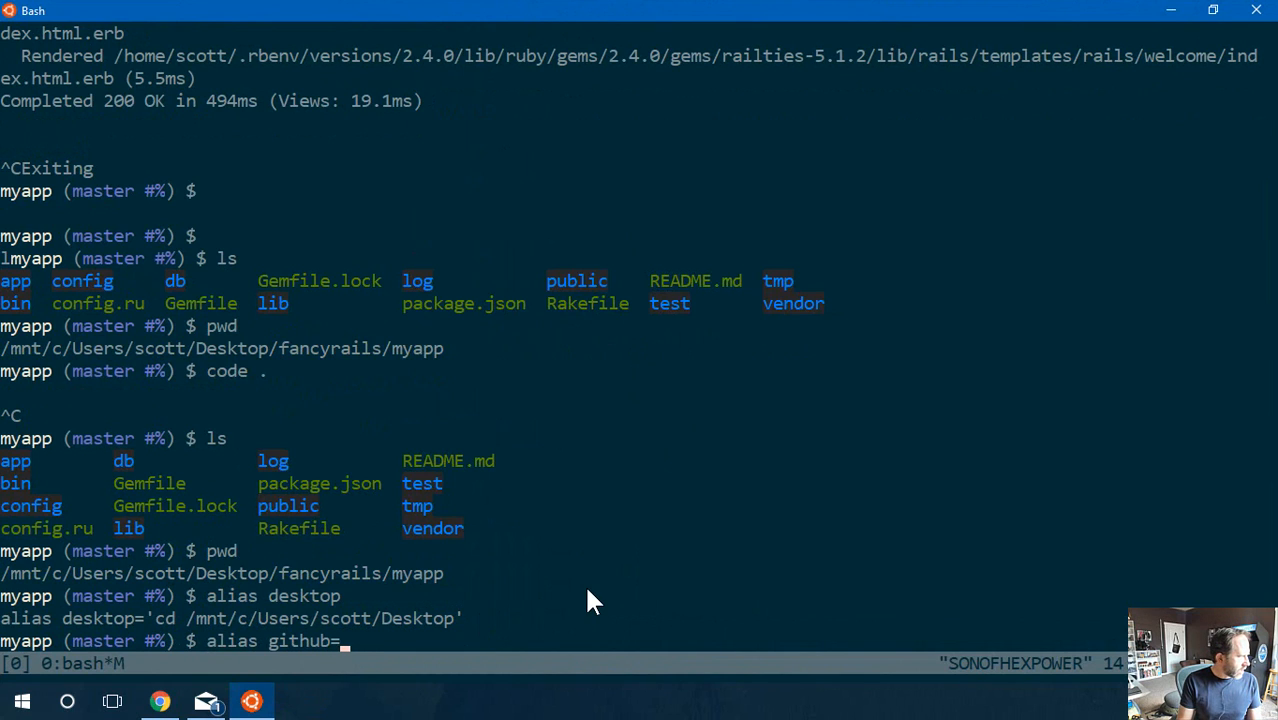
{"action": "type", "text": "'cd /mnt/"}
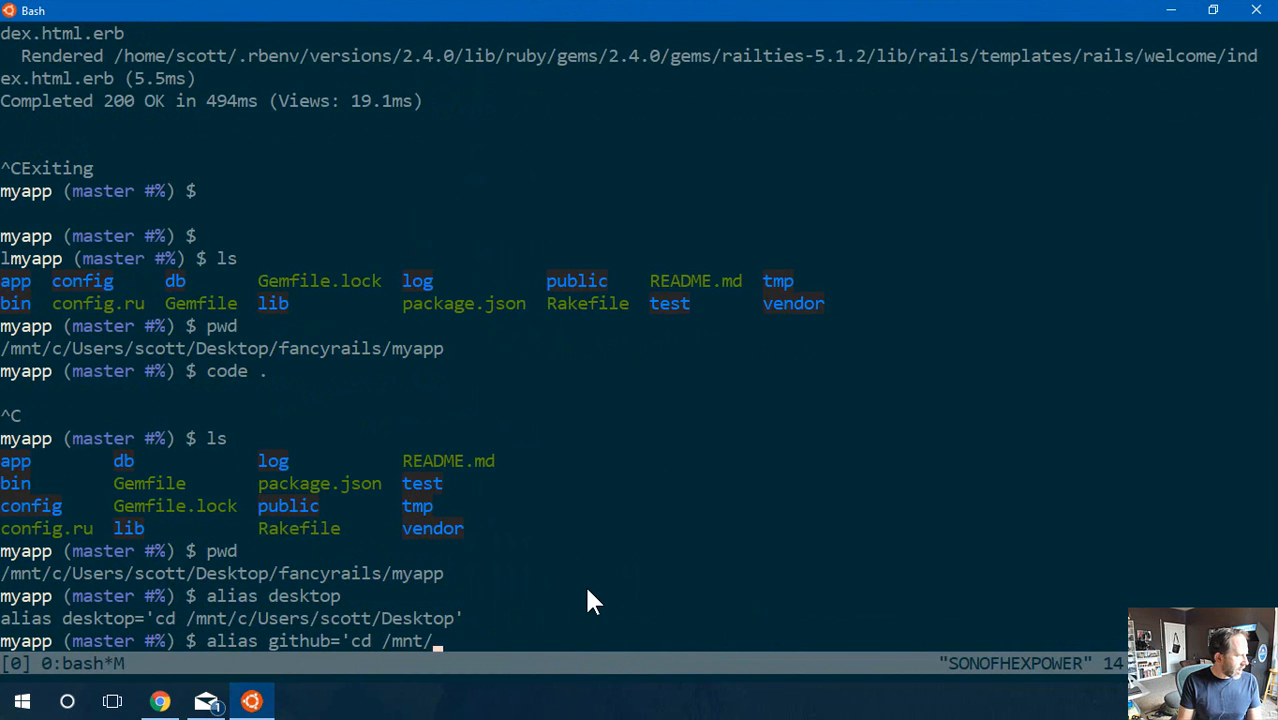
{"action": "type", "text": "d/github"}
{"action": "type", "text": "pwd"}
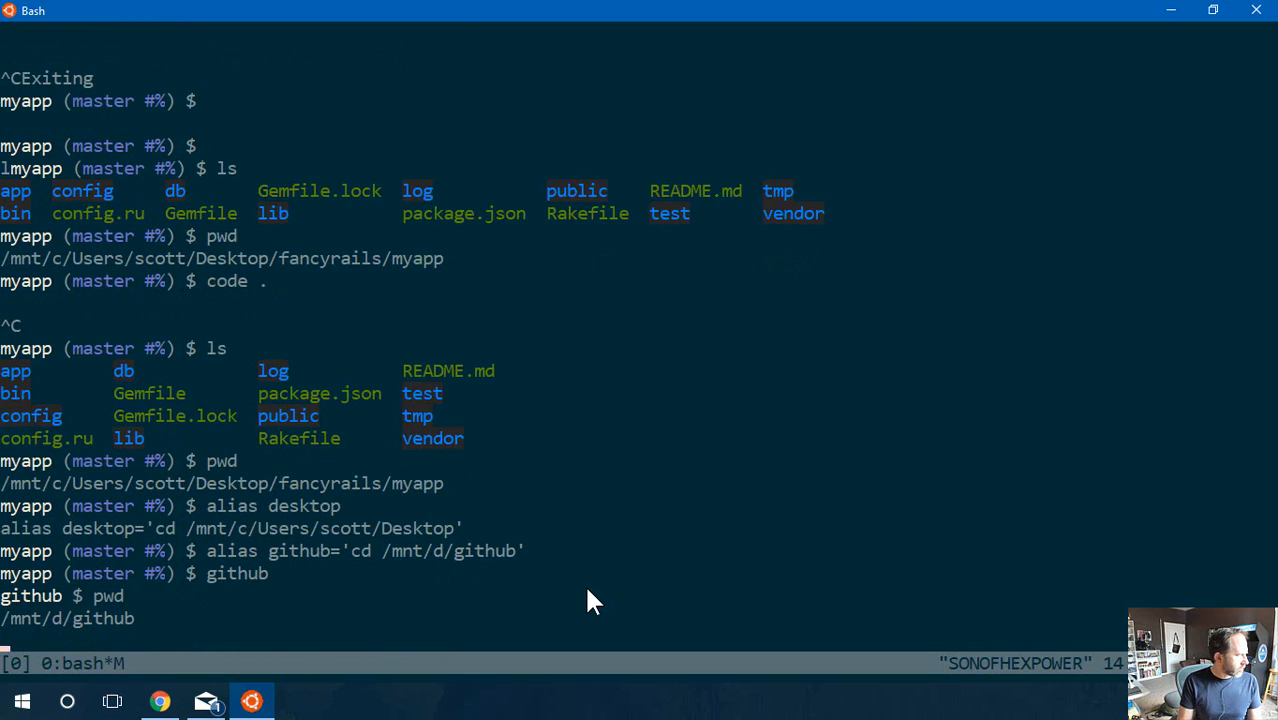
- Move into /mnt/d/github, list its projects and print the working directory
{"action": "type", "text": "ls"}
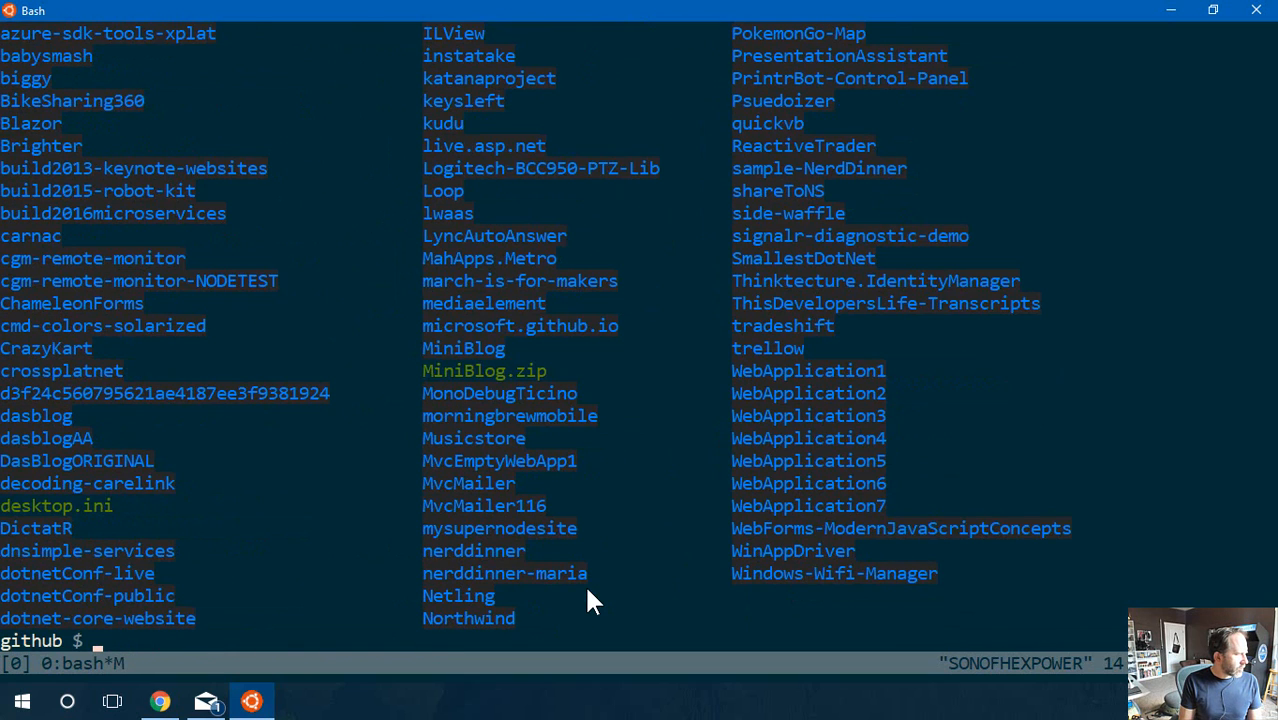
{"action": "type", "text": "%"}
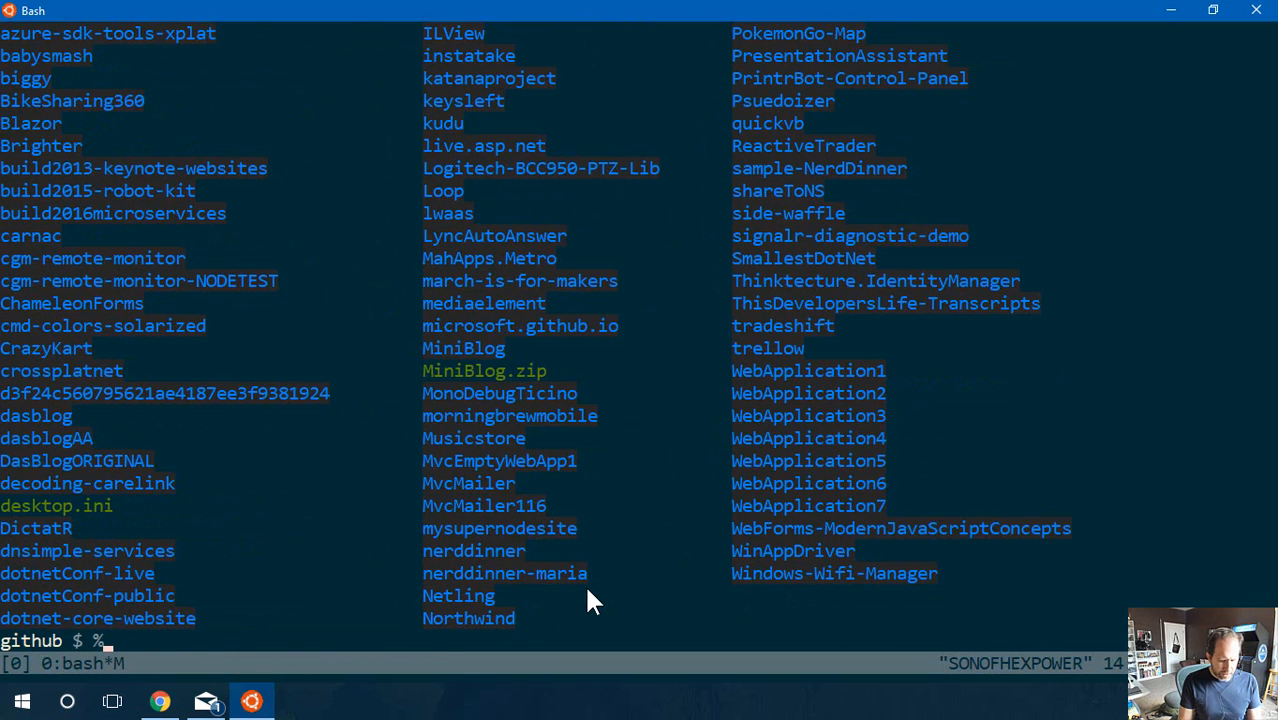
{"action": "type", "text": "WINHOM"}
{"action": "type", "text": "pwd"}
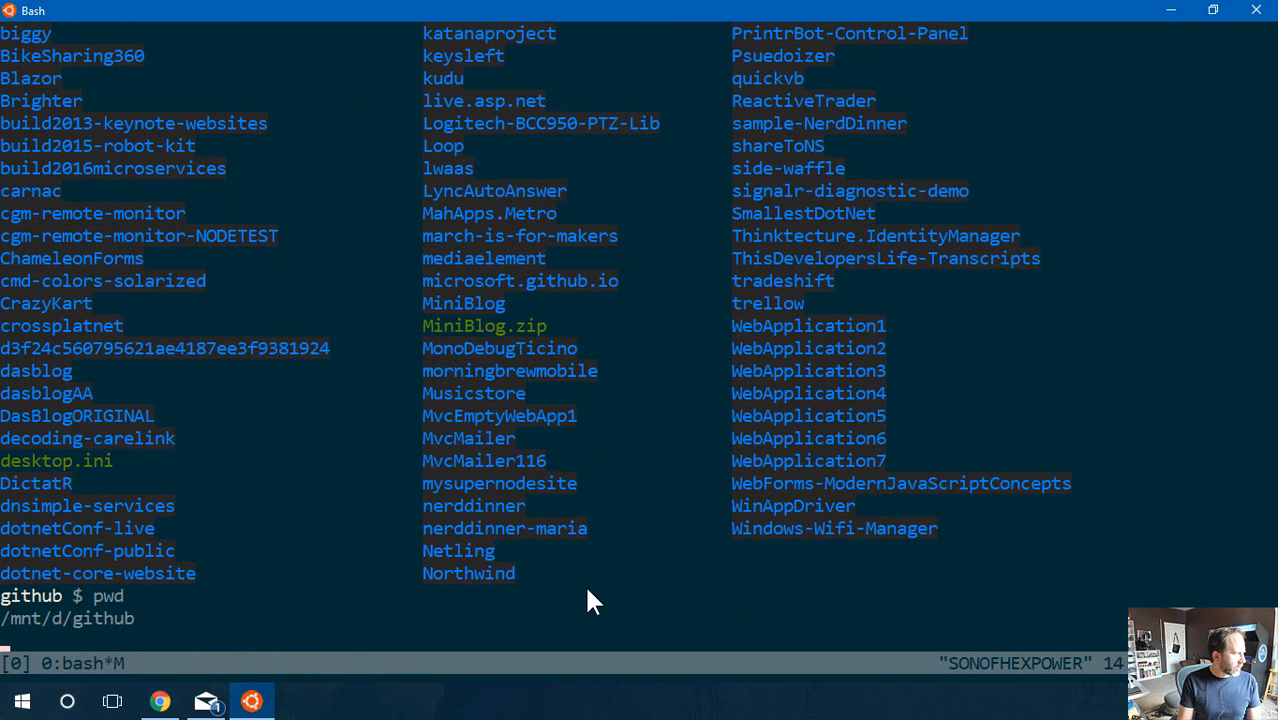
{"action": "key", "text": "Return"}
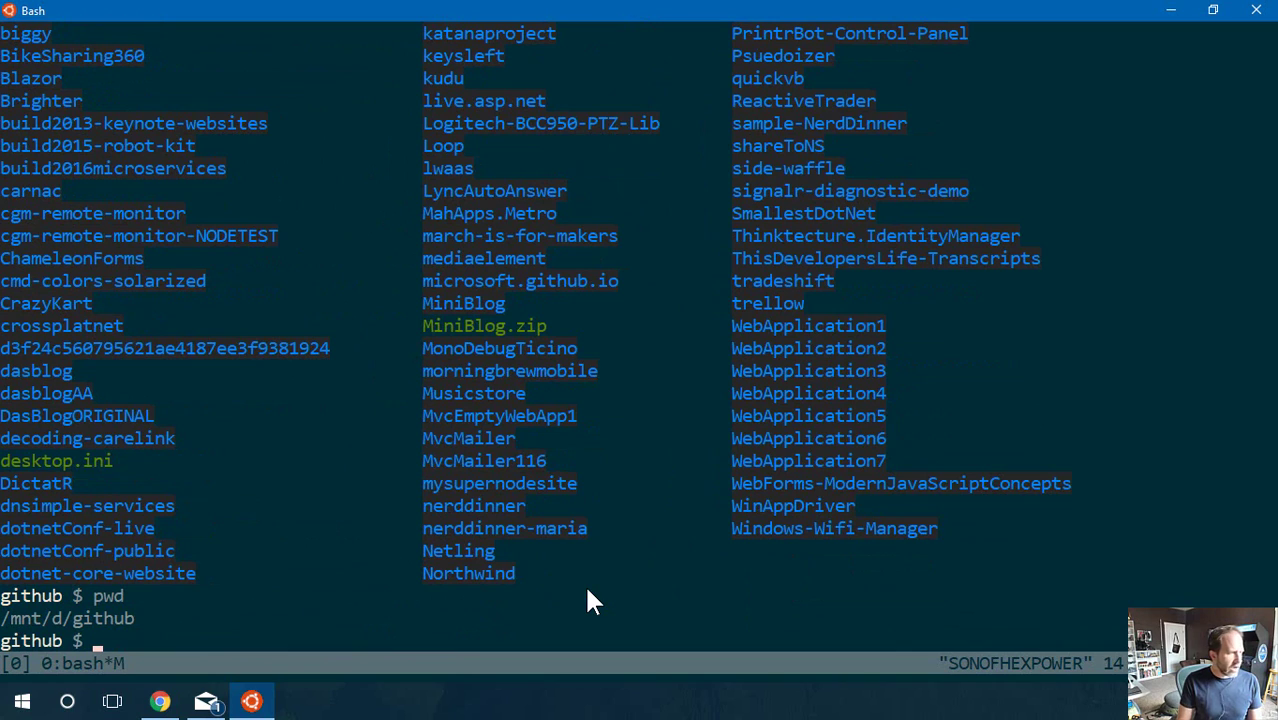